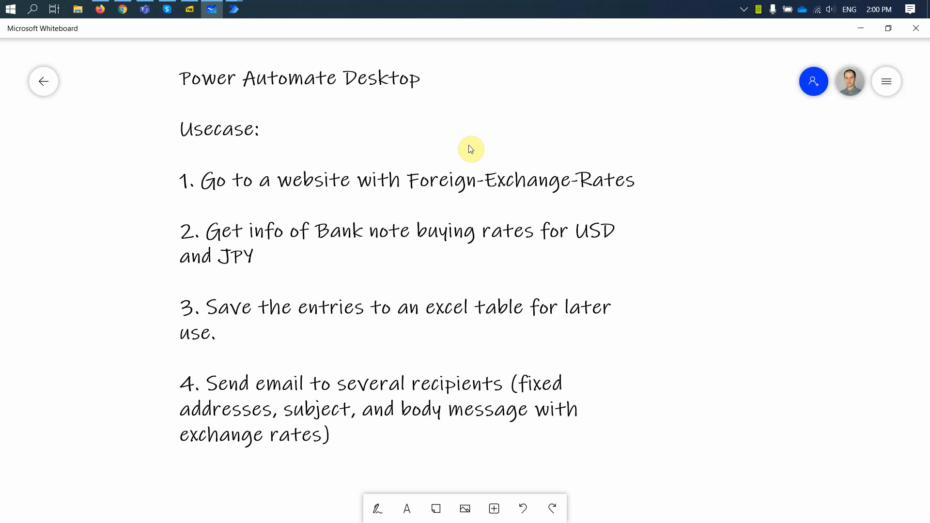
mouse_move(458, 165)
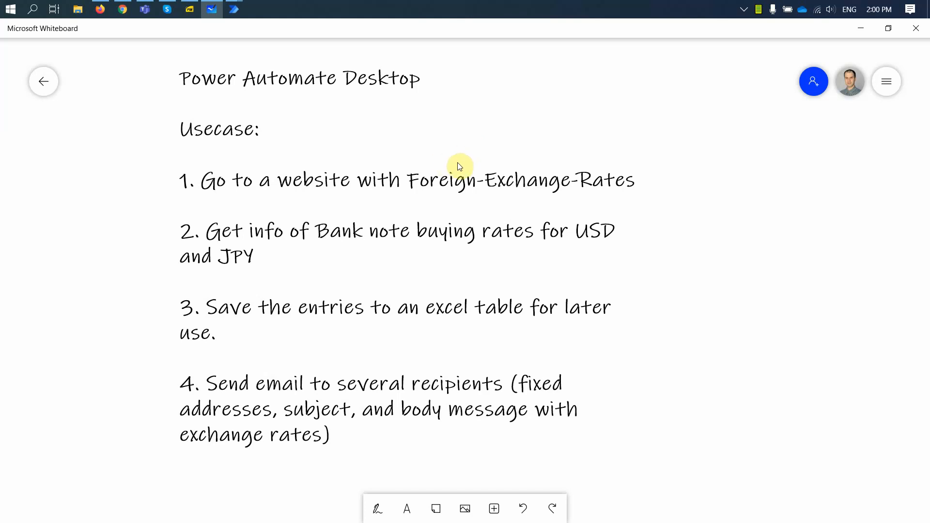
mouse_move(189, 120)
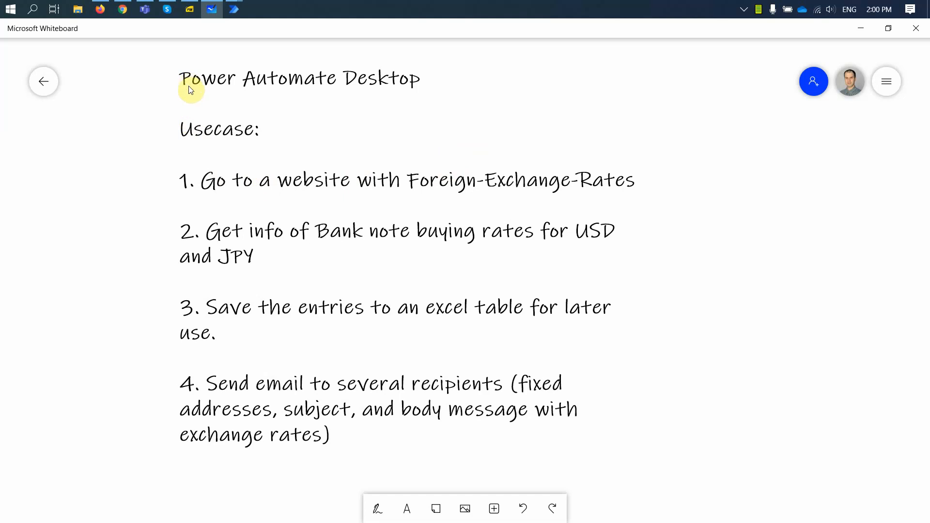
mouse_move(205, 94)
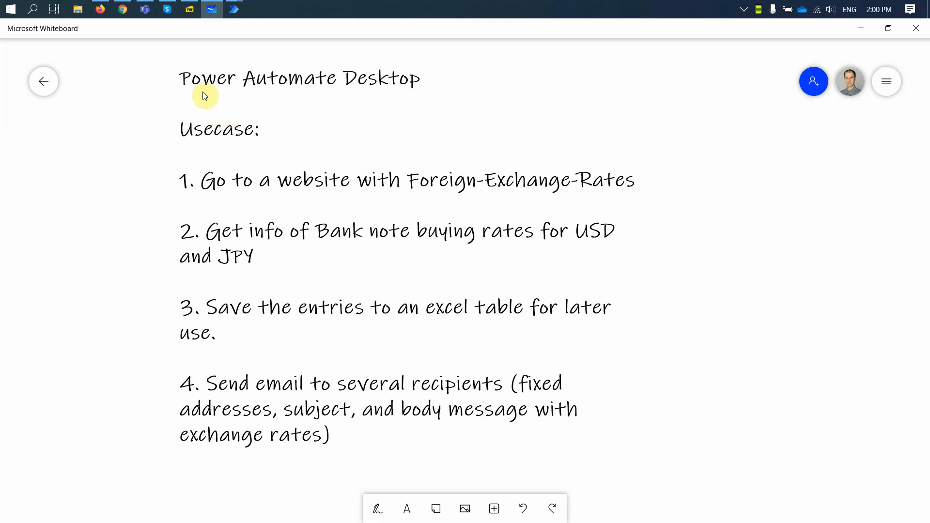
mouse_move(391, 74)
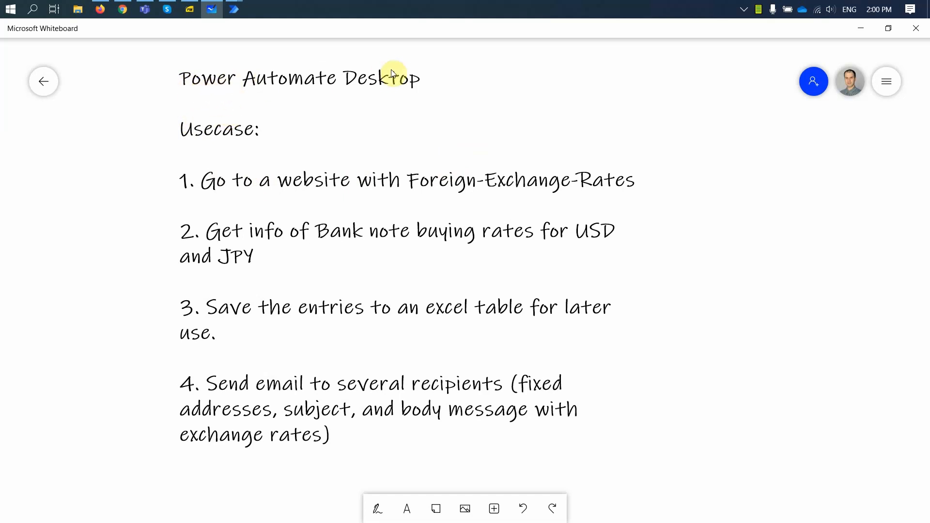
mouse_move(229, 181)
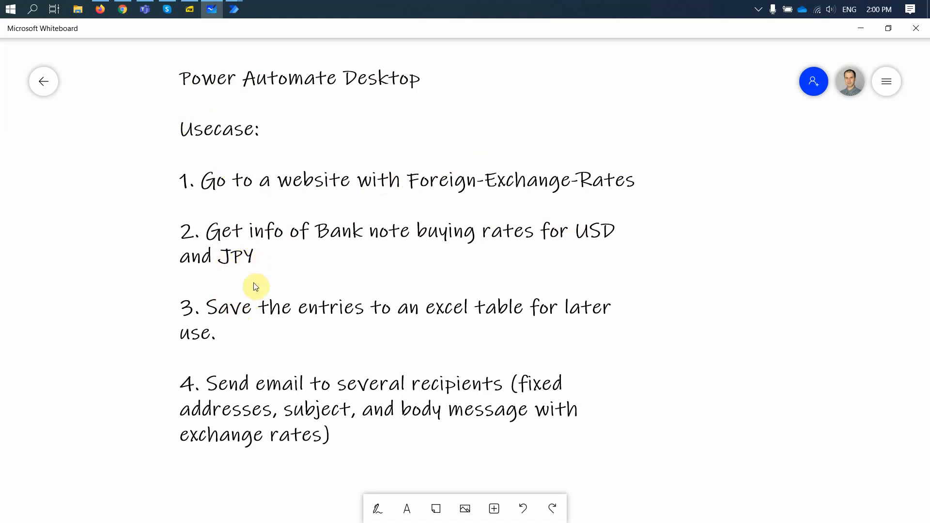
mouse_move(444, 307)
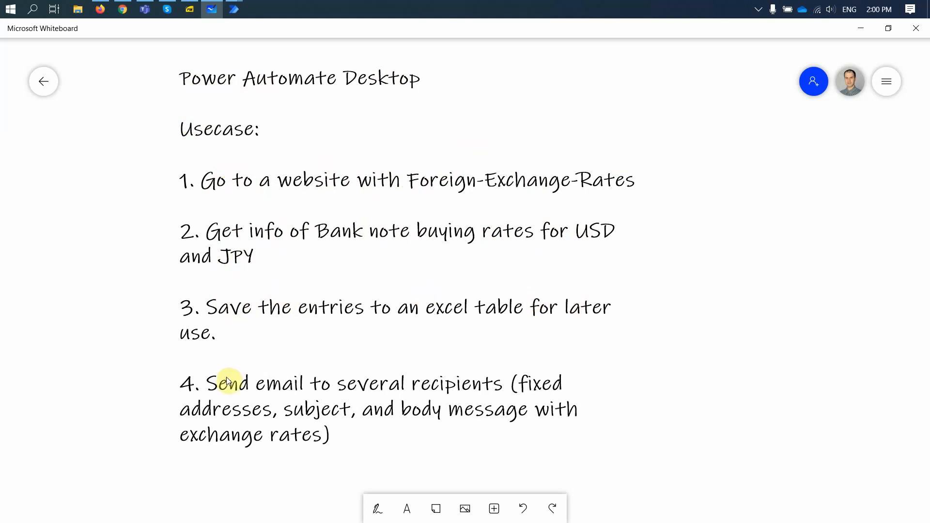
mouse_move(465, 368)
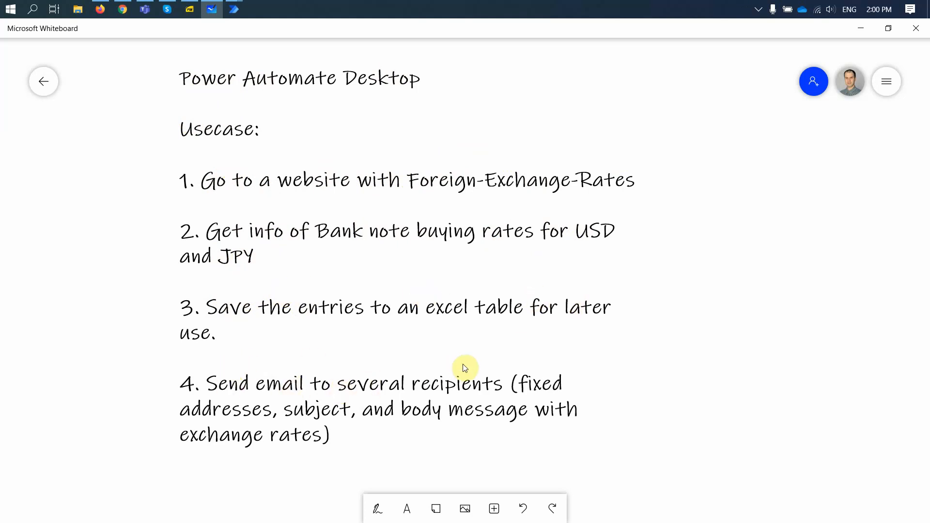
mouse_move(279, 402)
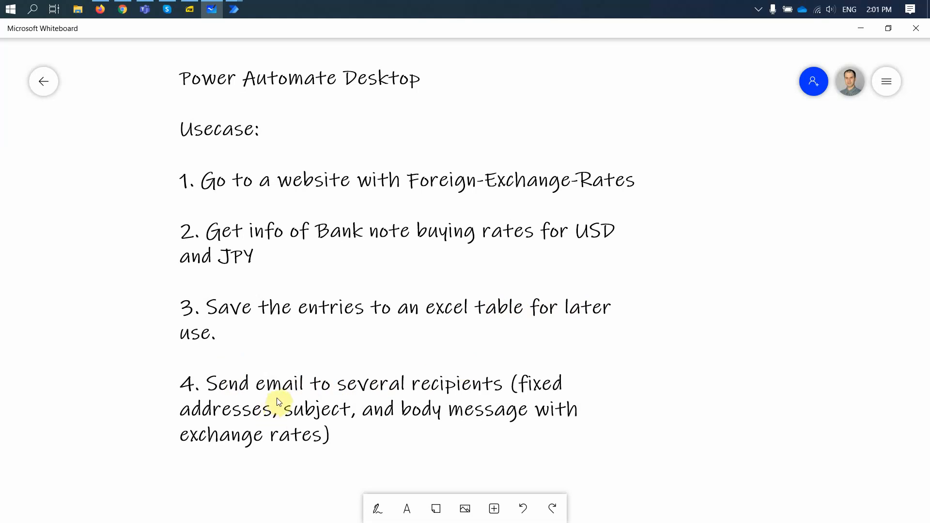
mouse_move(530, 398)
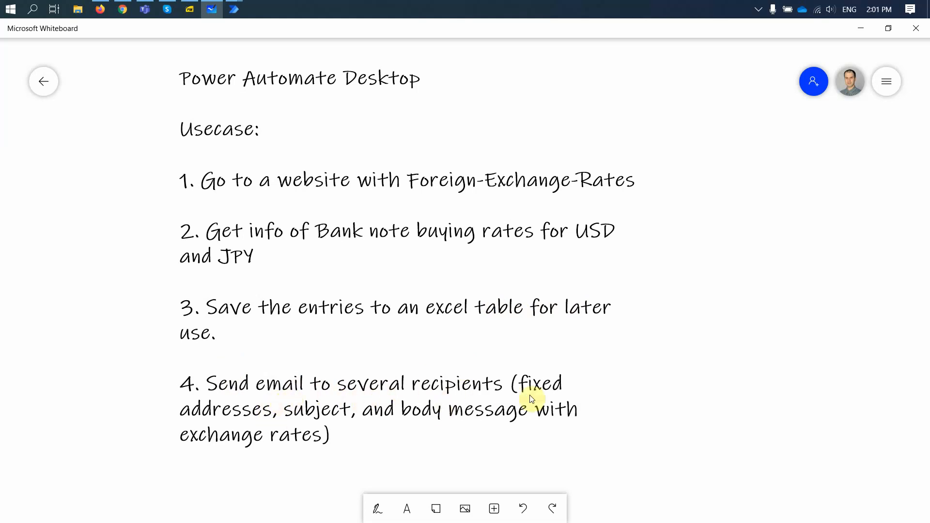
mouse_move(302, 362)
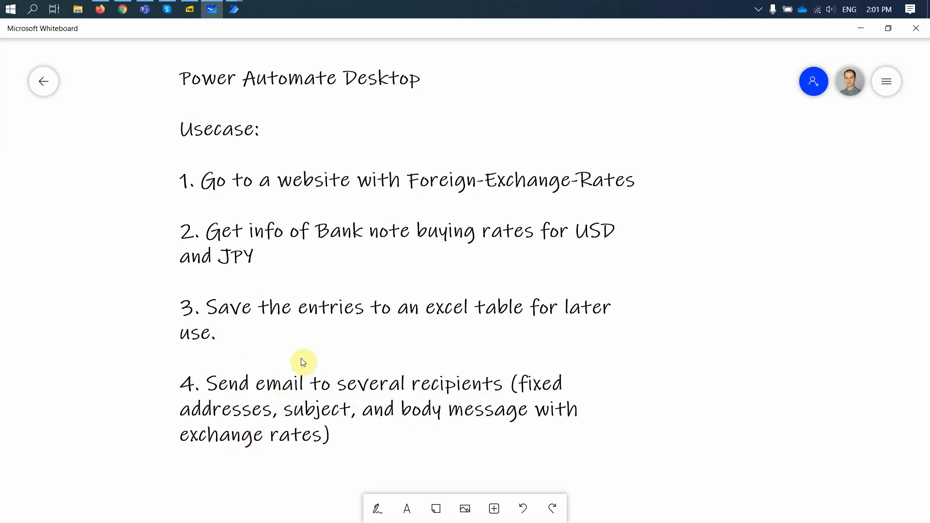
mouse_move(155, 189)
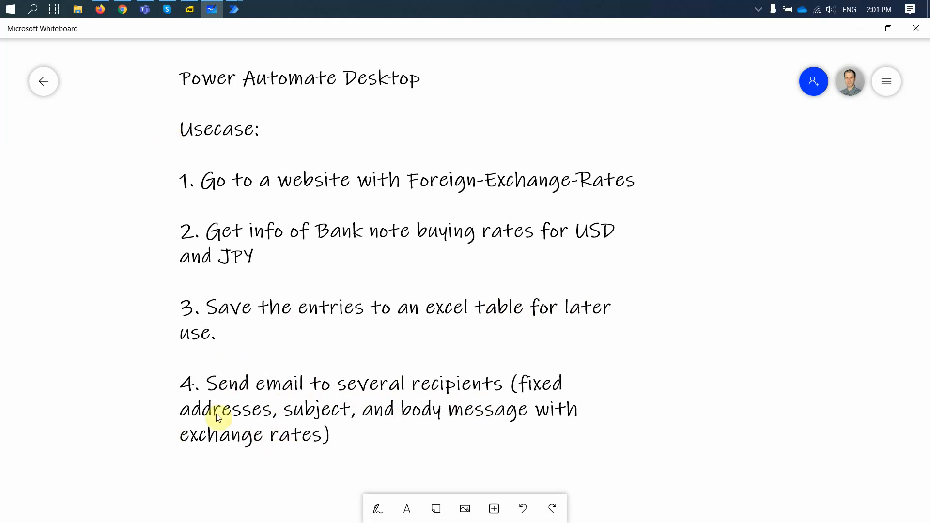
mouse_move(231, 151)
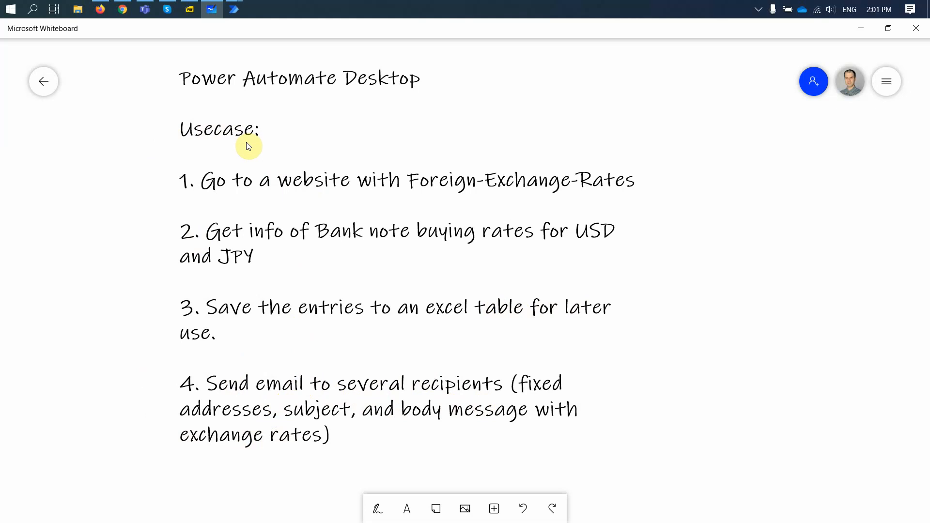
mouse_move(271, 240)
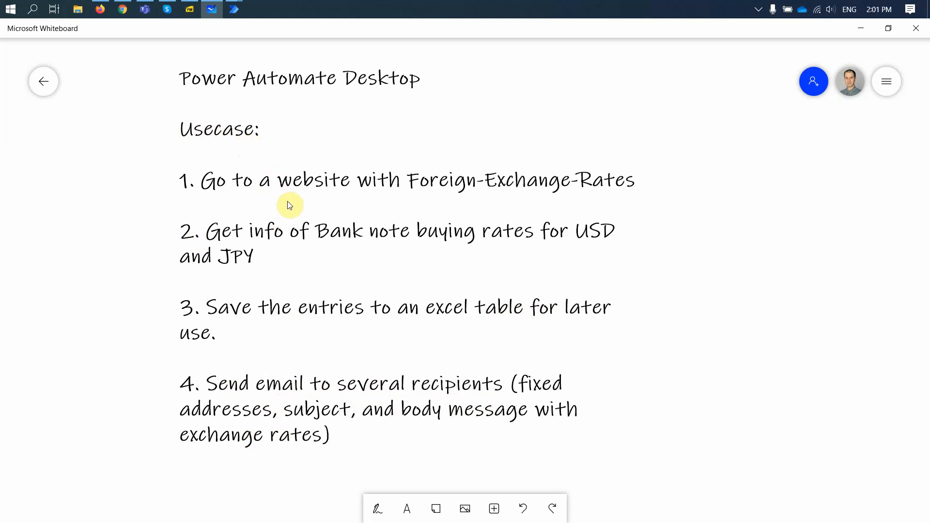
mouse_move(280, 128)
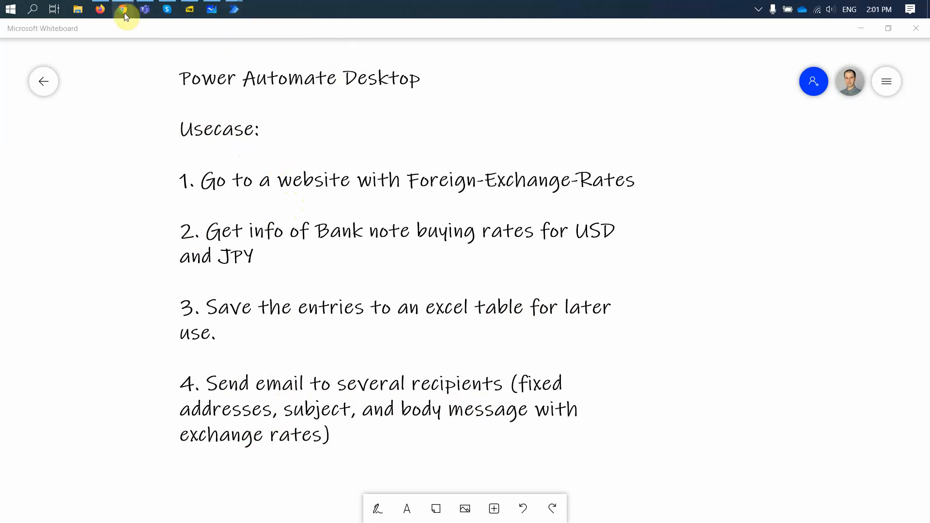
Scroll the Bangkok Bank rates page to the USD1 (30.10) and JPY (28.35) buying rates.
left_click(122, 8)
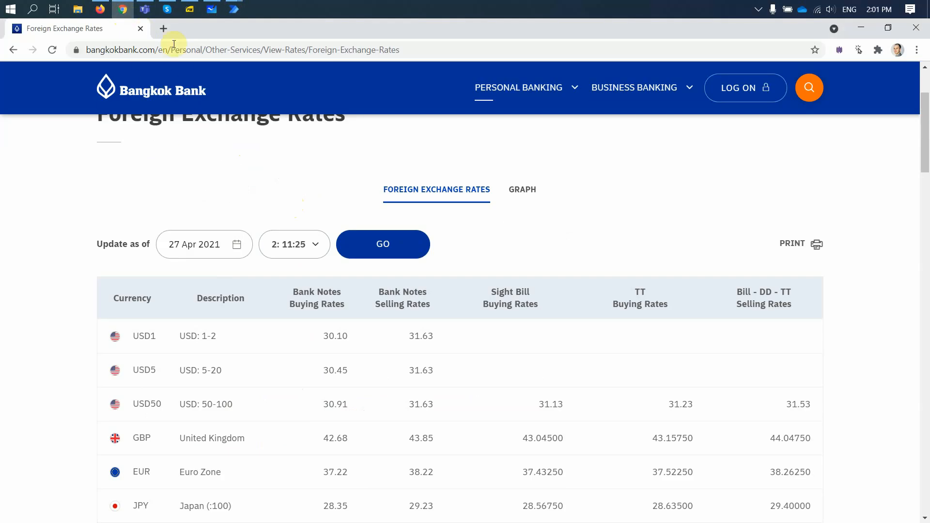
scroll("down", 3)
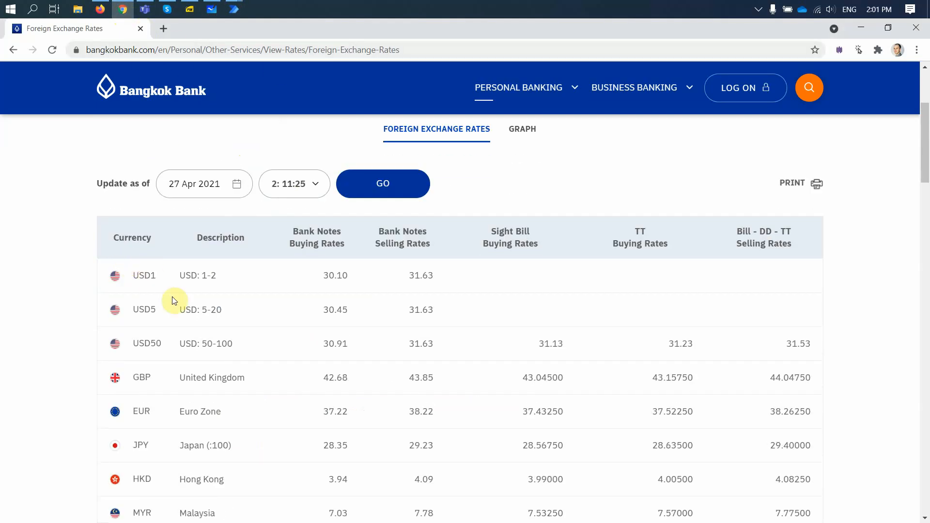
mouse_move(325, 279)
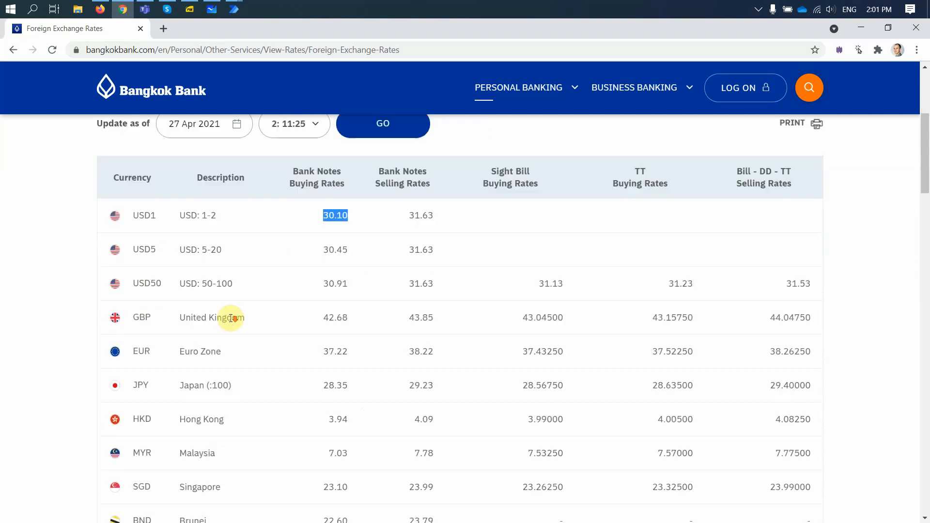
mouse_move(241, 396)
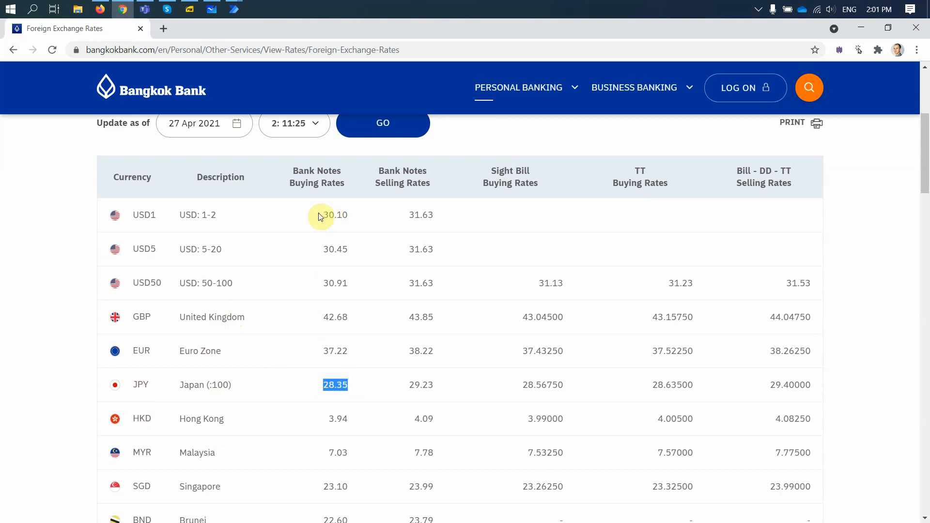
mouse_move(321, 249)
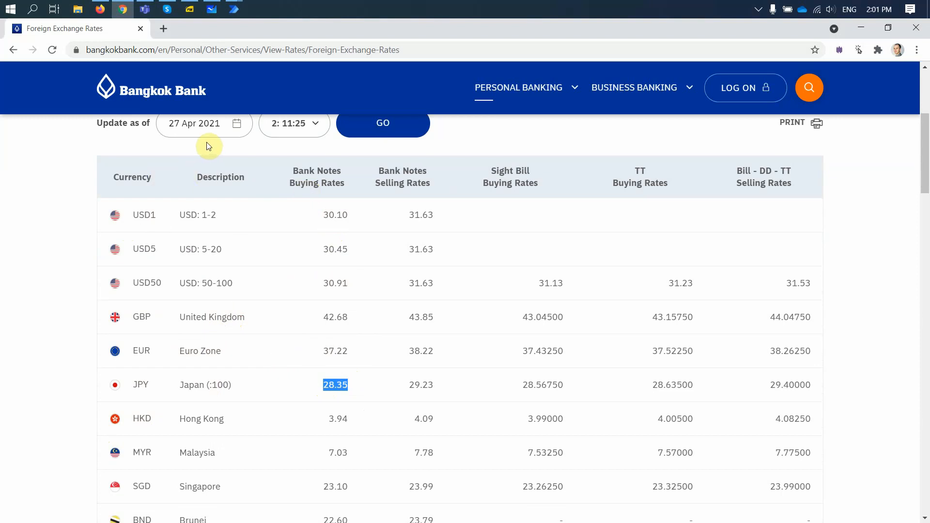
mouse_move(916, 28)
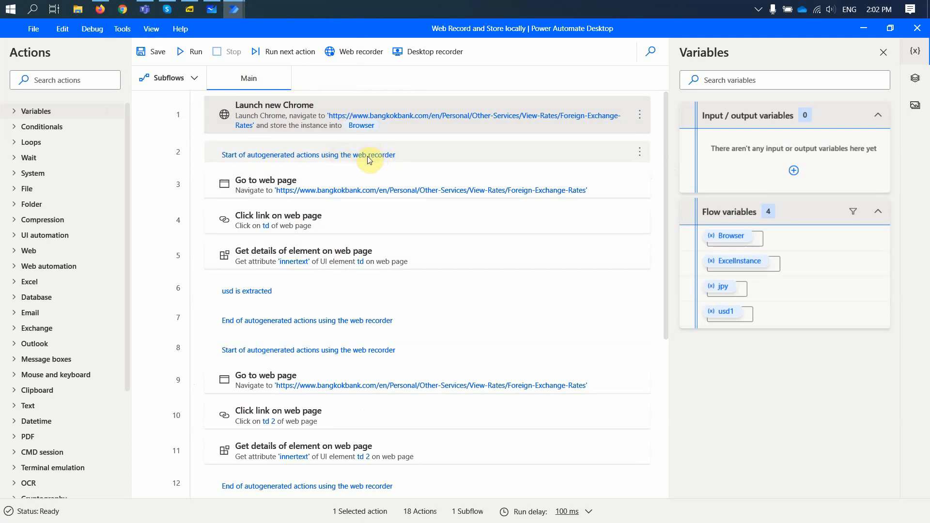
mouse_move(355, 51)
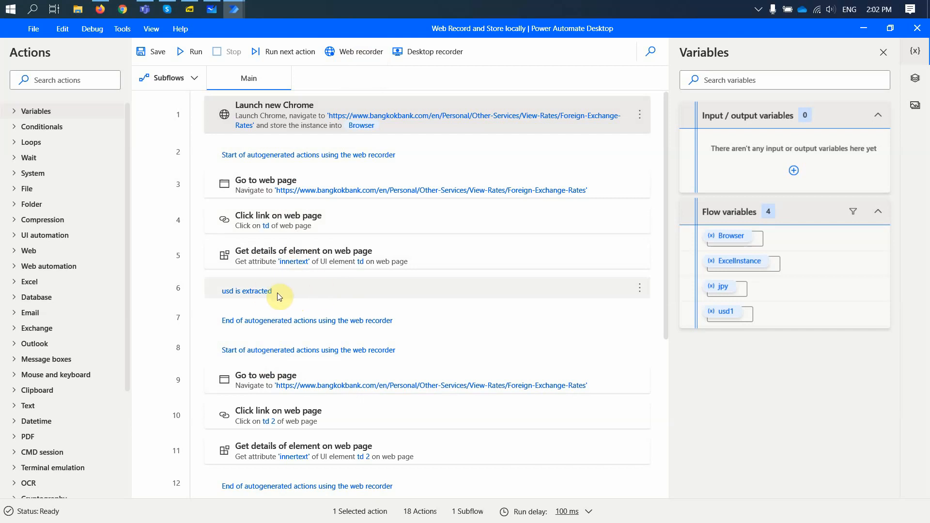
mouse_move(263, 297)
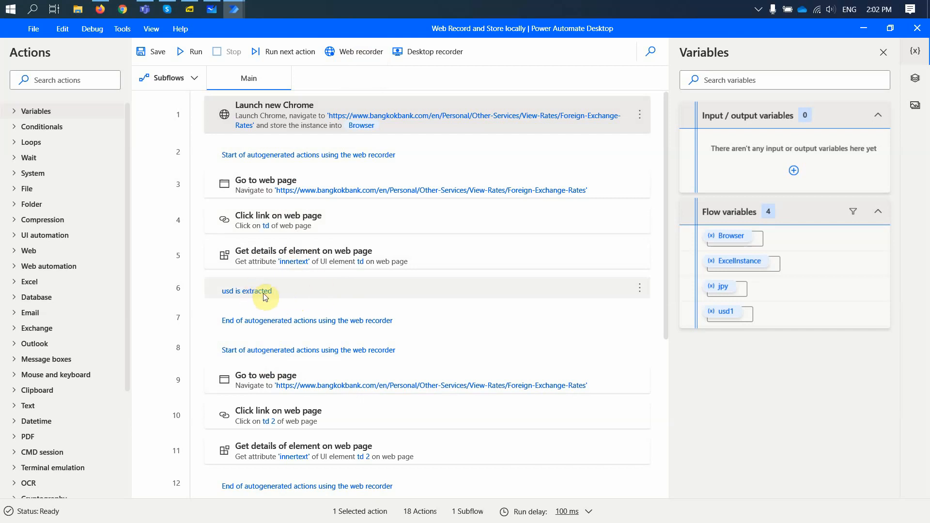
scroll("down", 3)
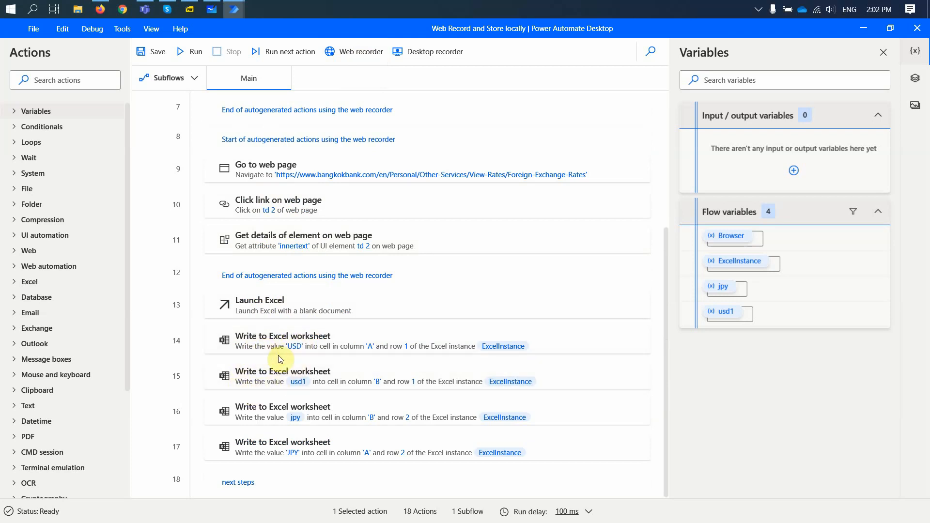
mouse_move(301, 395)
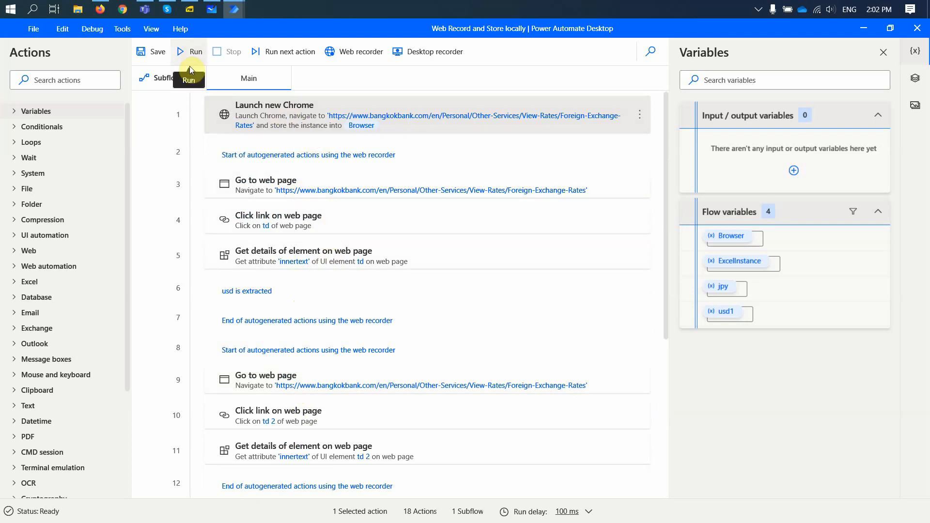
Run the flow so Excel receives USD 30.1 and JPY 28.35, then close the workbook without saving.
left_click(196, 51)
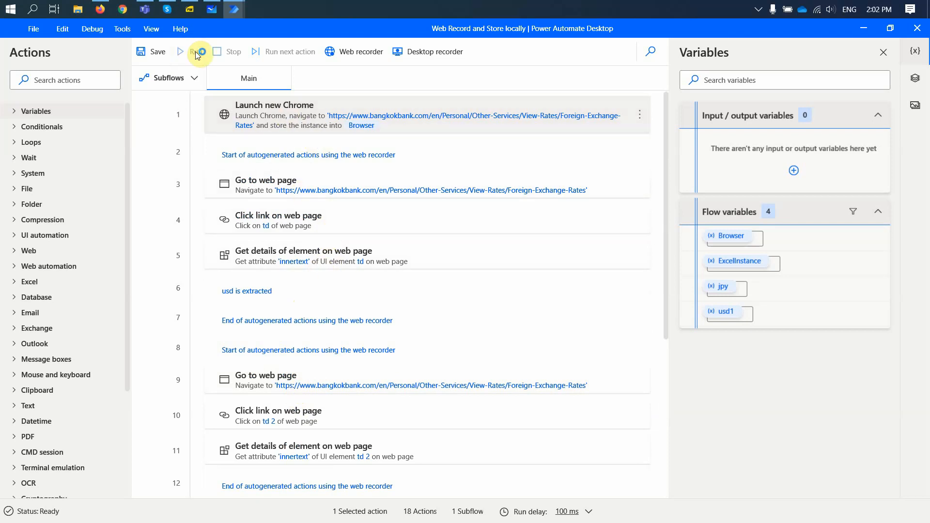
left_click(199, 51)
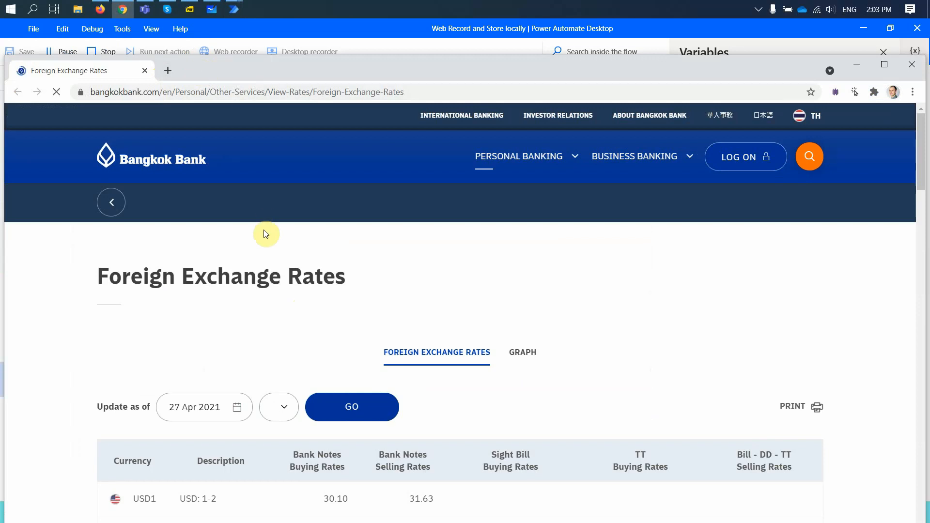
scroll("down", 3)
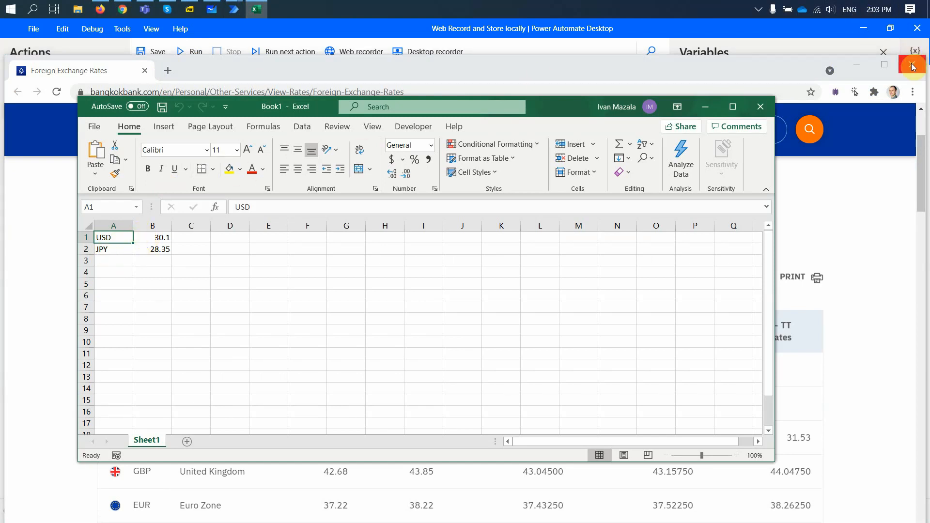
mouse_move(912, 65)
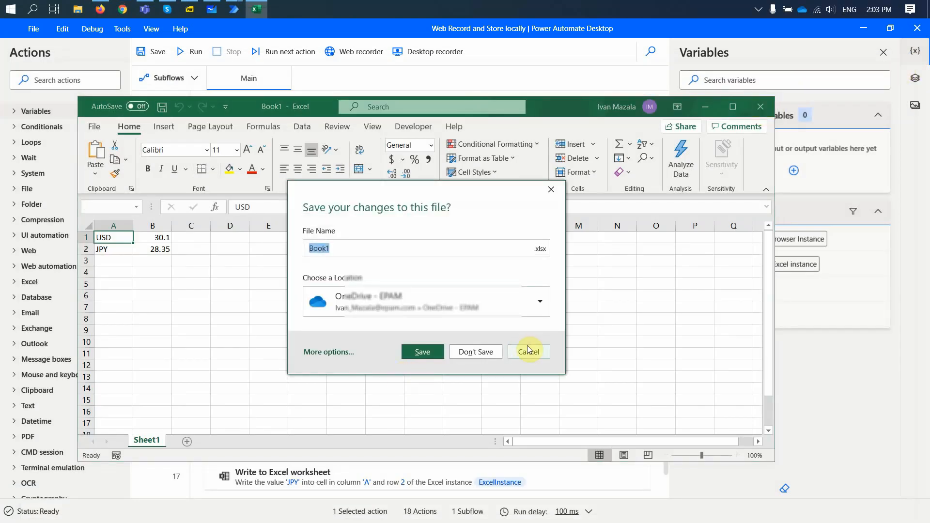
left_click(527, 351)
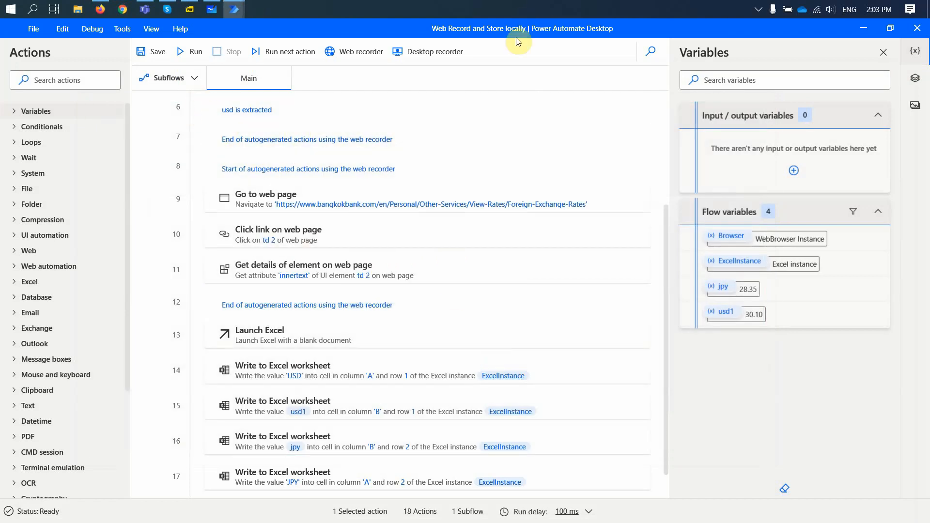
mouse_move(189, 64)
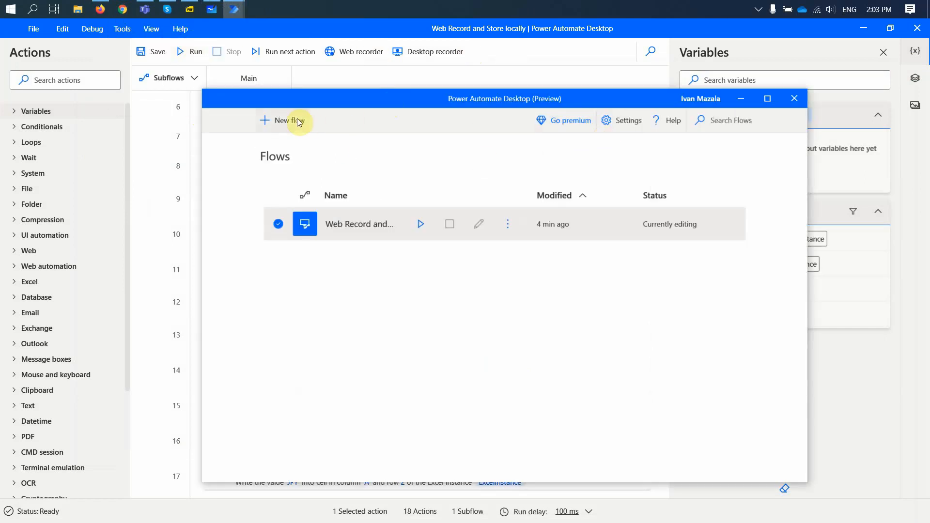
Create a new flow named exchangerate from the flows console.
left_click(285, 120)
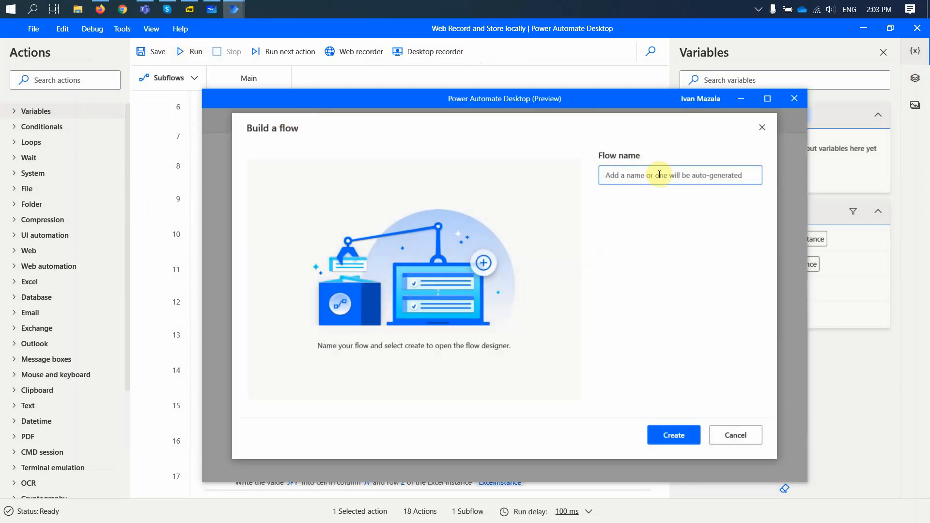
left_click(680, 175)
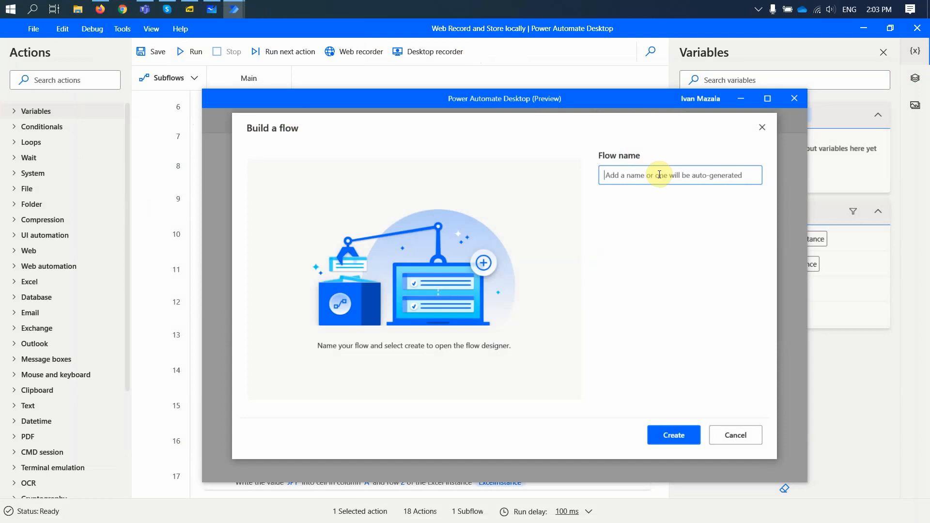
type("exchangerate")
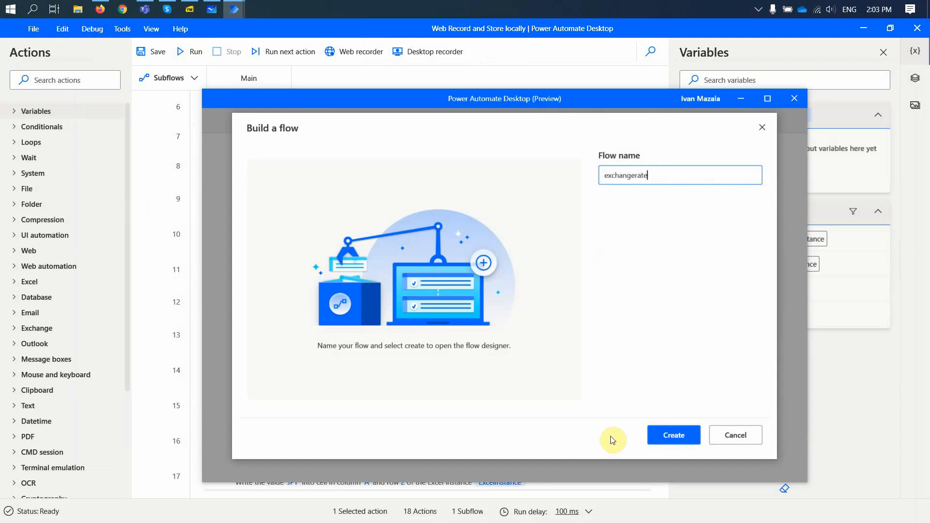
left_click(673, 435)
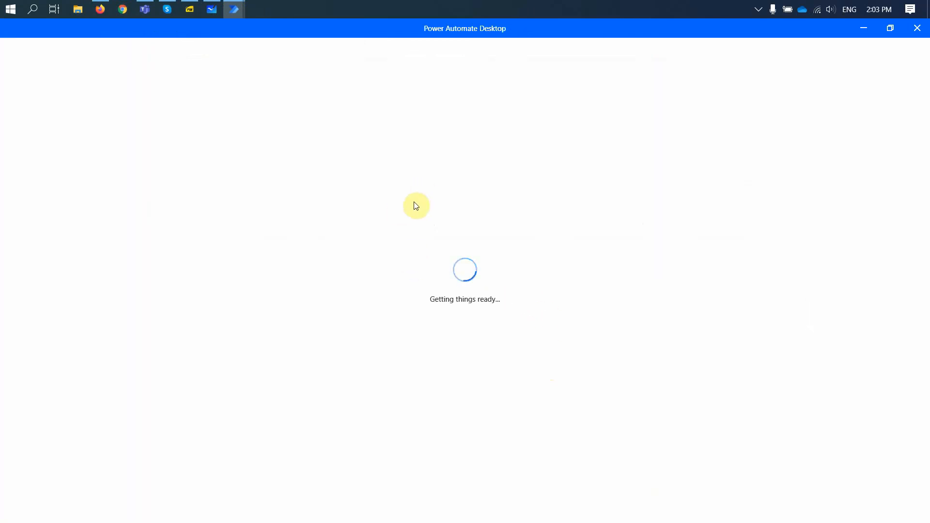
mouse_move(384, 223)
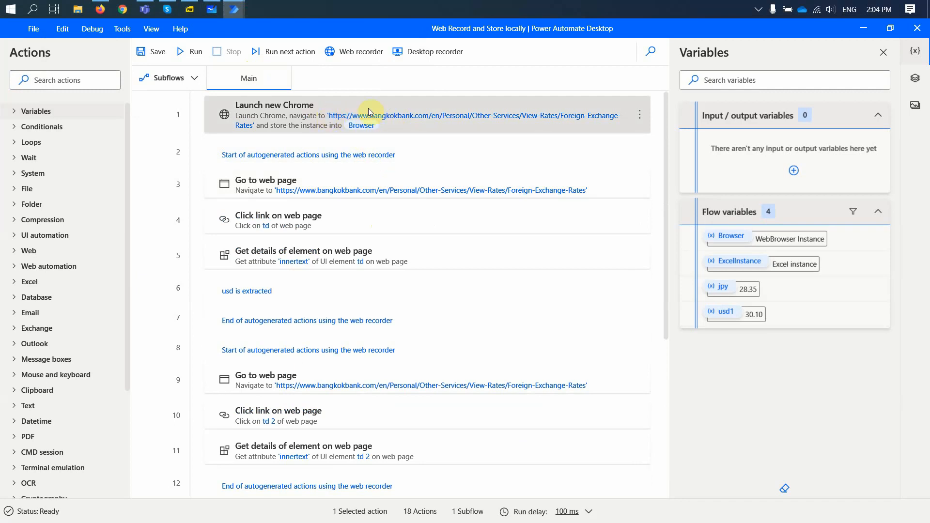
mouse_move(640, 118)
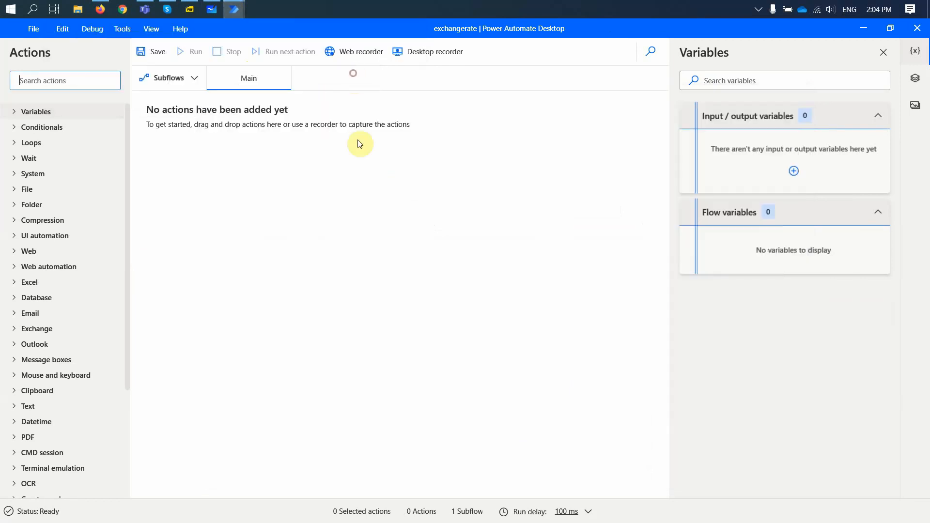
Close the flows console and switch to the other flow holding the Launch new Chrome action.
right_click(358, 144)
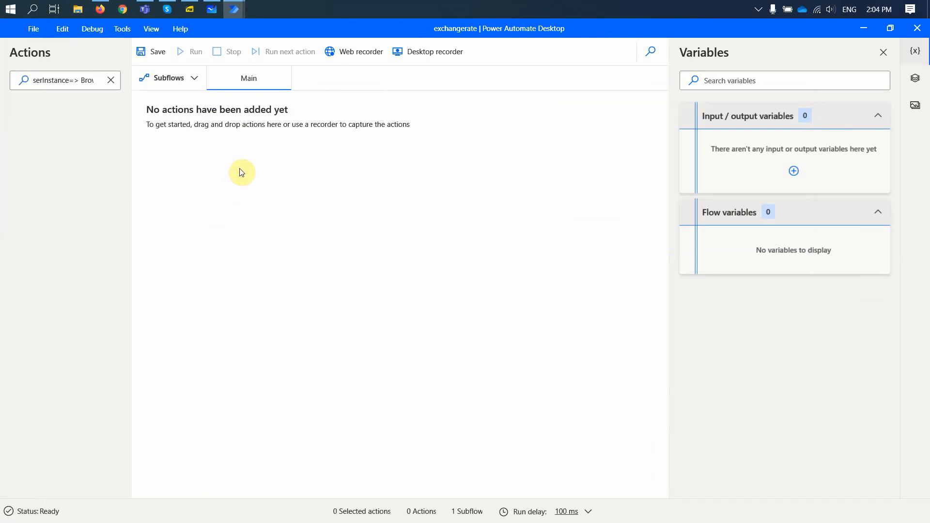
left_click(111, 81)
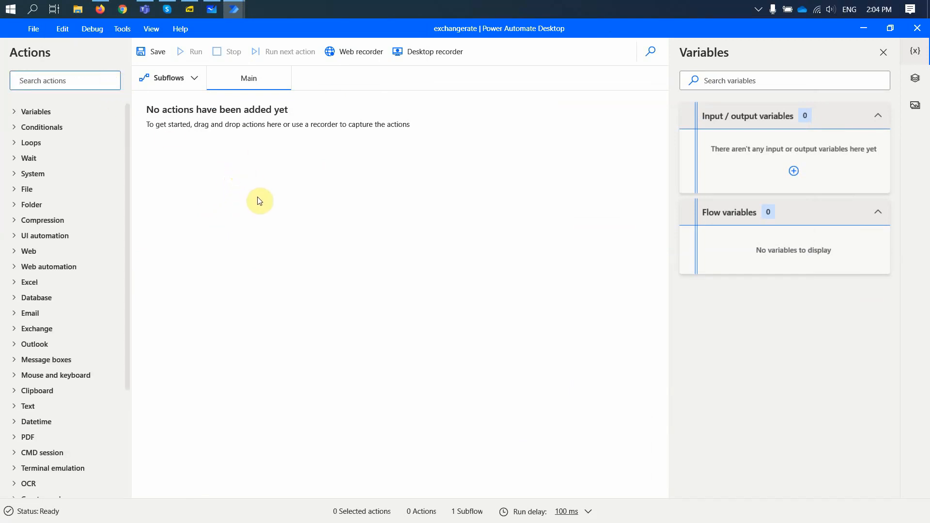
mouse_move(263, 179)
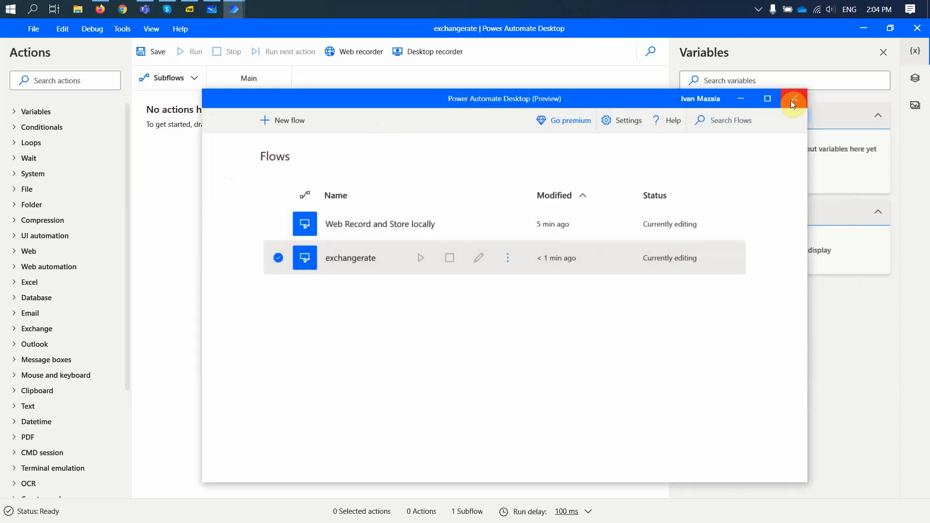
left_click(793, 99)
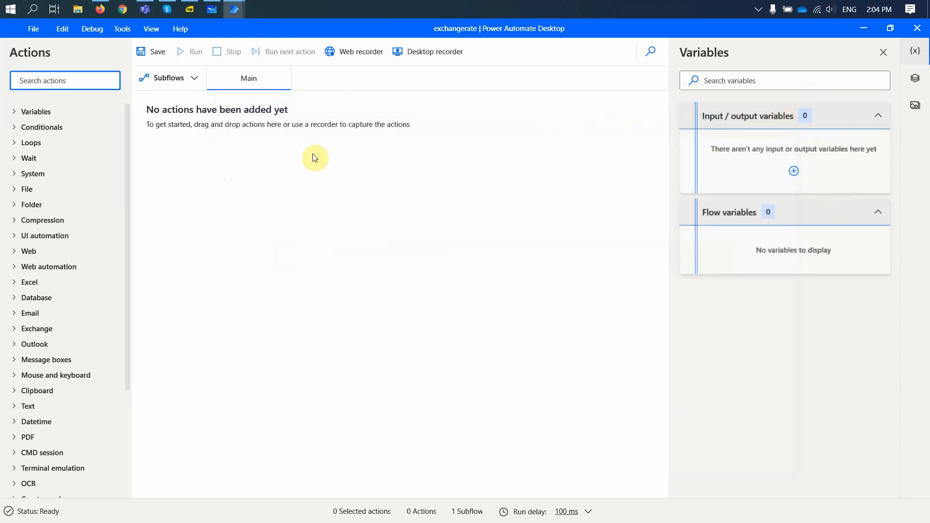
key("alt+tab")
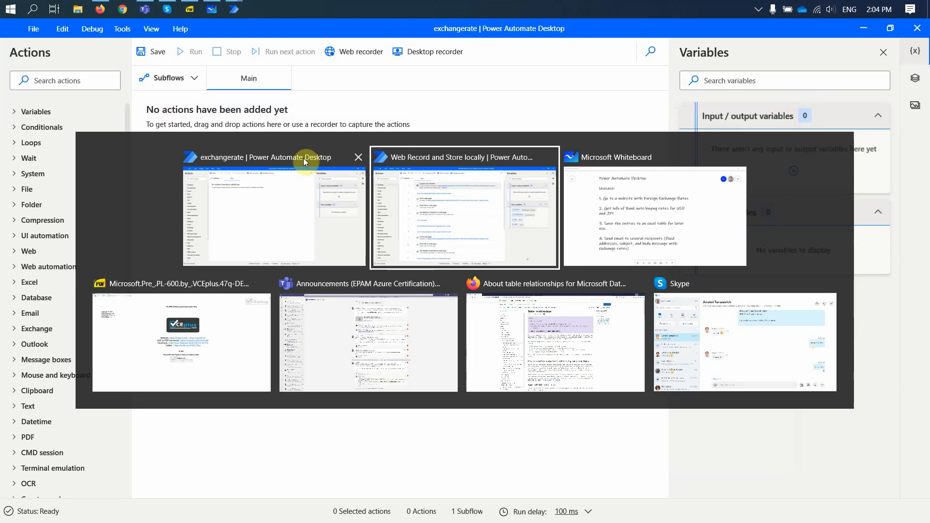
left_click(464, 208)
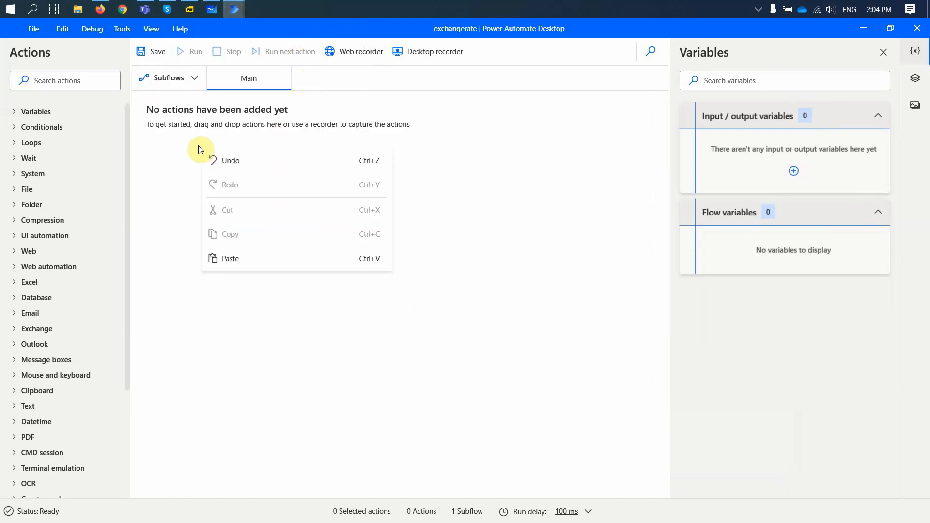
Paste the copied Launch new Chrome action onto the empty exchangerate canvas.
left_click(231, 258)
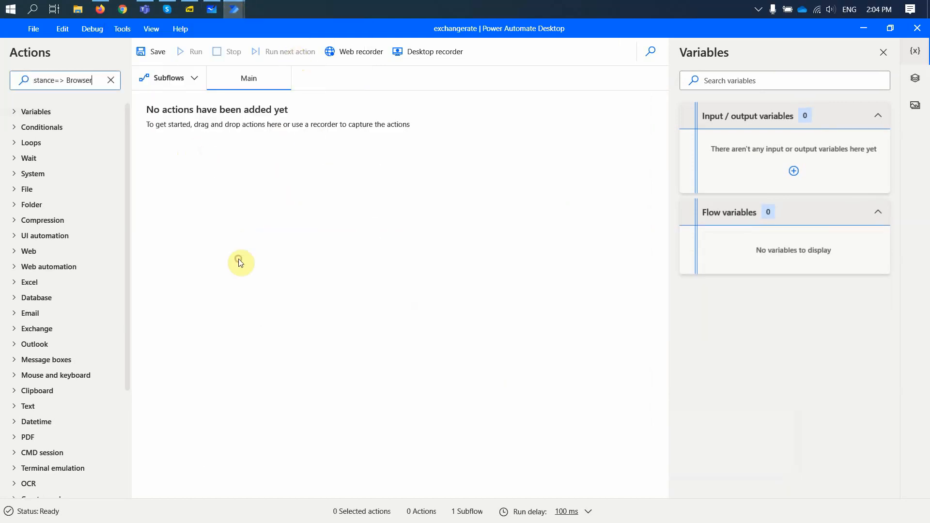
left_click(110, 80)
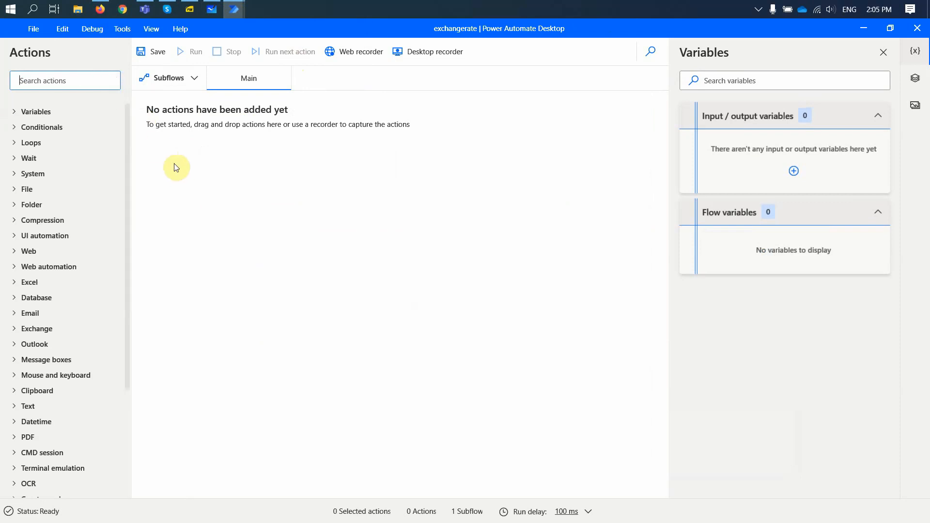
right_click(176, 168)
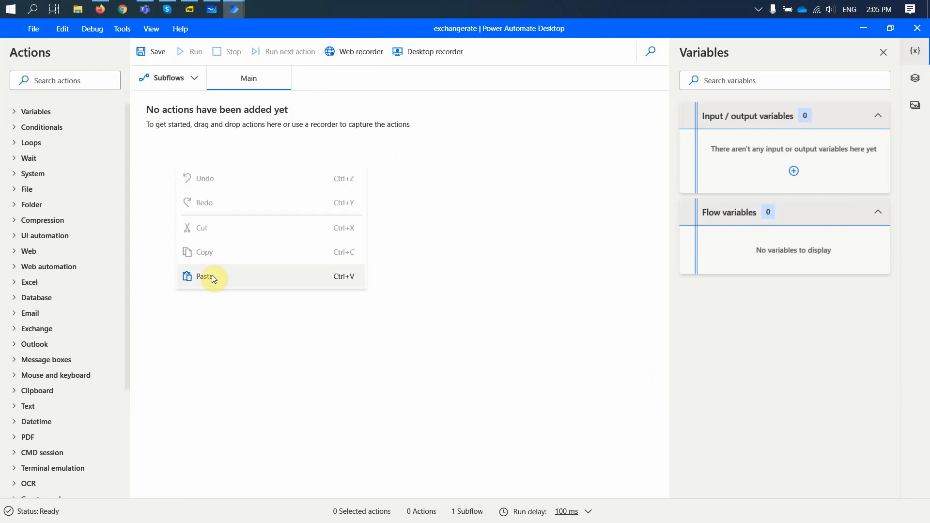
left_click(205, 276)
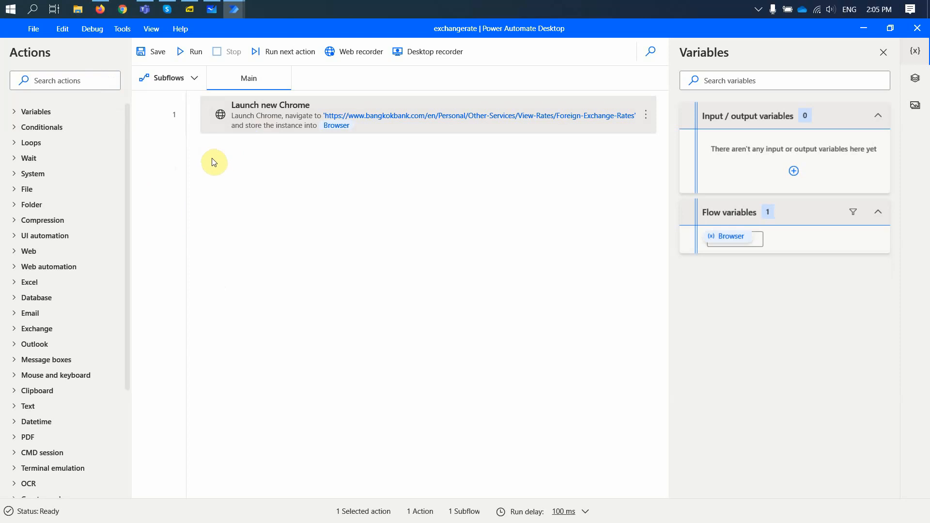
mouse_move(267, 162)
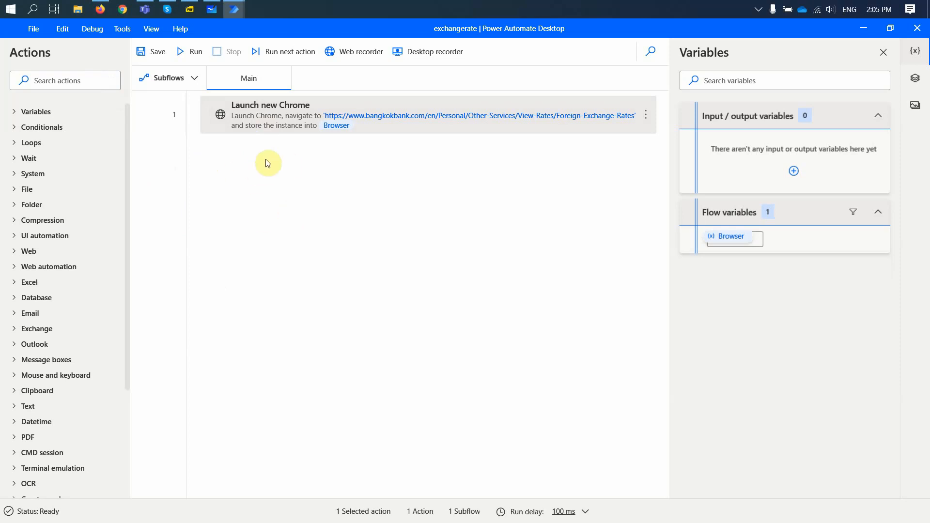
mouse_move(261, 173)
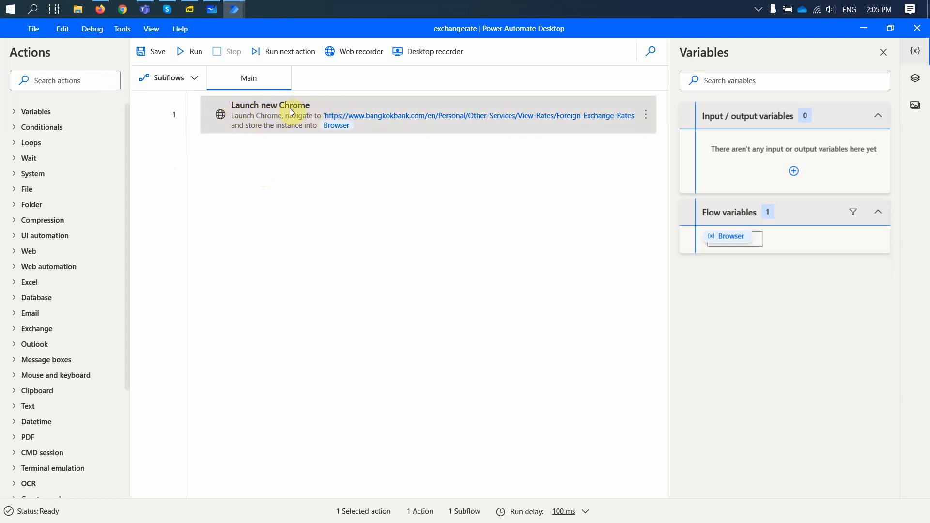
mouse_move(387, 123)
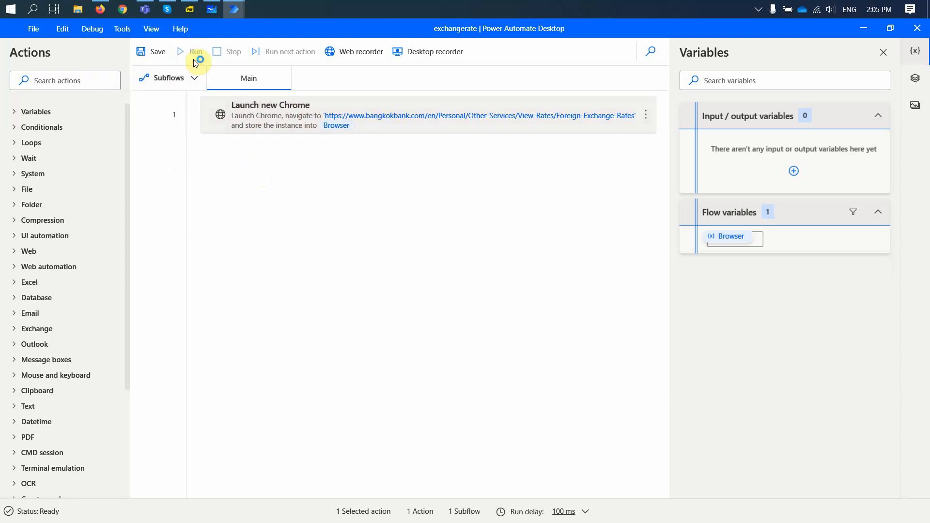
Run the flow to open the rates page, start the Web recorder on Chrome and dismiss the error.
left_click(195, 52)
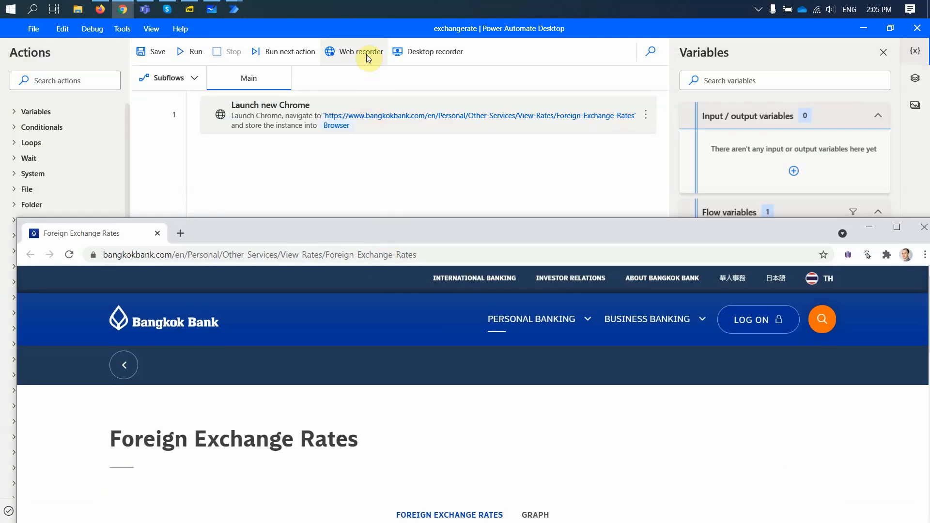
mouse_move(362, 51)
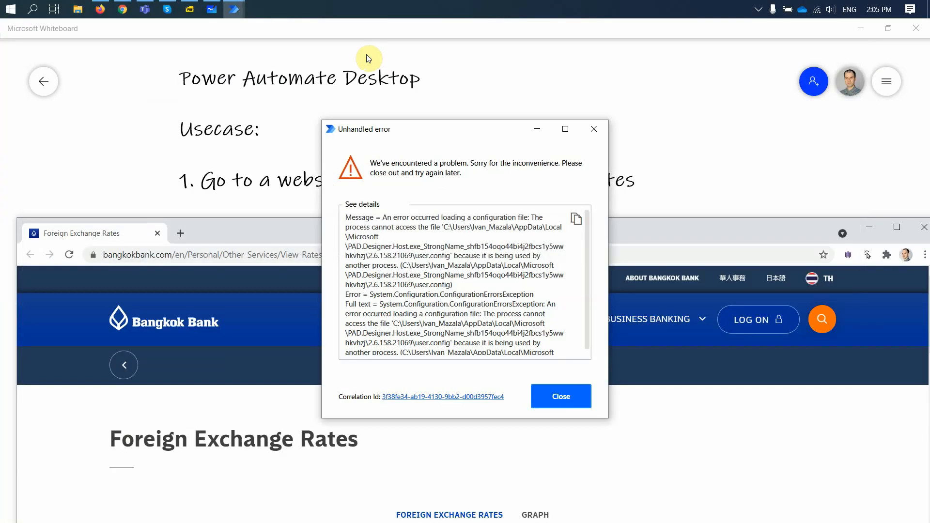
left_click(559, 396)
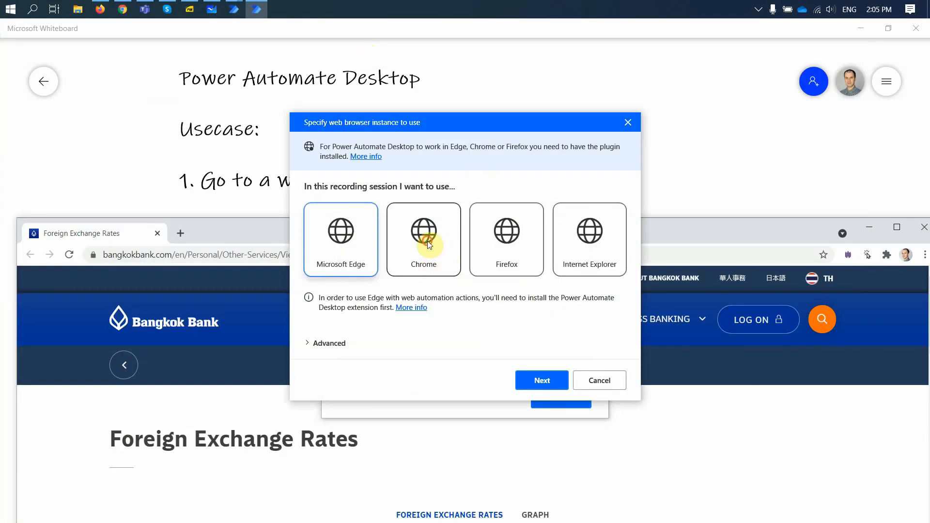
left_click(540, 380)
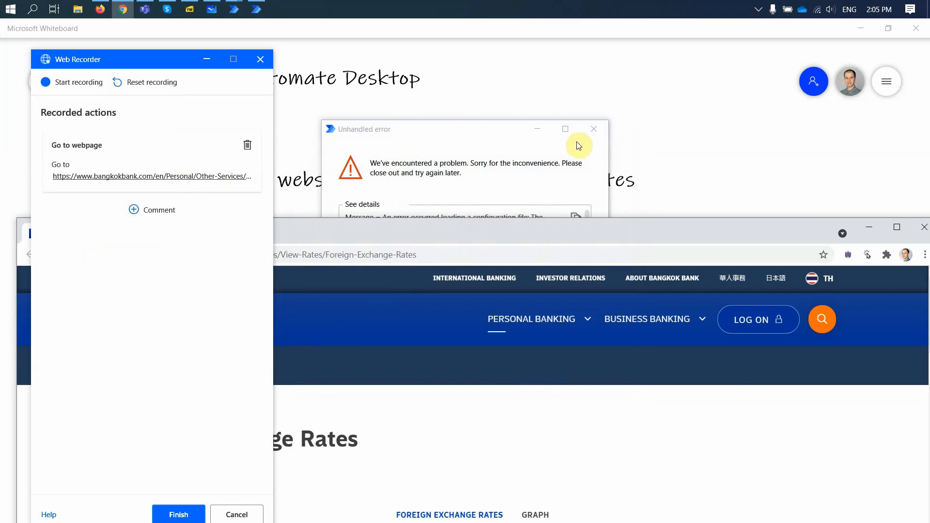
left_click(593, 129)
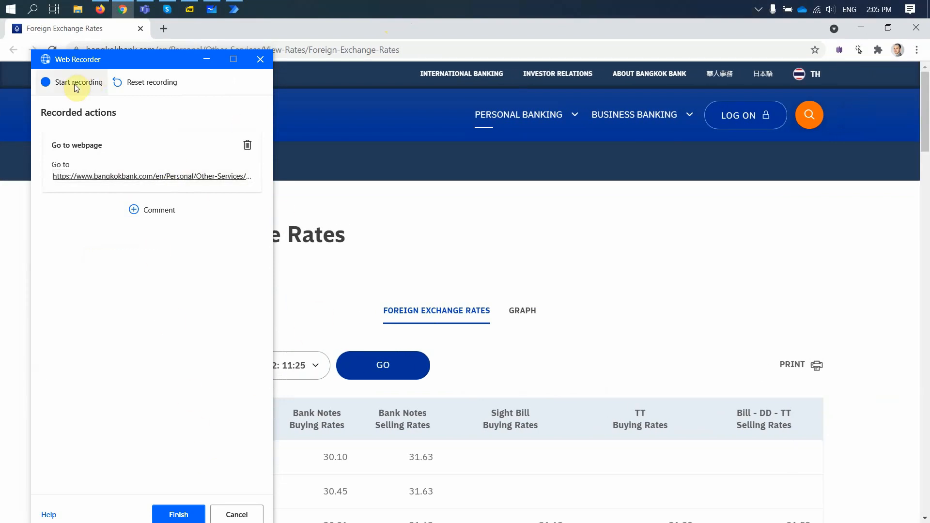
Record a click on the USD1 rate 30.10 and a list extraction from the JPY buying-rate cell.
left_click(73, 82)
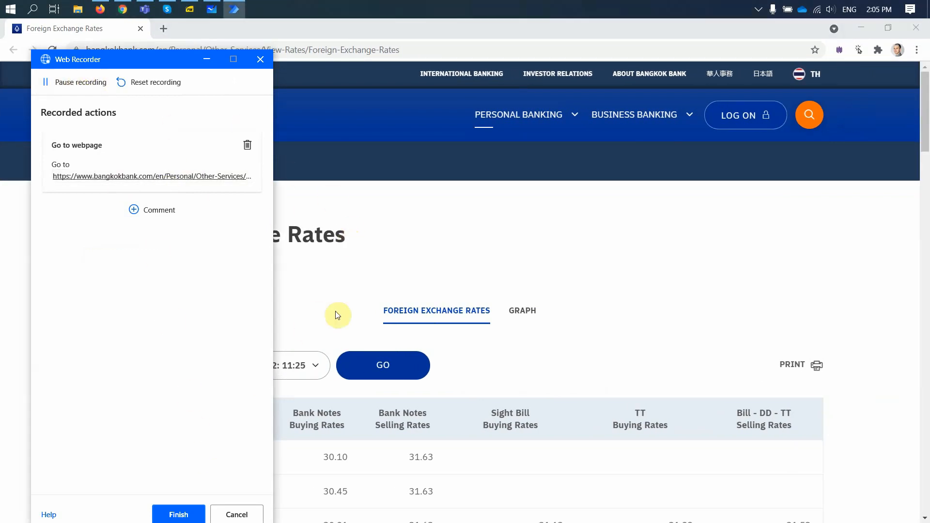
scroll("down", 3)
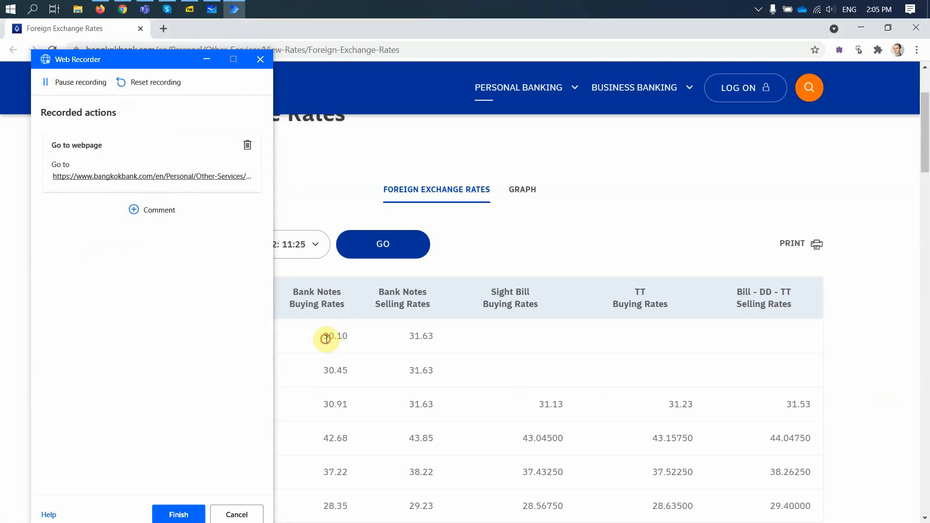
left_click(316, 298)
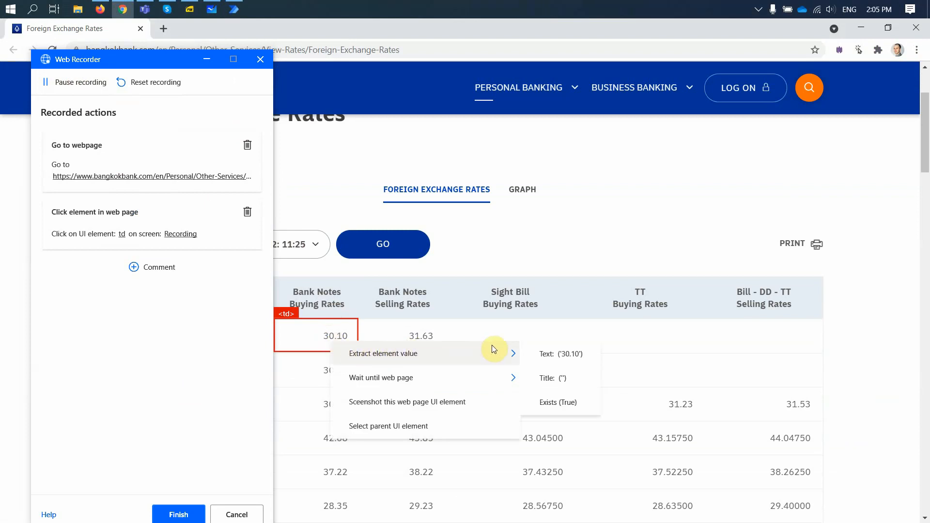
mouse_move(548, 358)
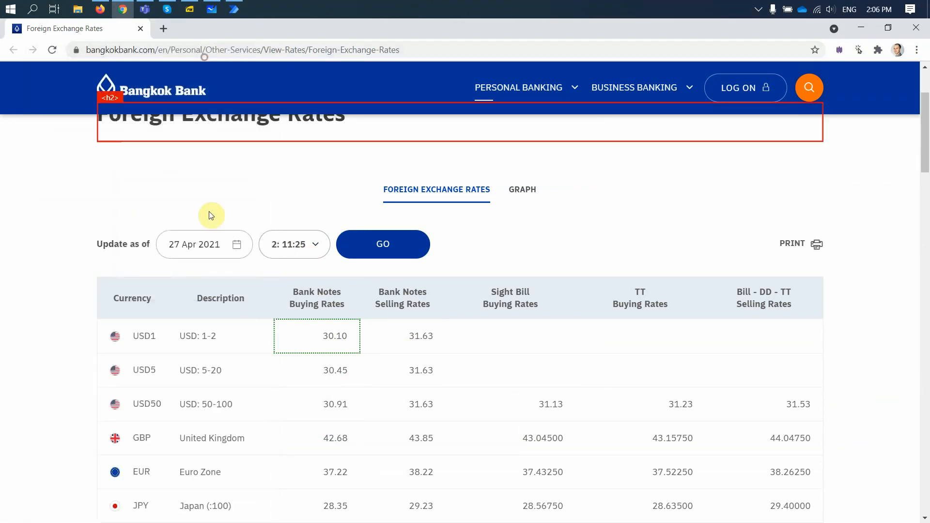
scroll("down", 3)
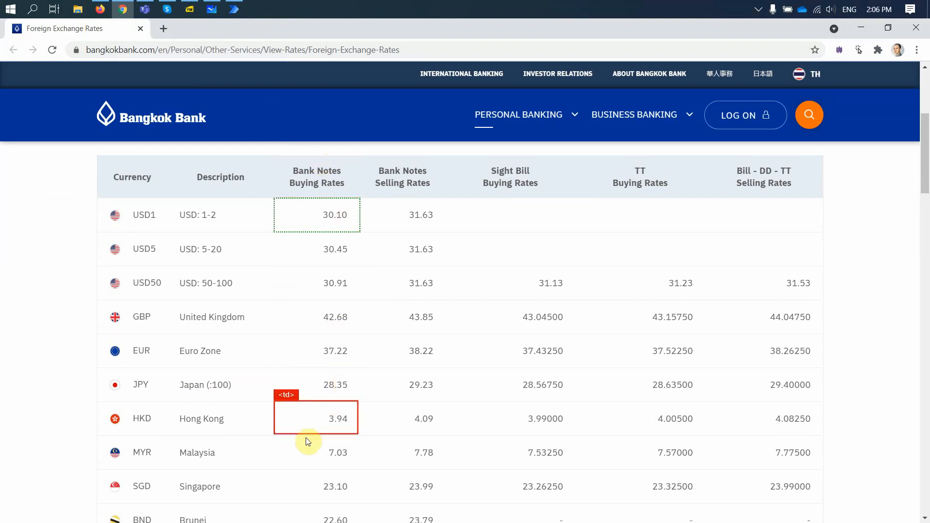
mouse_move(321, 375)
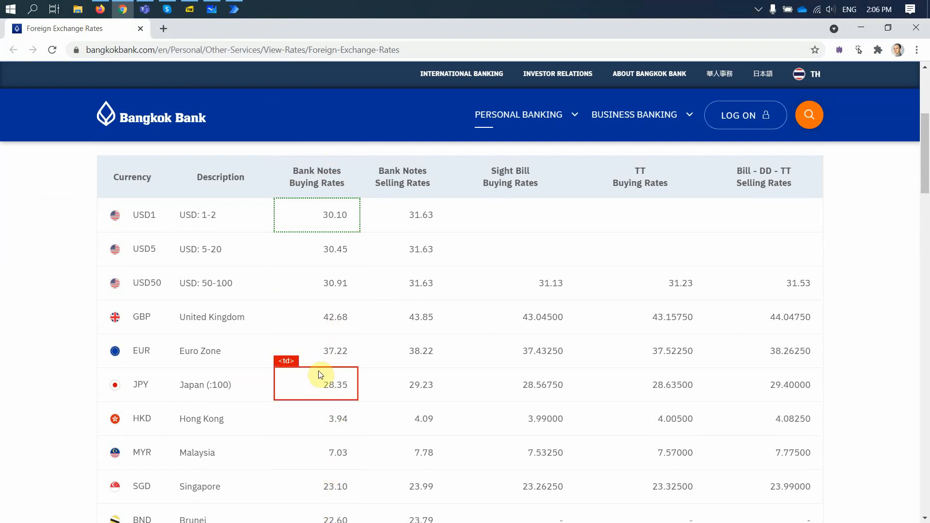
right_click(324, 384)
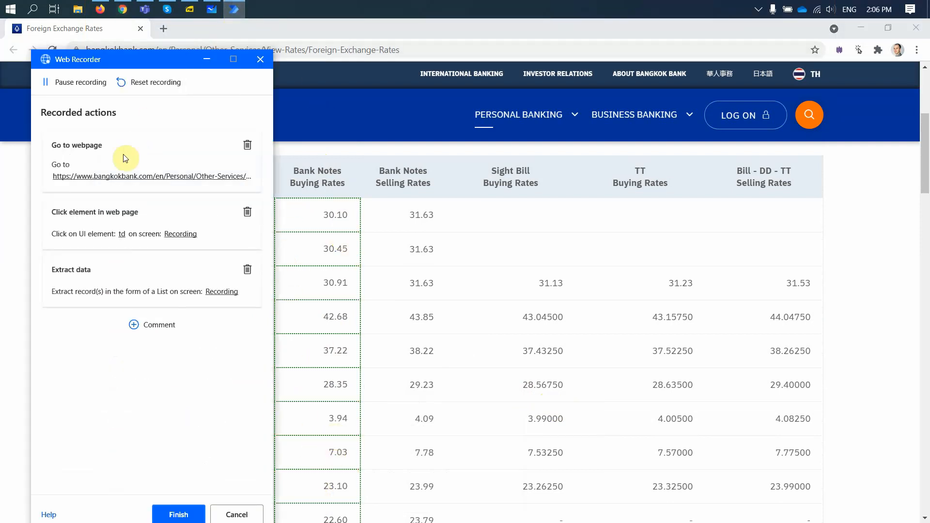
Move the Web Recorder window aside and finish, sending the recorded actions to the flow.
left_click_drag(125, 59, 157, 64)
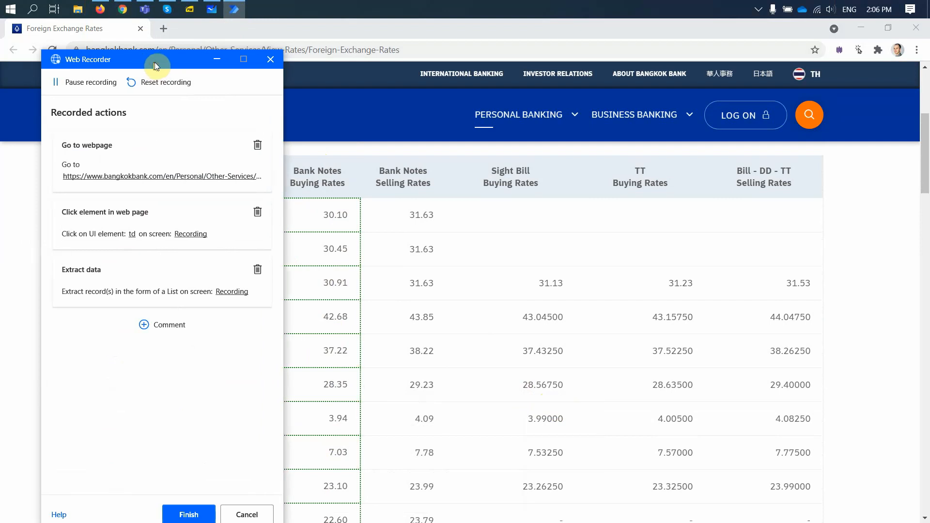
left_click_drag(154, 59, 129, 53)
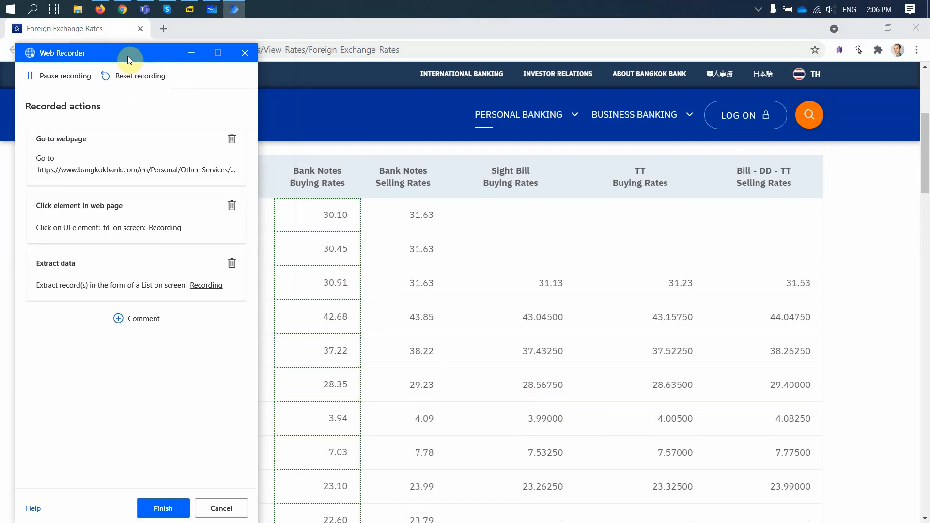
left_click(162, 508)
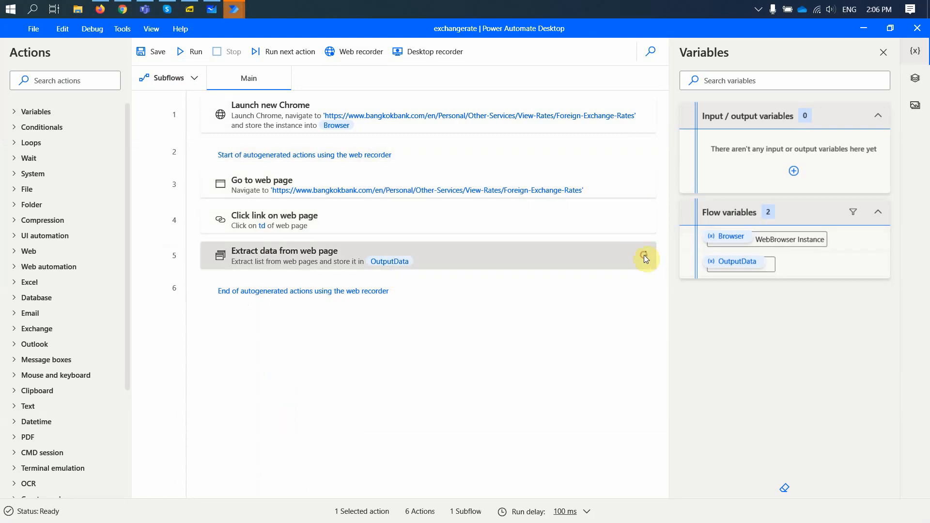
Delete the Extract data from web page action from the flow.
right_click(643, 257)
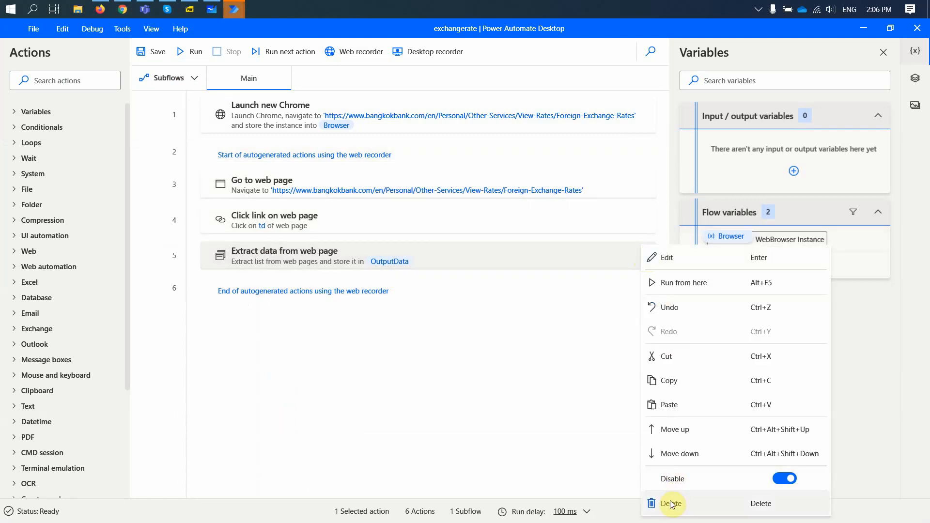
left_click(670, 502)
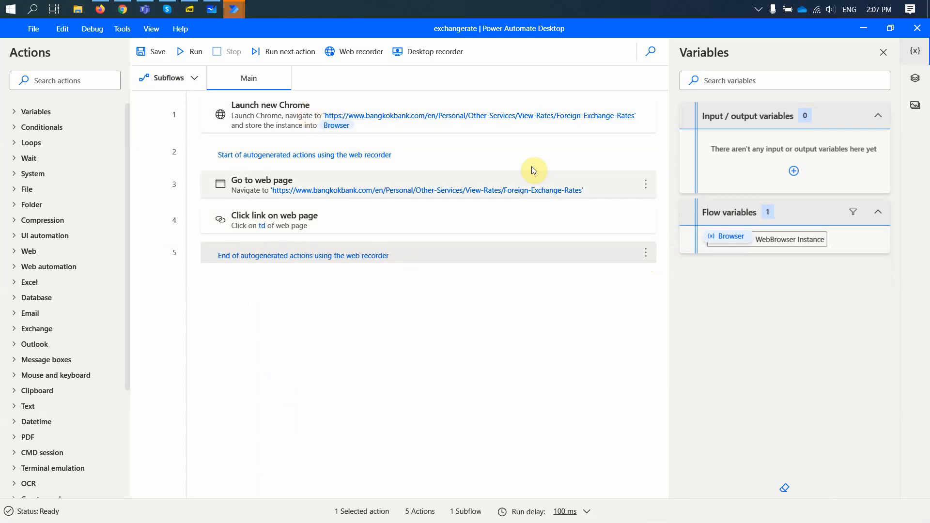
mouse_move(625, 157)
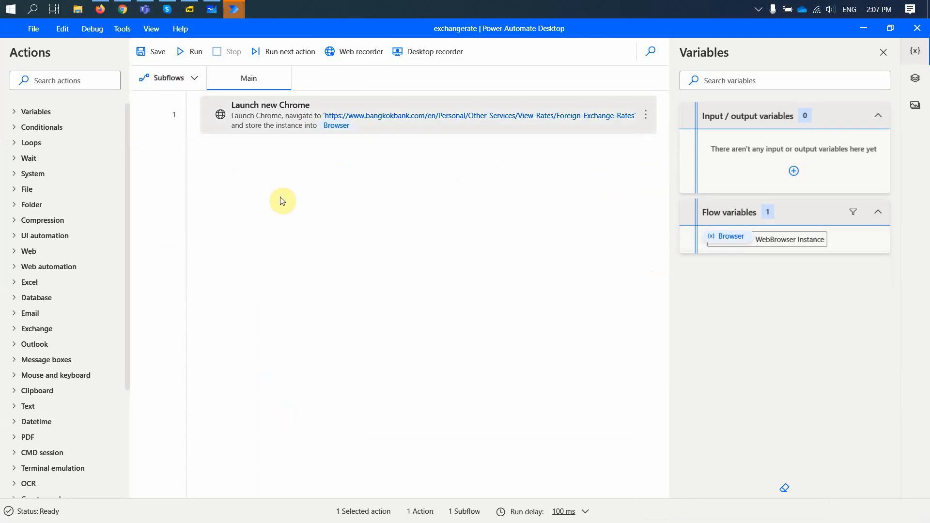
mouse_move(361, 51)
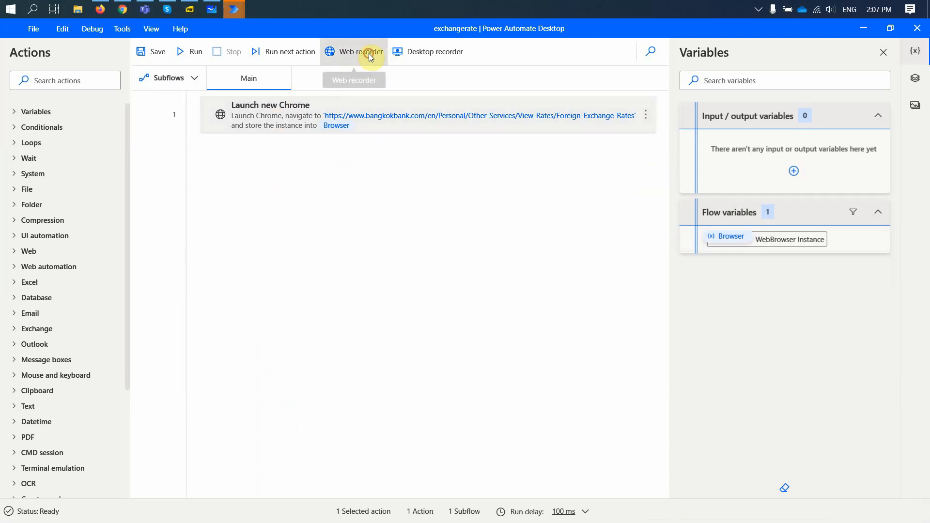
Start a new Web recorder session in Chrome and begin recording.
left_click(353, 51)
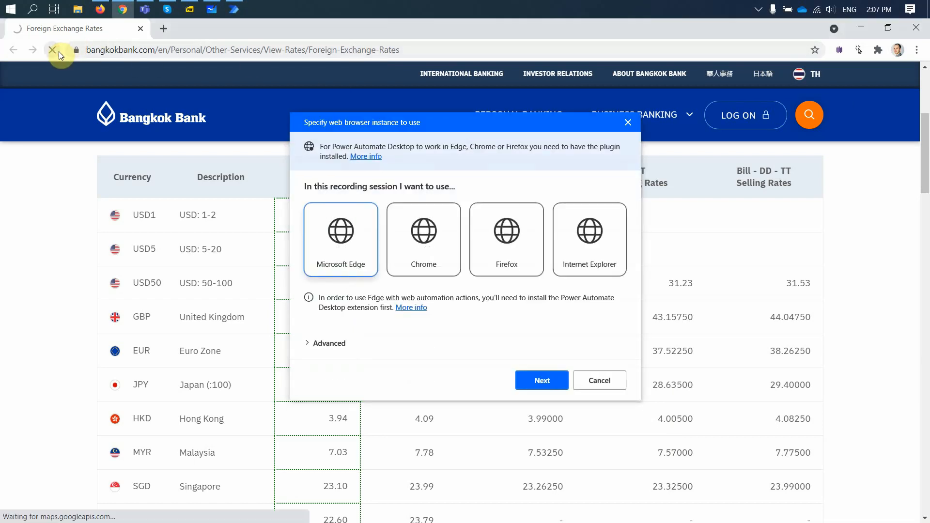
left_click(424, 239)
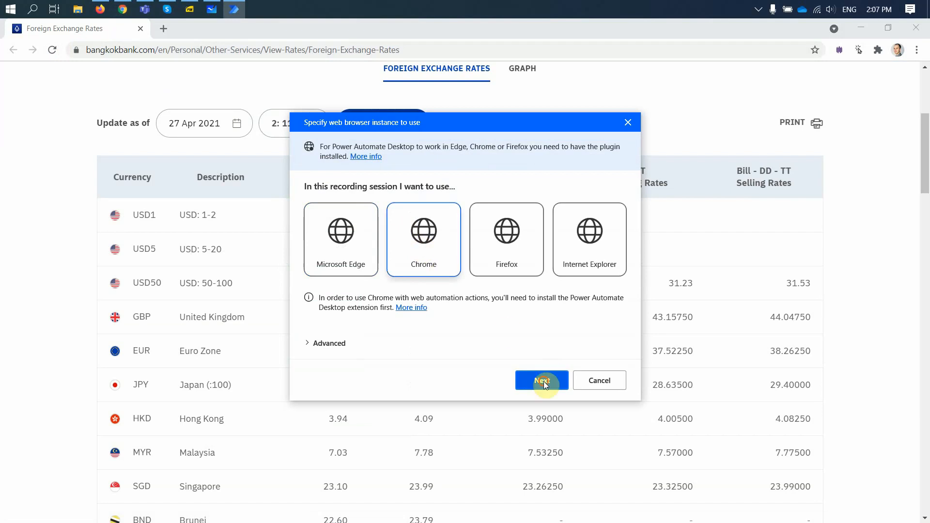
left_click(540, 380)
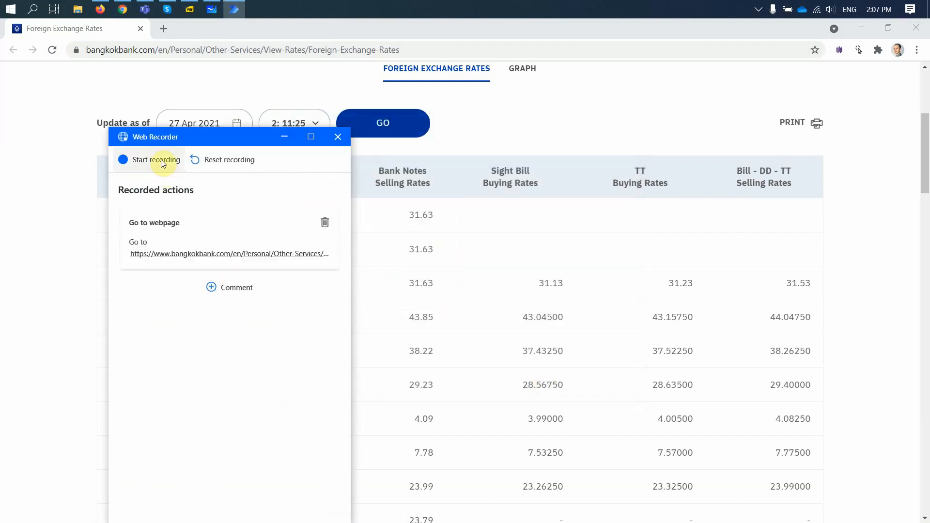
left_click(337, 137)
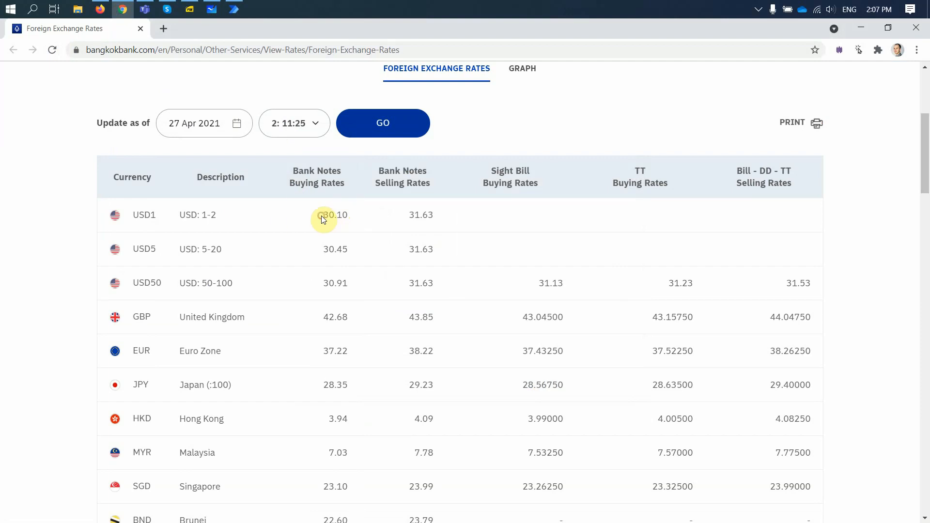
Record extracting the USD1 buying rate's text into a variable and finish the recording.
right_click(325, 215)
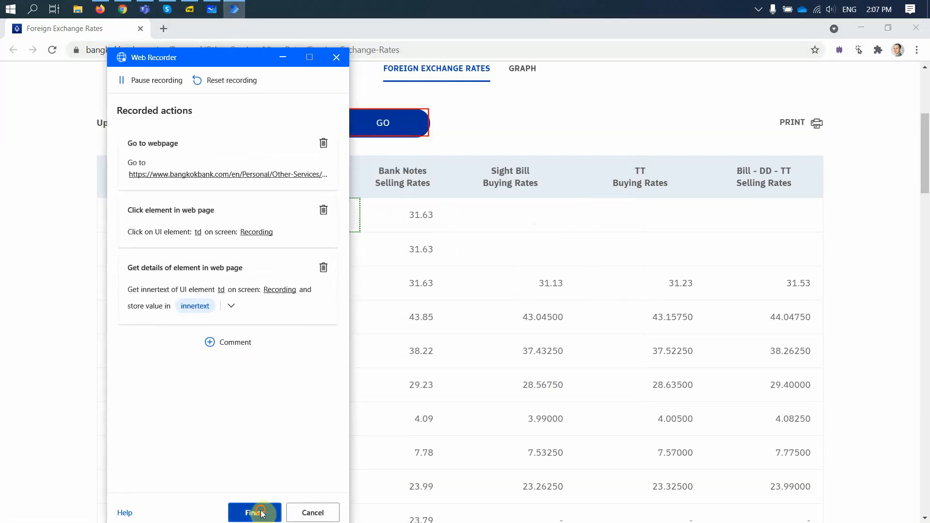
left_click(255, 512)
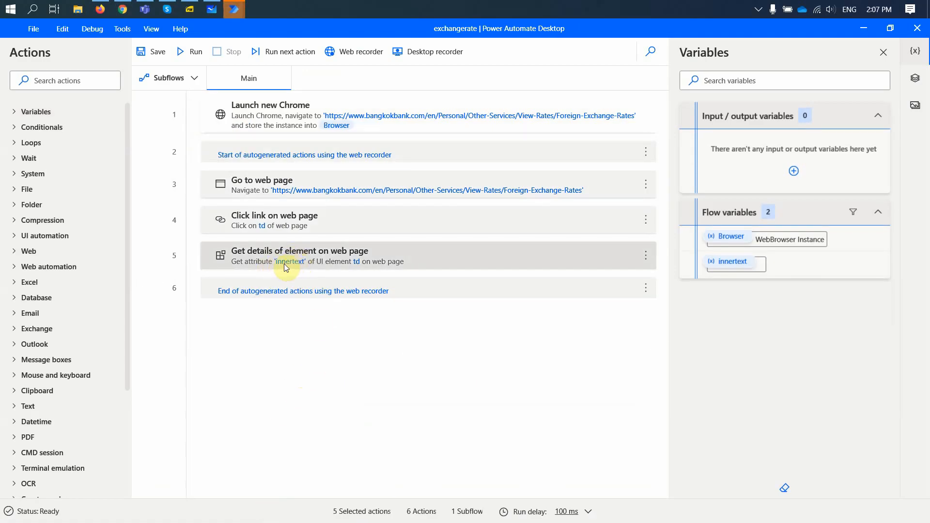
Rename the Get details action's output variable from innertext to usd and save it.
left_click(299, 255)
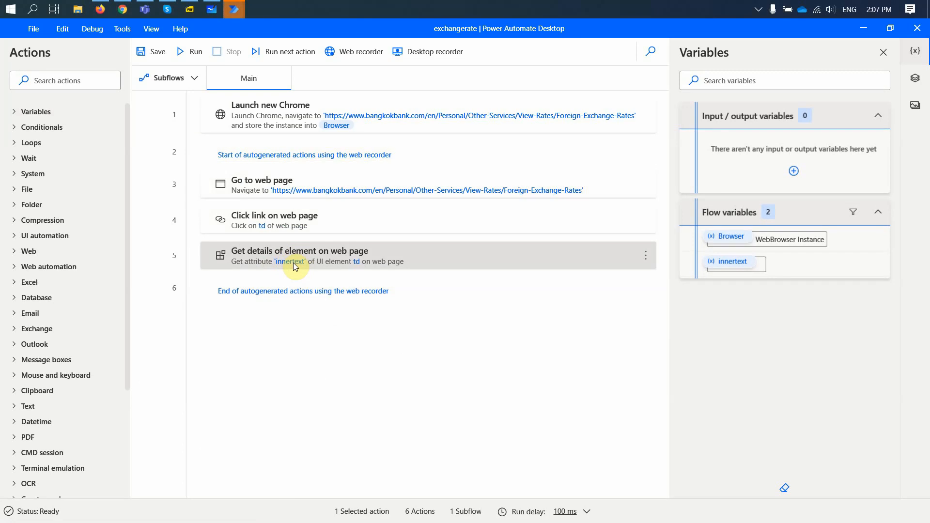
double_click(299, 256)
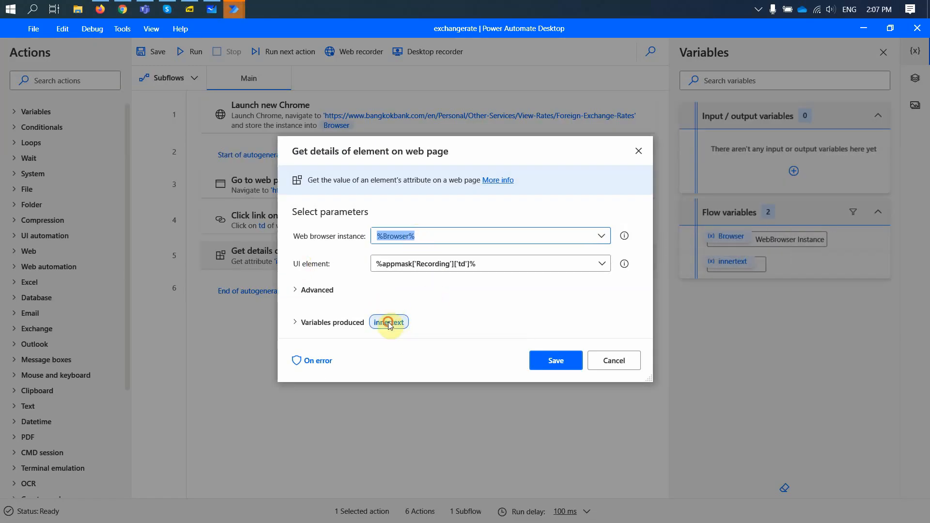
left_click(295, 322)
type("%usd%")
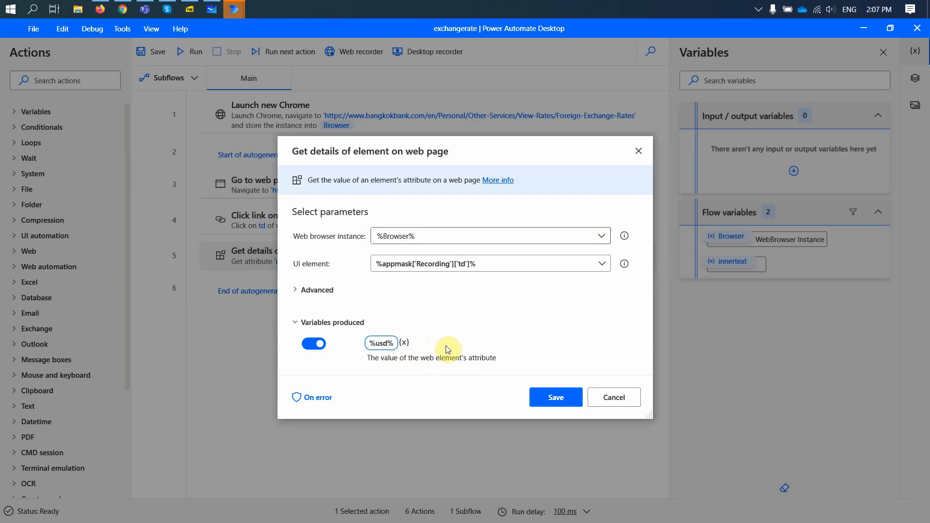
left_click(554, 397)
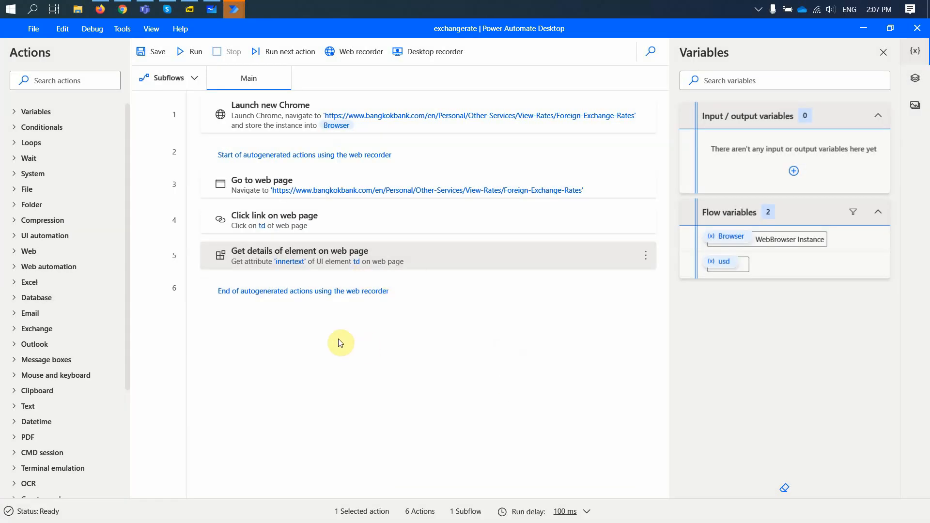
mouse_move(290, 336)
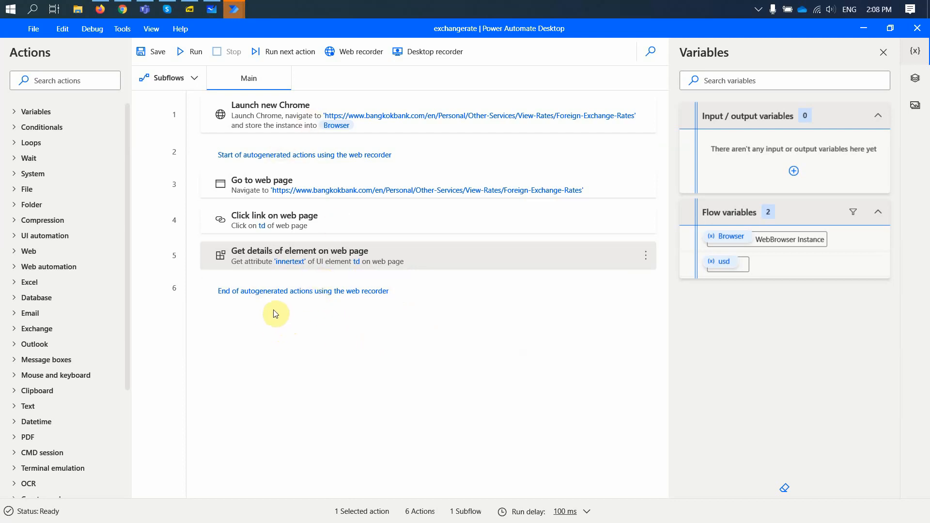
mouse_move(360, 51)
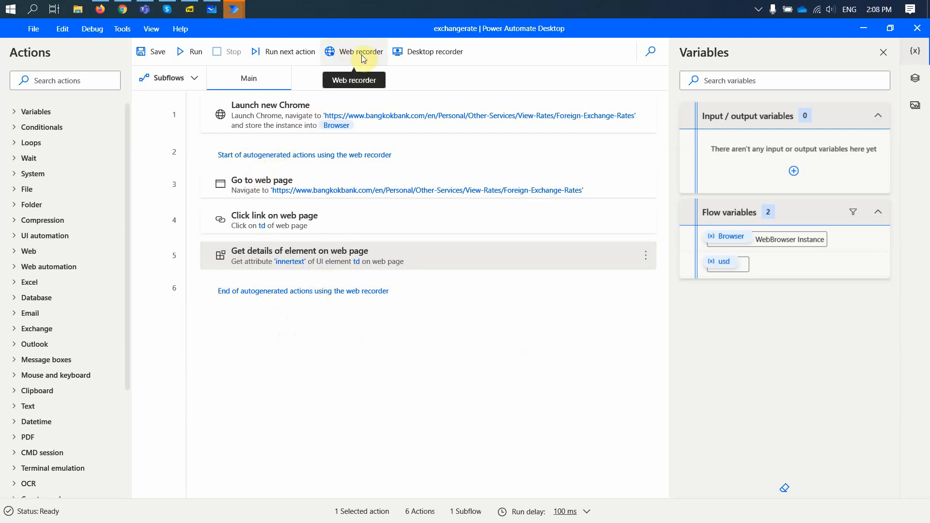
mouse_move(196, 28)
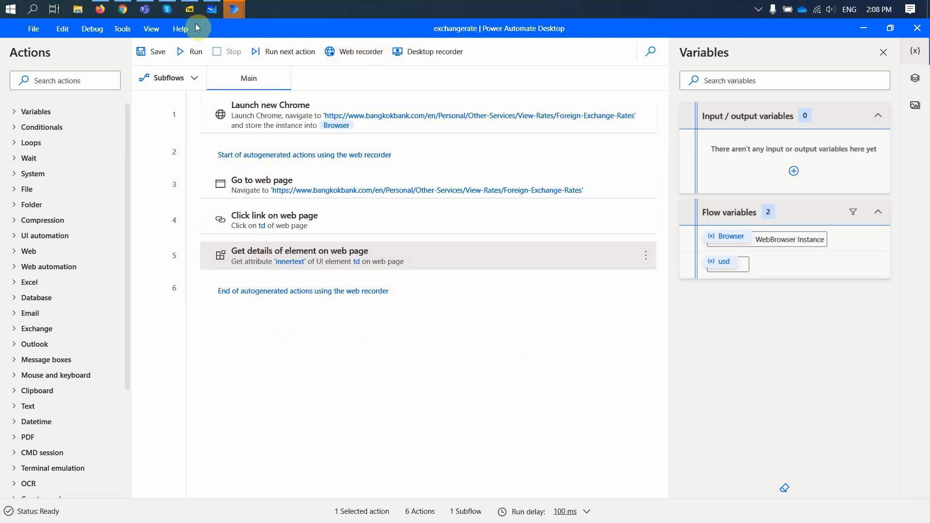
mouse_move(327, 64)
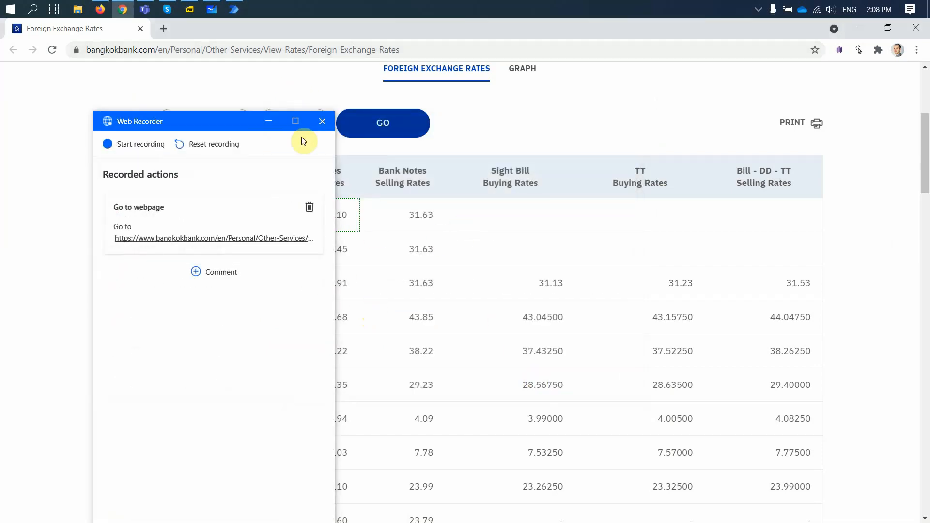
Record clicking the JPY buying rate and extracting its text value 28.35, then finish the recording.
left_click(52, 49)
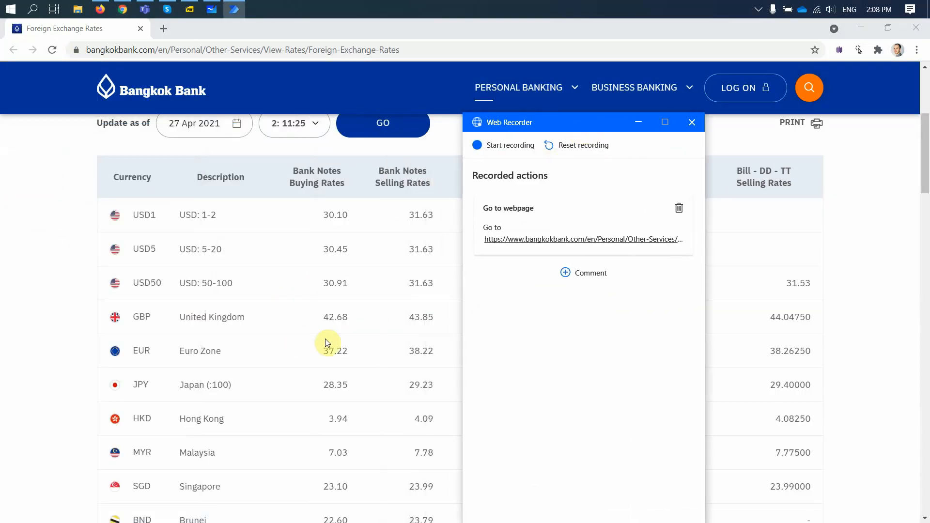
mouse_move(324, 384)
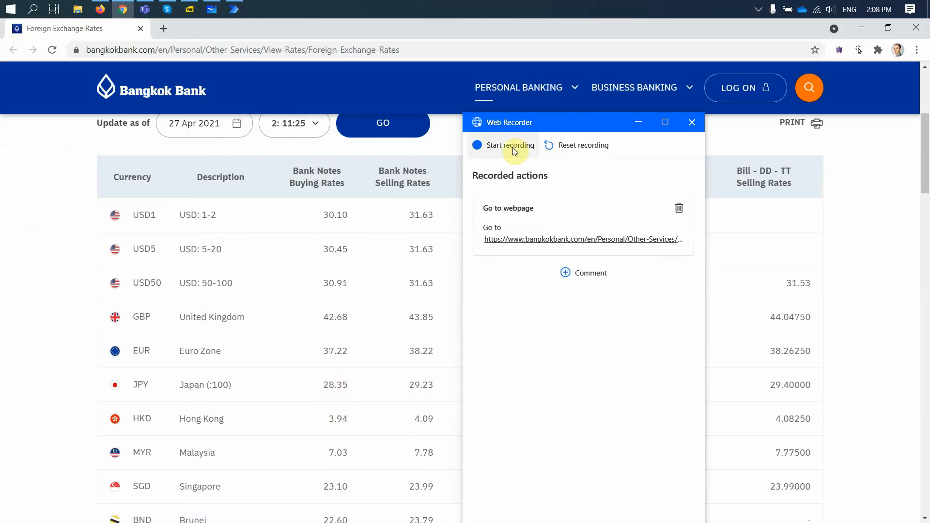
left_click(508, 145)
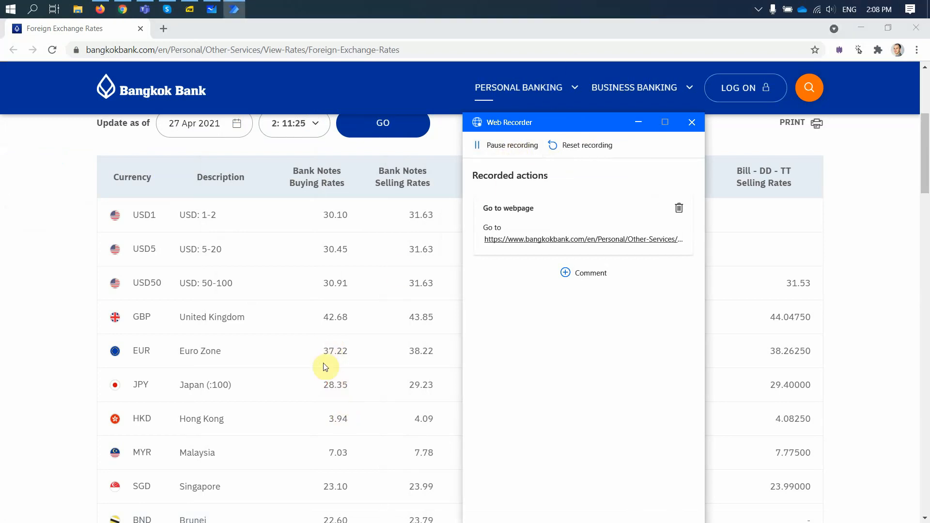
left_click(334, 385)
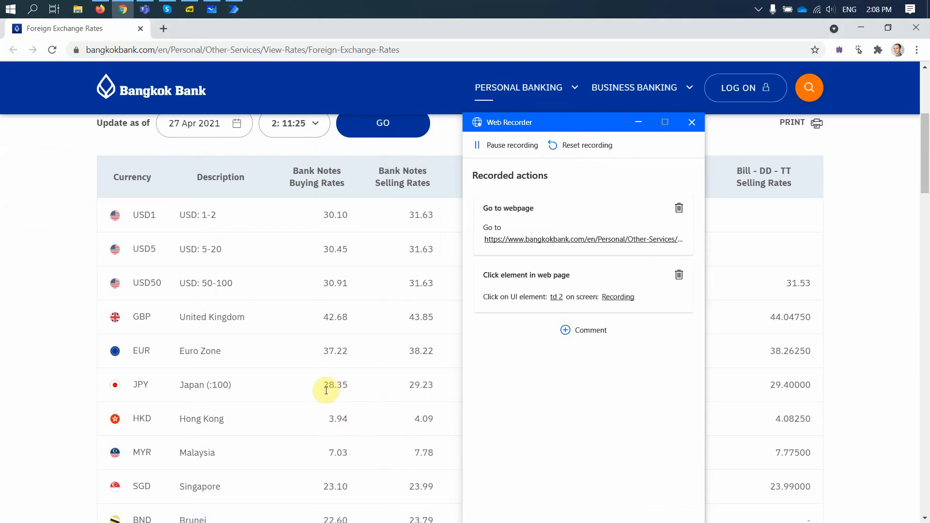
right_click(325, 389)
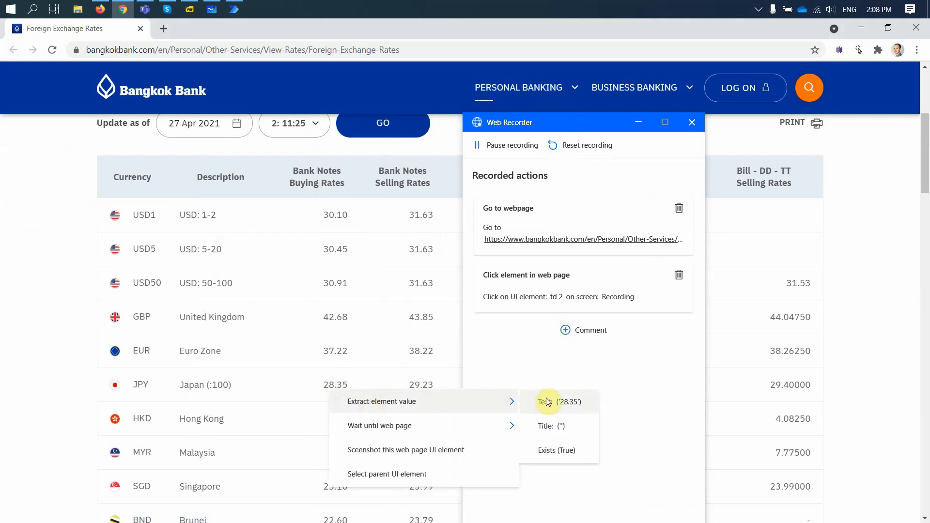
left_click(545, 401)
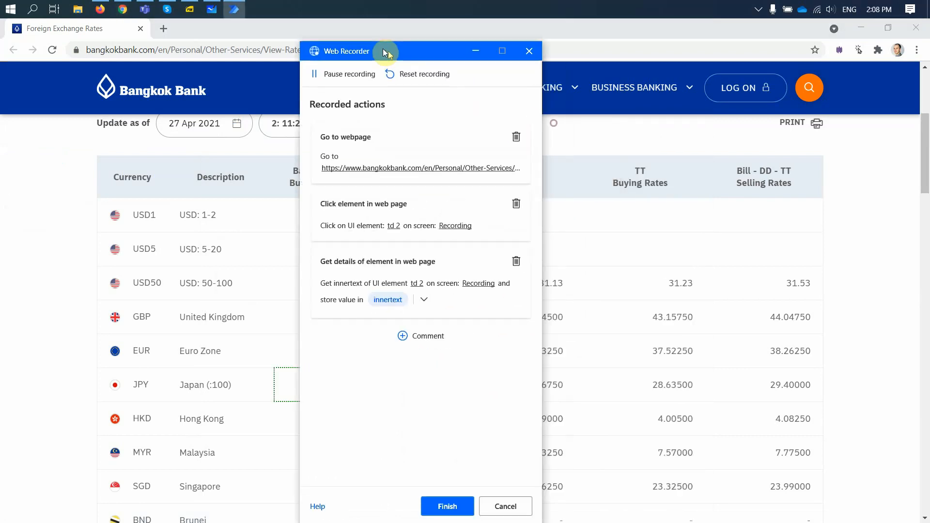
left_click(446, 506)
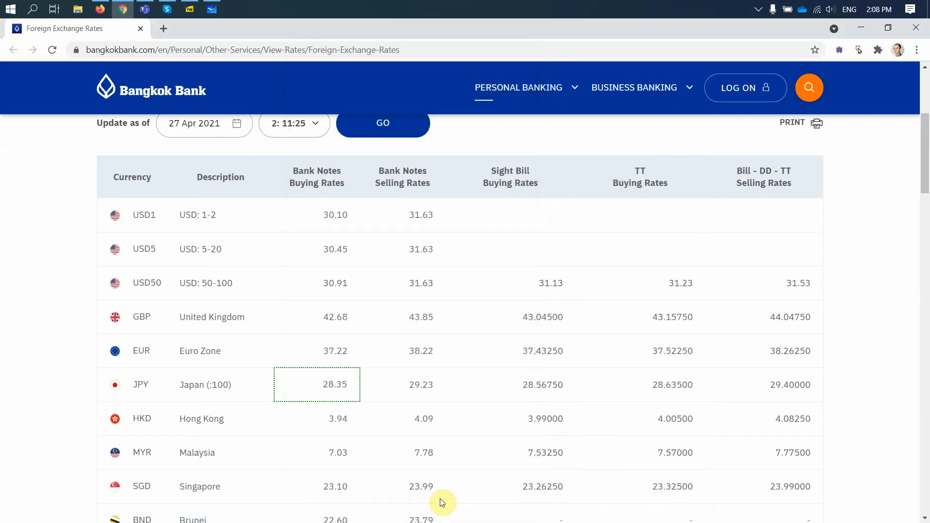
Save the exchangerate flow before and after renaming the innertext variable to jpy.
left_click(234, 10)
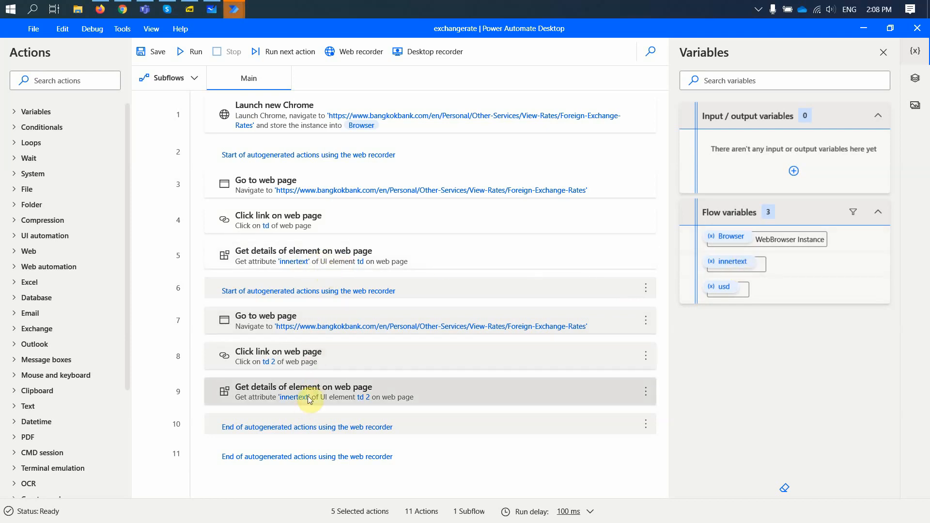
mouse_move(307, 379)
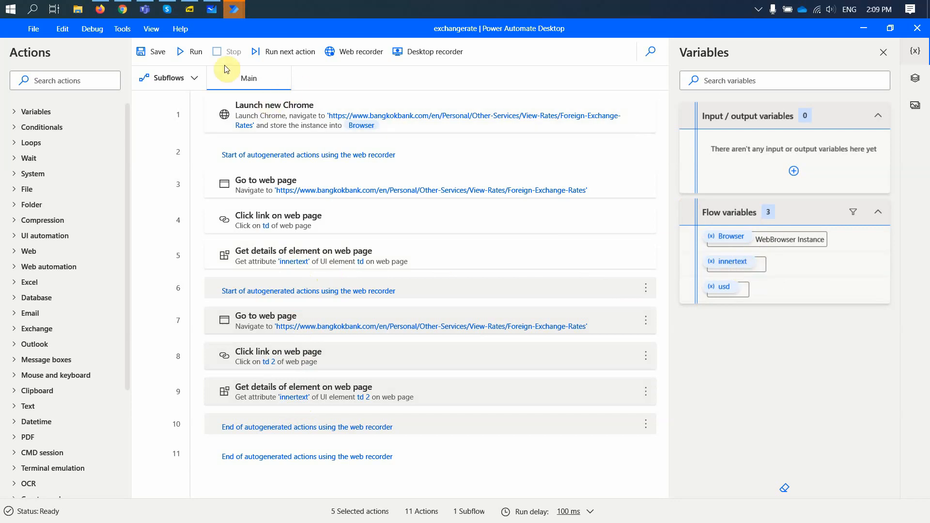
left_click(151, 52)
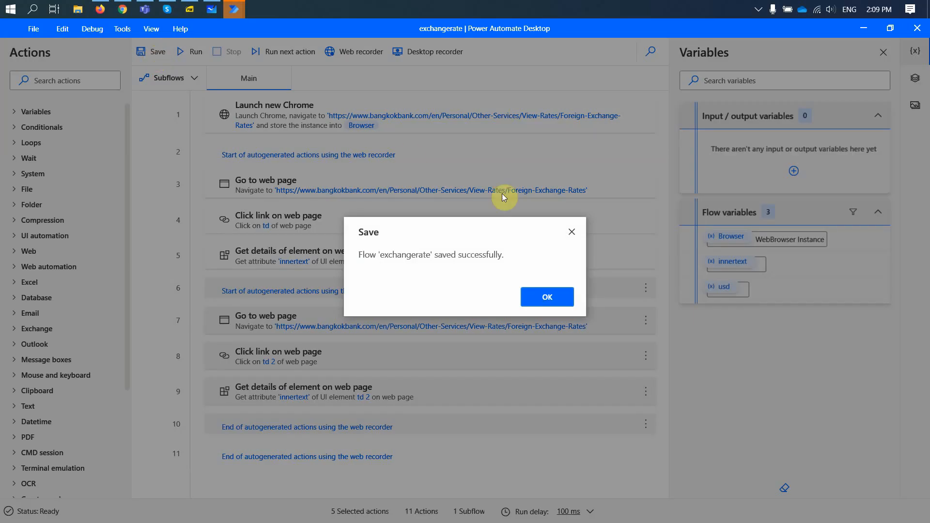
left_click(546, 297)
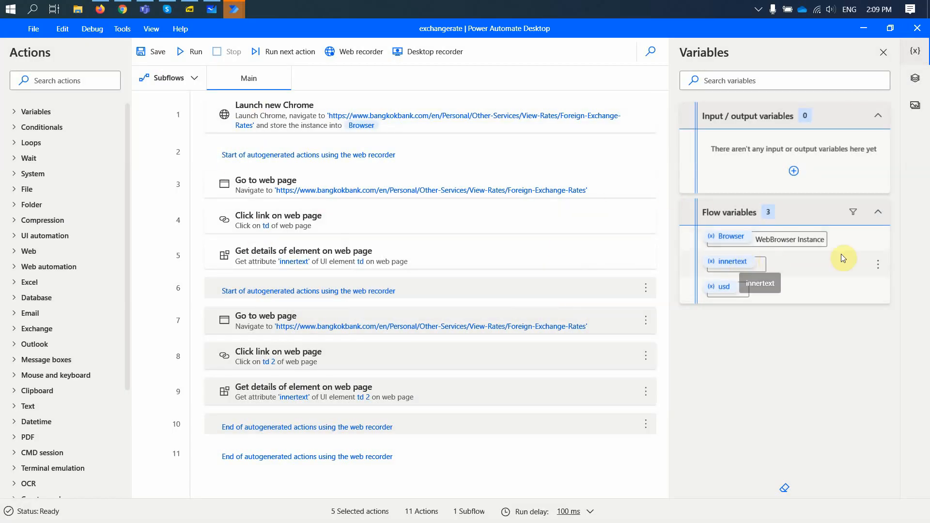
mouse_move(744, 267)
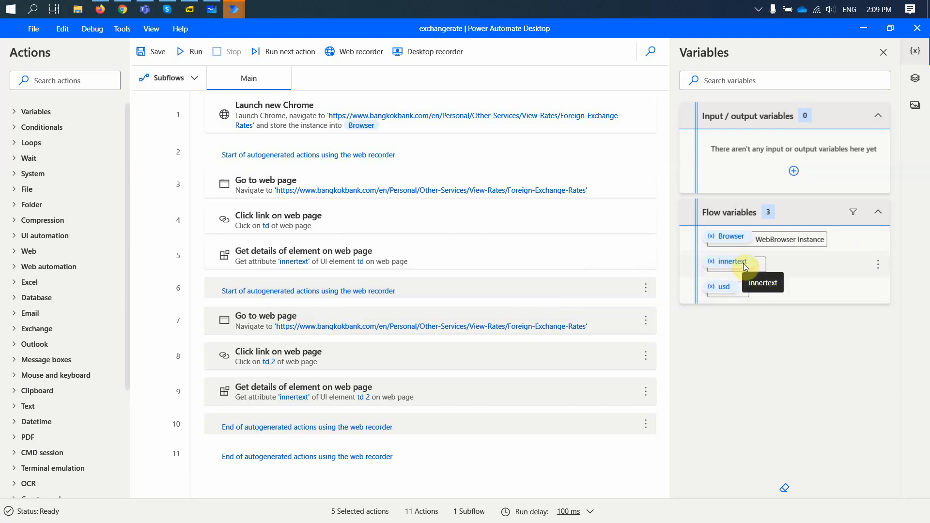
mouse_move(490, 268)
type("jpy")
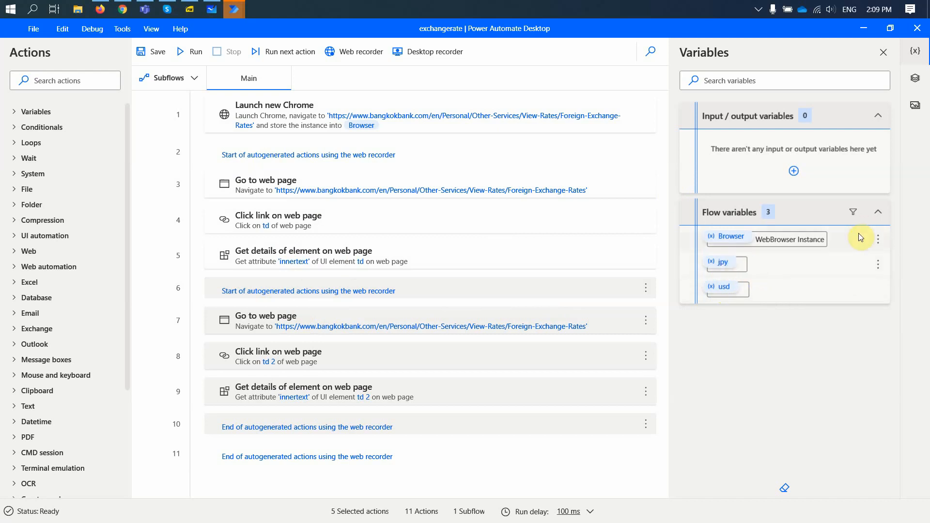
mouse_move(742, 309)
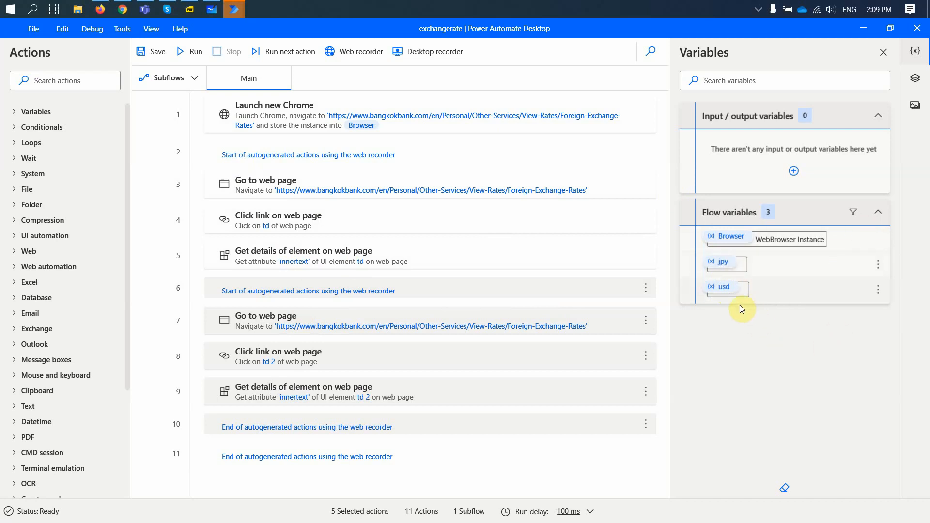
mouse_move(724, 291)
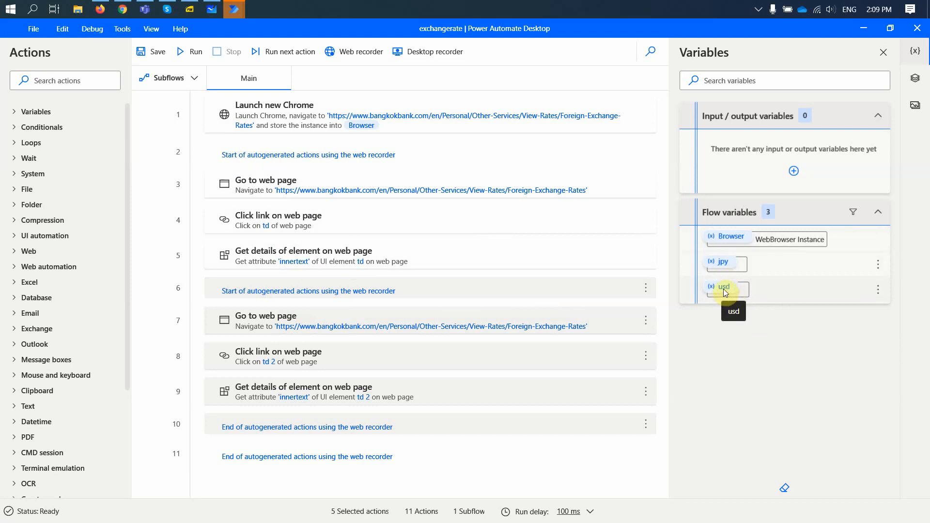
mouse_move(726, 268)
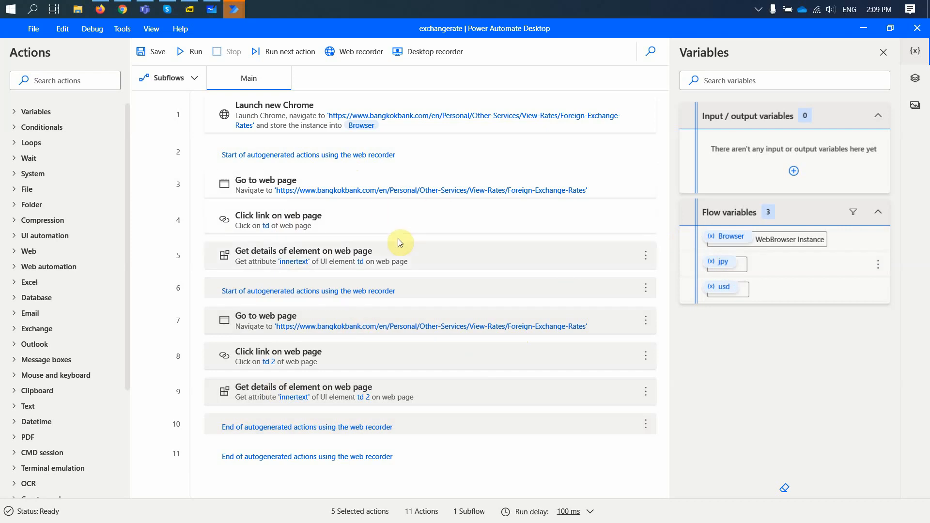
mouse_move(375, 427)
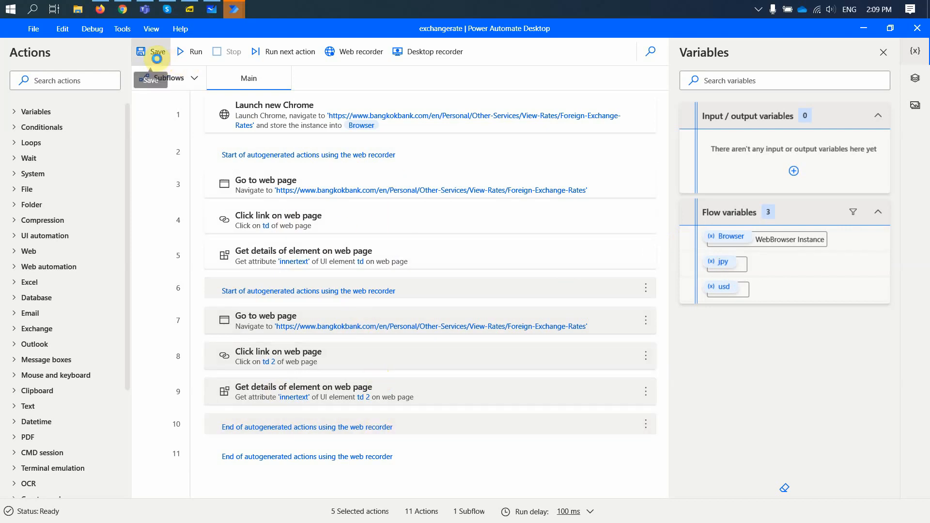
left_click(150, 52)
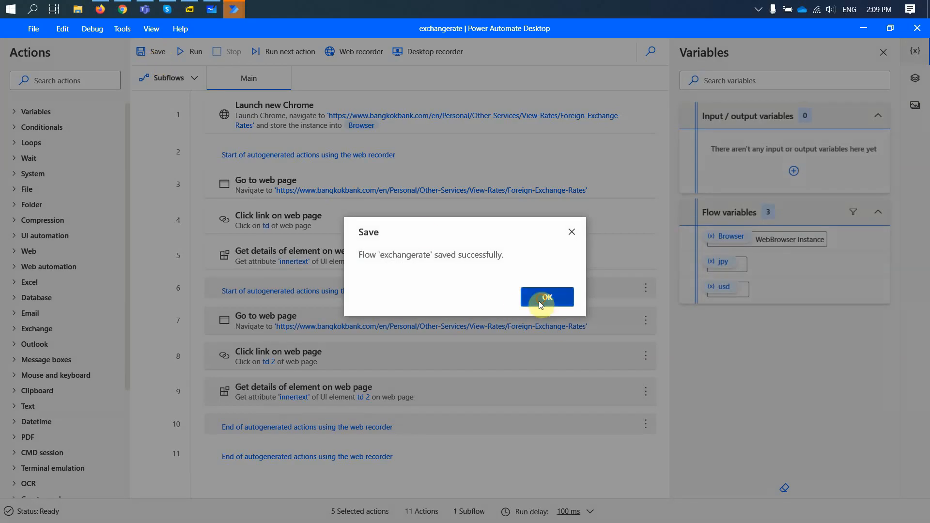
left_click(545, 298)
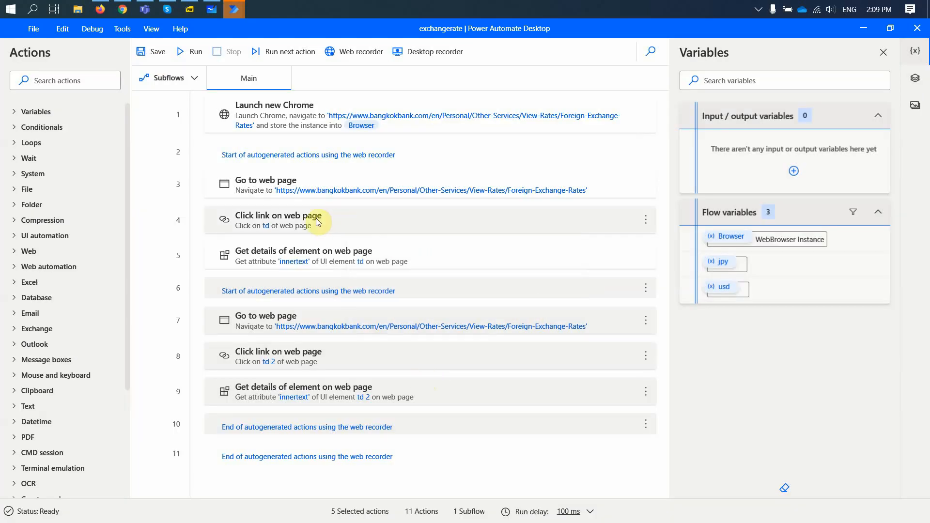
mouse_move(226, 200)
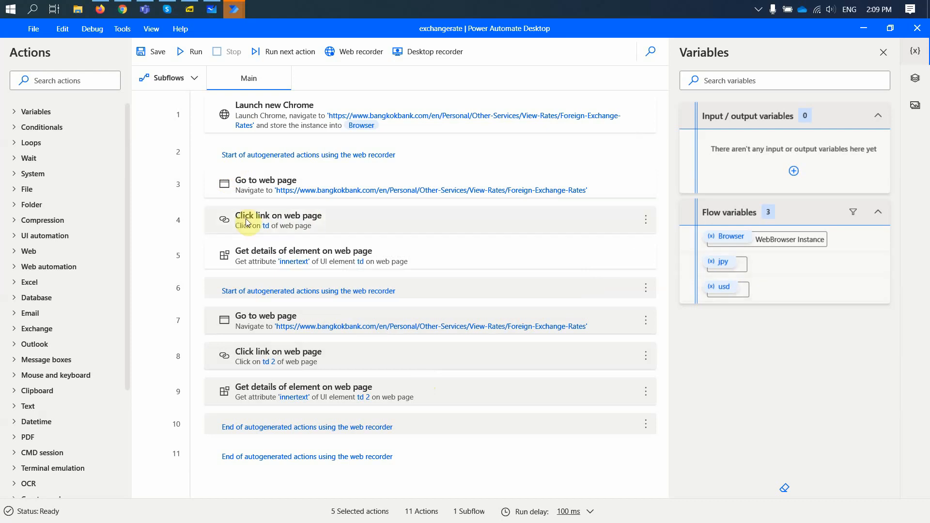
mouse_move(80, 239)
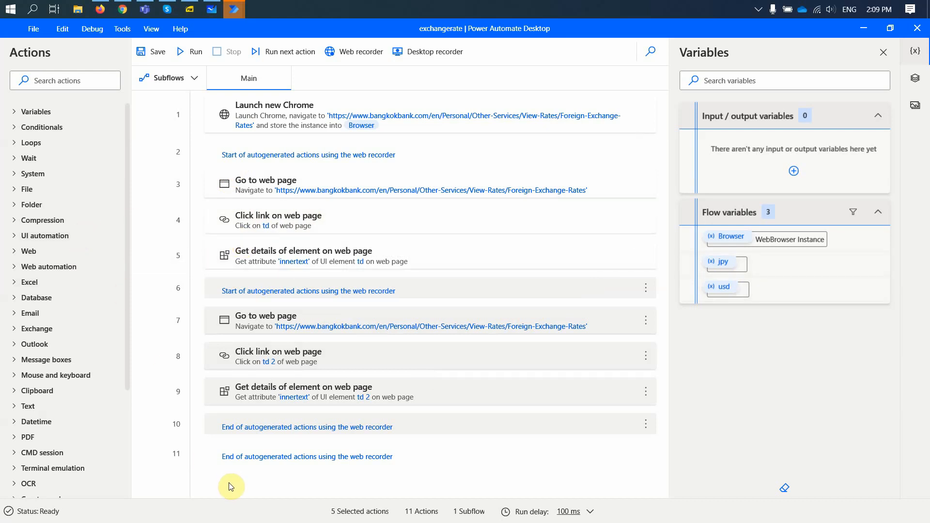
mouse_move(65, 80)
type("l")
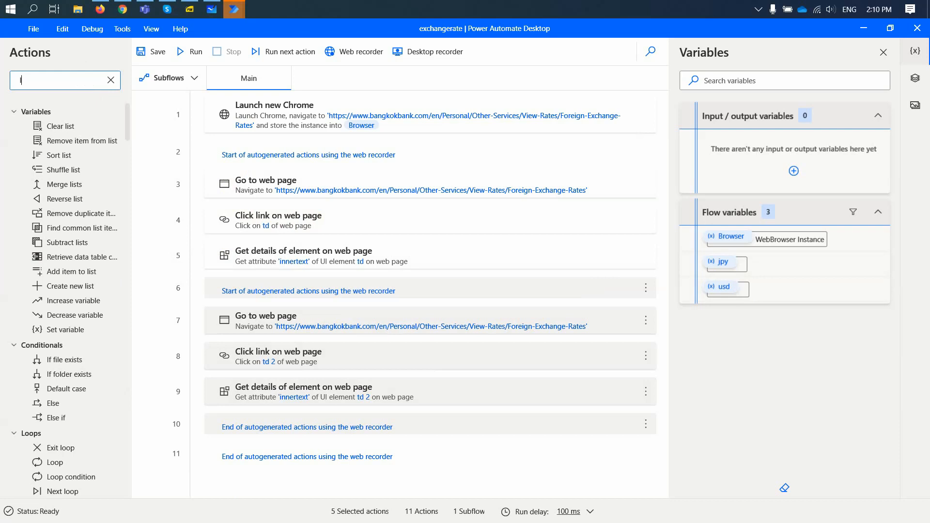
Add a Launch Excel action with a blank document at the end of the flow.
type("e")
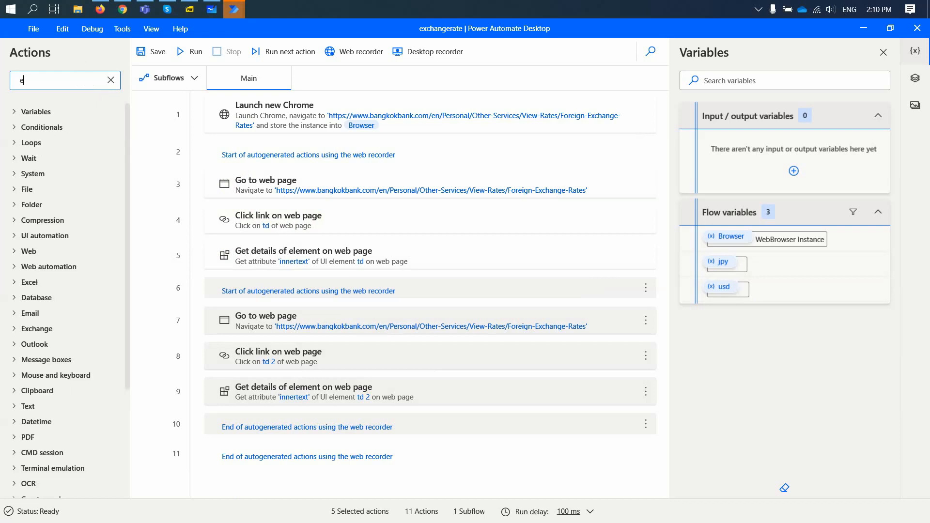
type("xc")
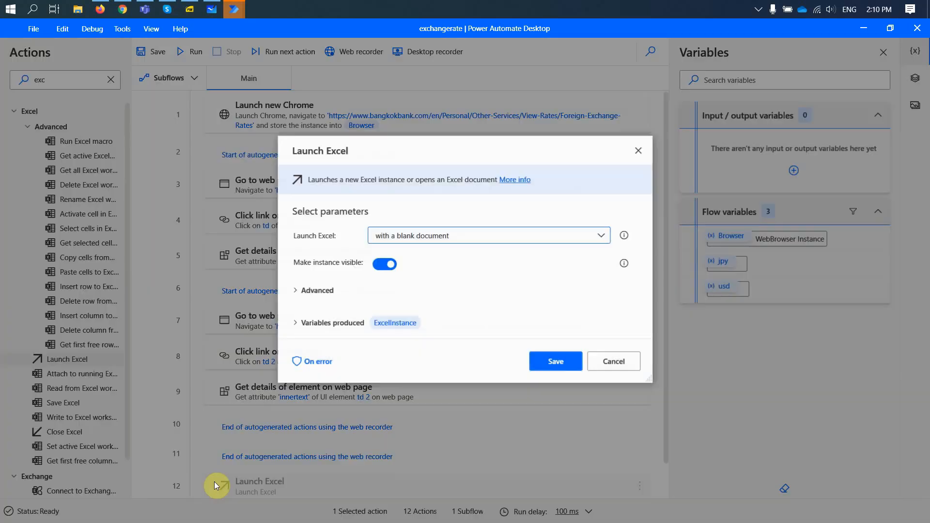
mouse_move(402, 239)
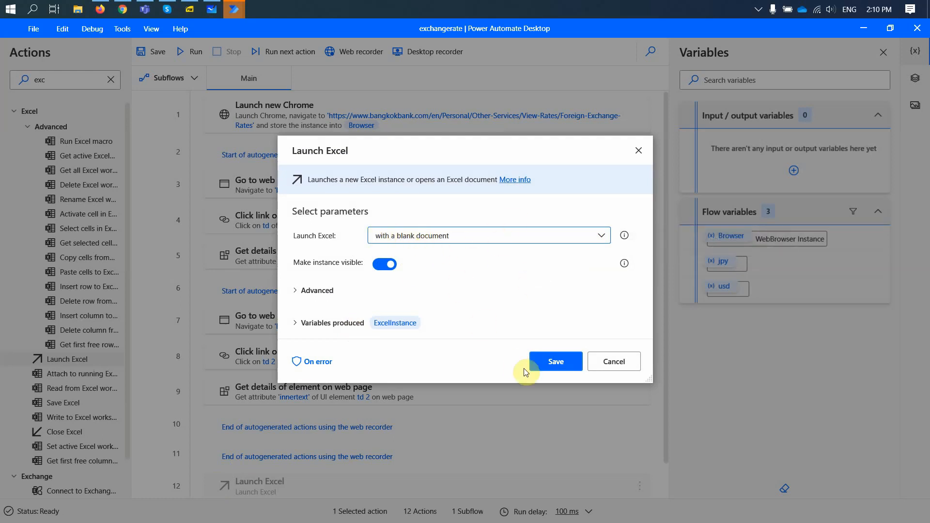
left_click(554, 361)
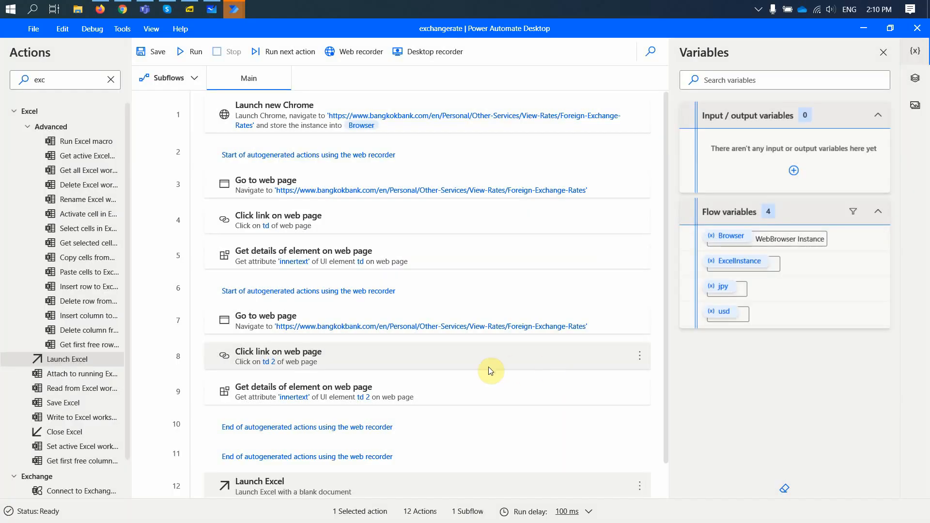
Add a Write to Excel worksheet step writing 'USD' into column A, row 1.
scroll("down", 3)
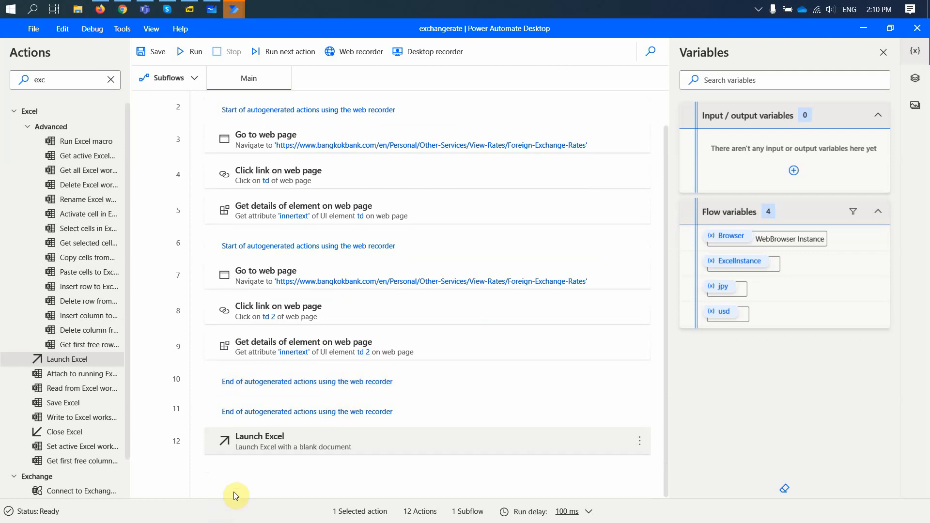
mouse_move(248, 472)
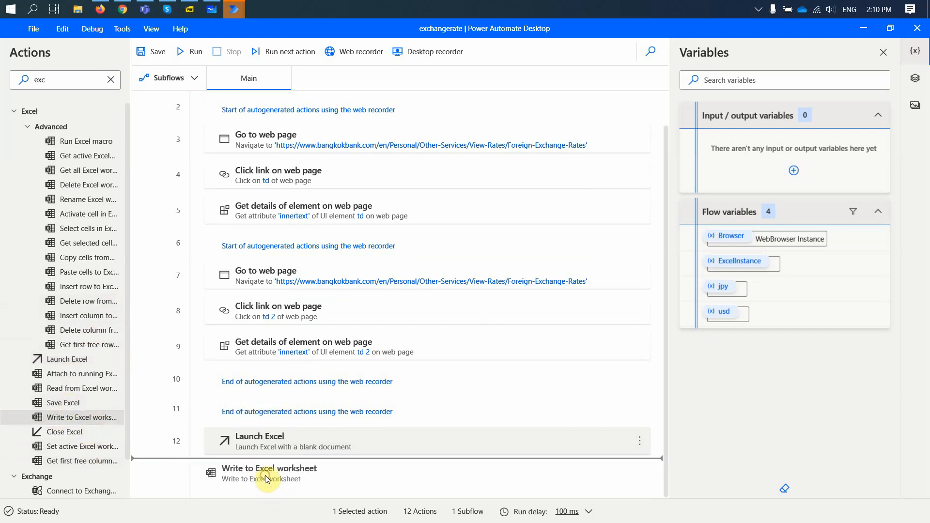
double_click(269, 472)
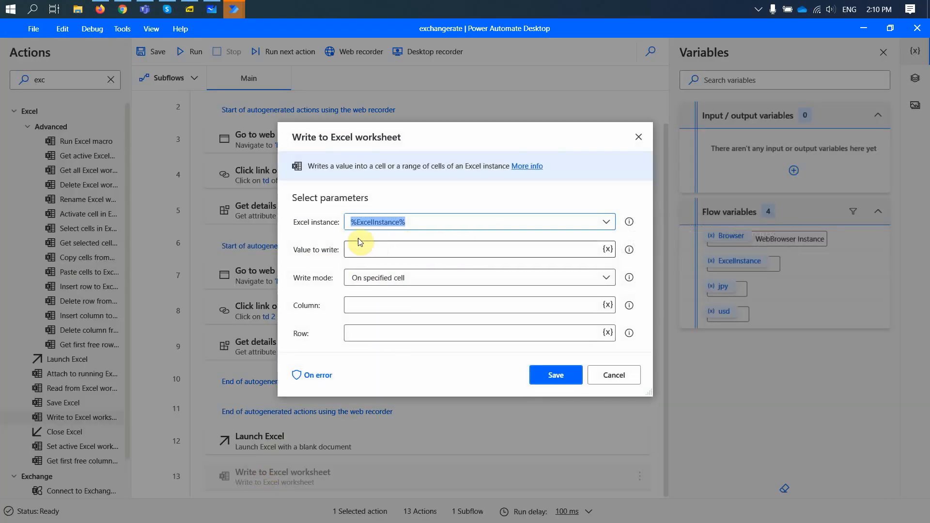
mouse_move(378, 224)
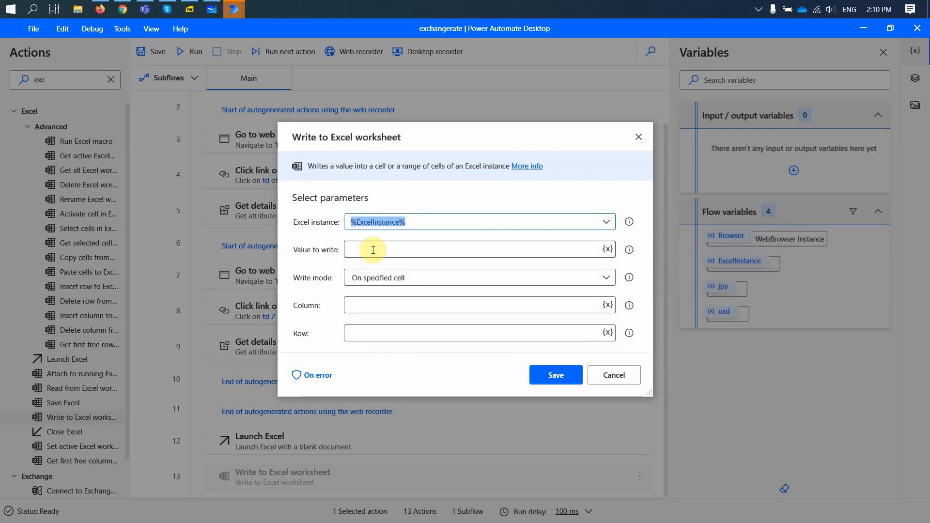
left_click(372, 249)
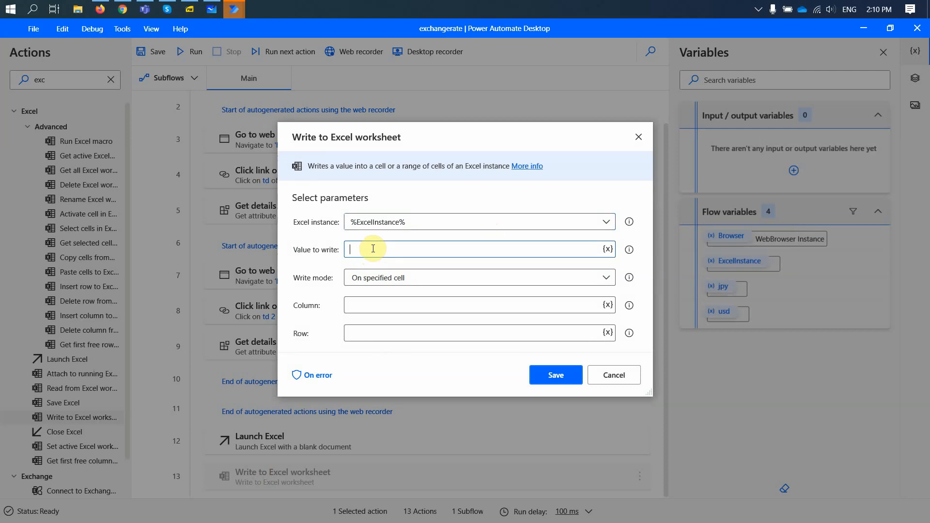
type("U")
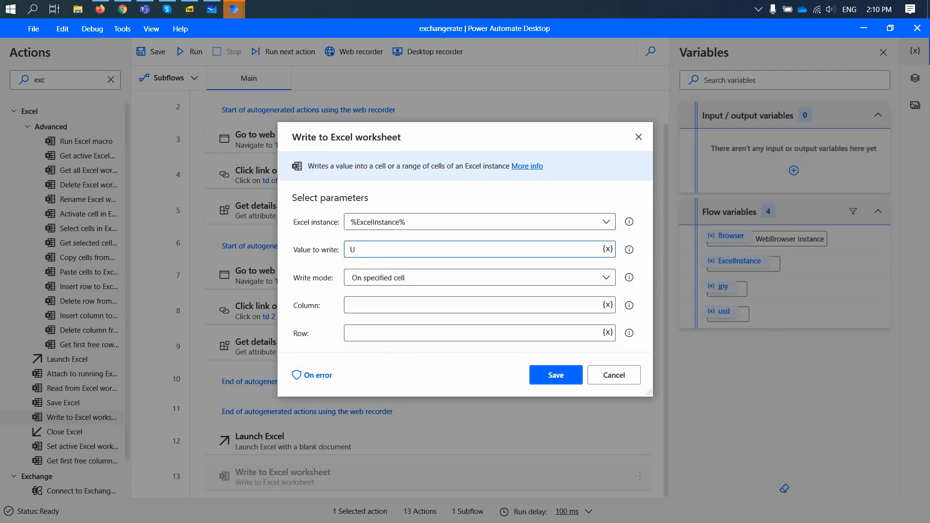
type("SD")
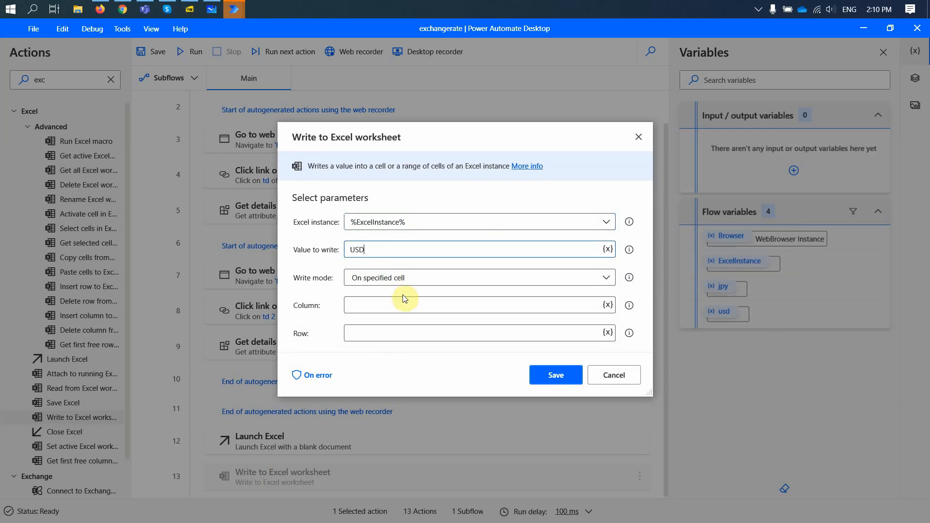
type("1")
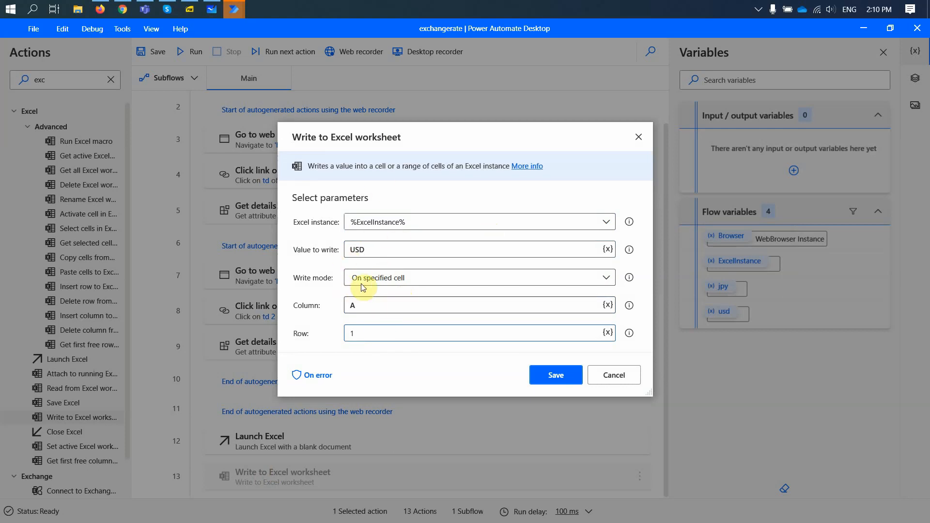
mouse_move(358, 264)
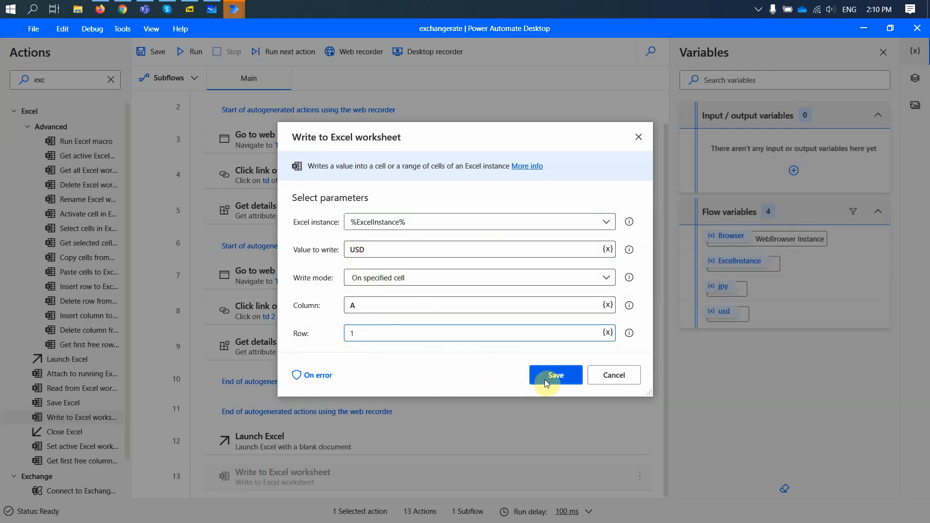
left_click(554, 375)
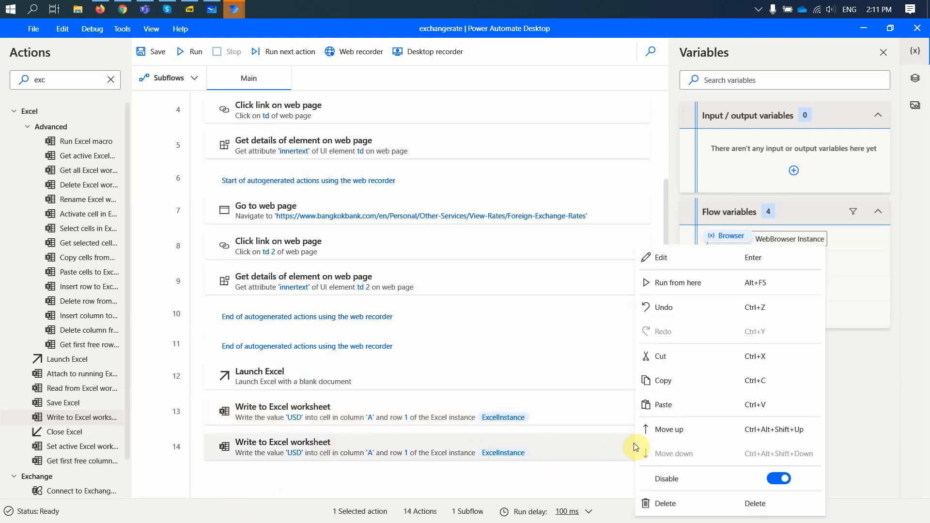
mouse_move(663, 379)
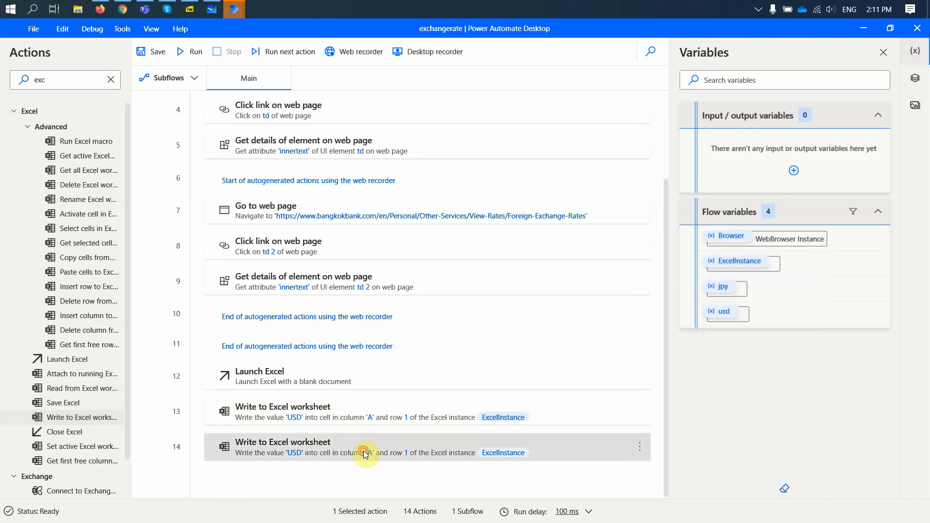
Set the second write step's value to %usd% and paste a copy of it.
double_click(366, 451)
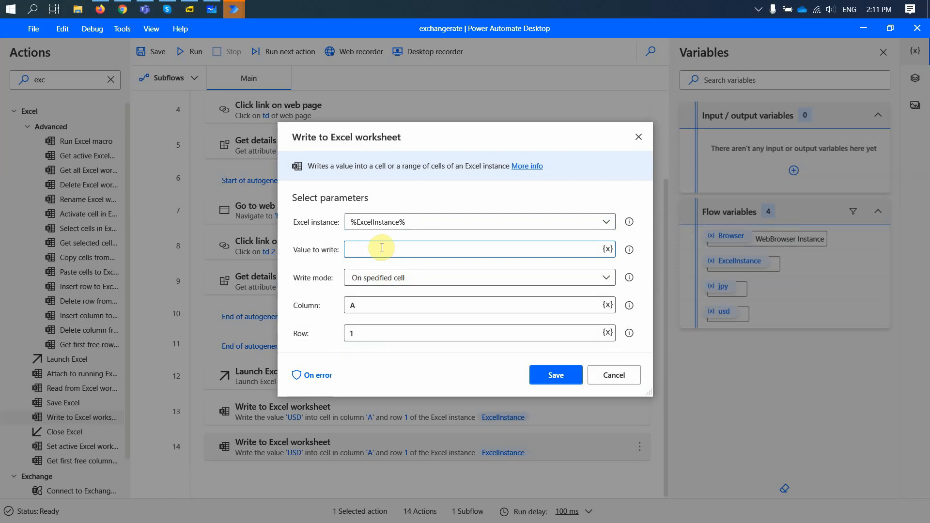
left_click(606, 249)
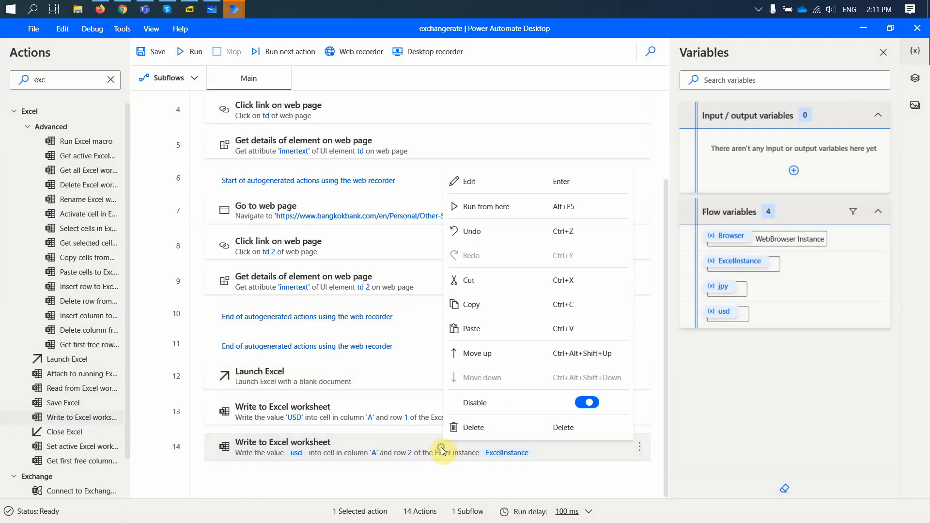
mouse_move(496, 304)
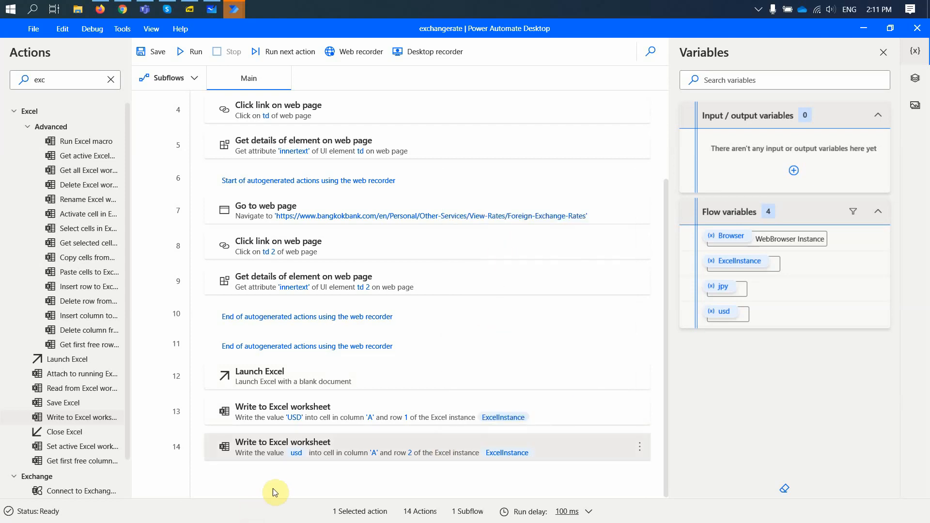
right_click(282, 446)
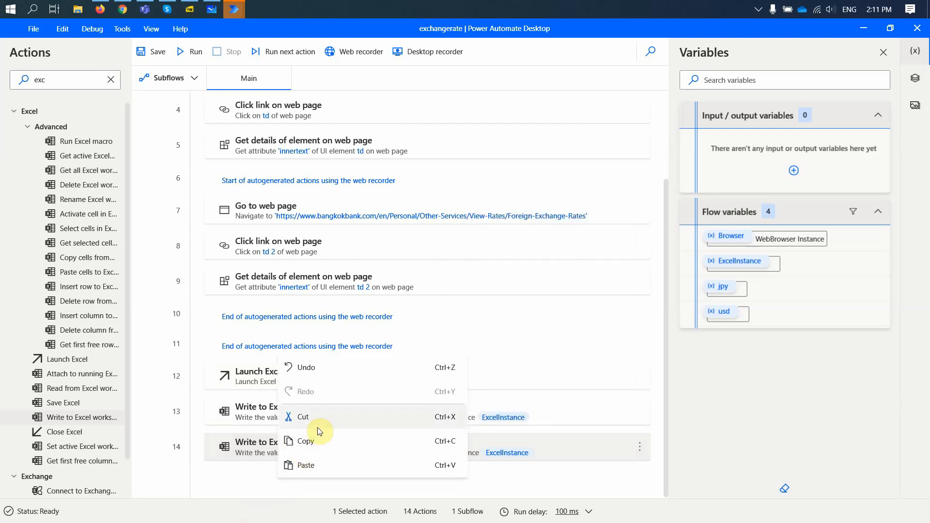
mouse_move(319, 468)
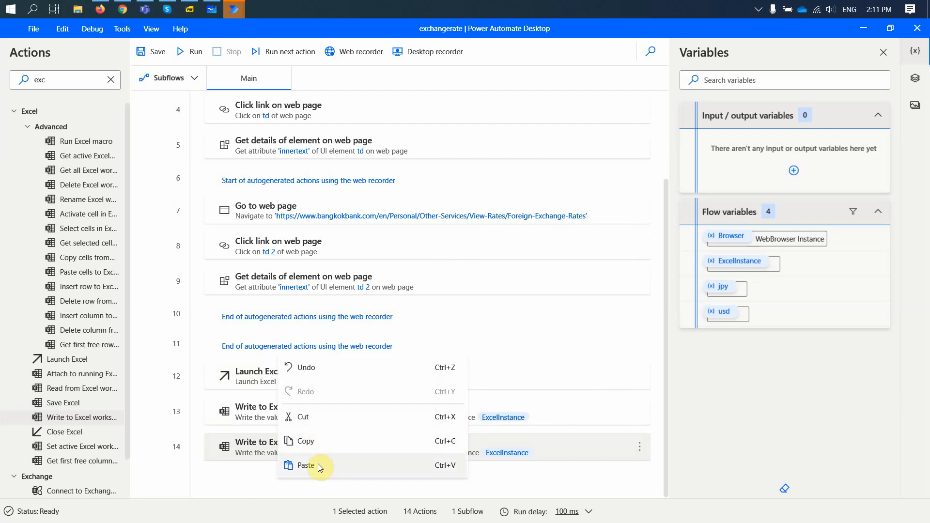
left_click(306, 465)
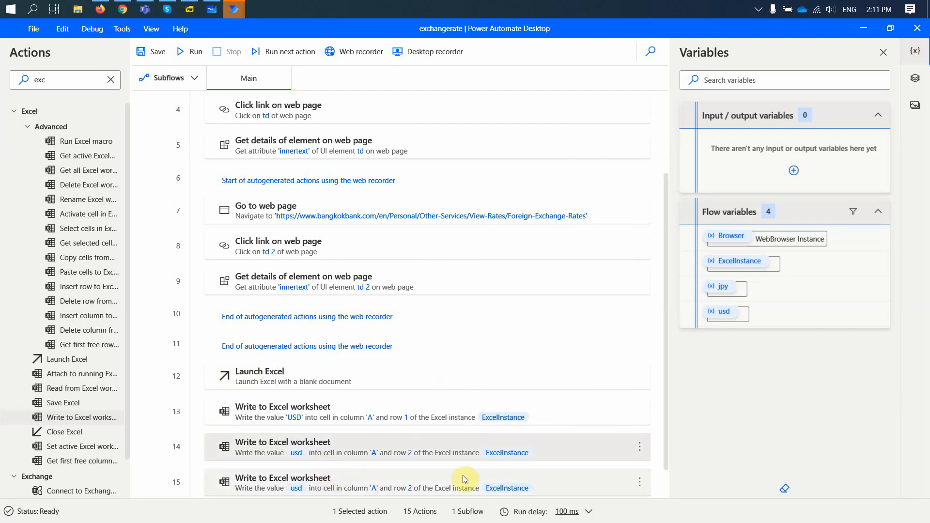
Edit the copy toward column B with 'JPY', then paste another write step.
scroll("down", 3)
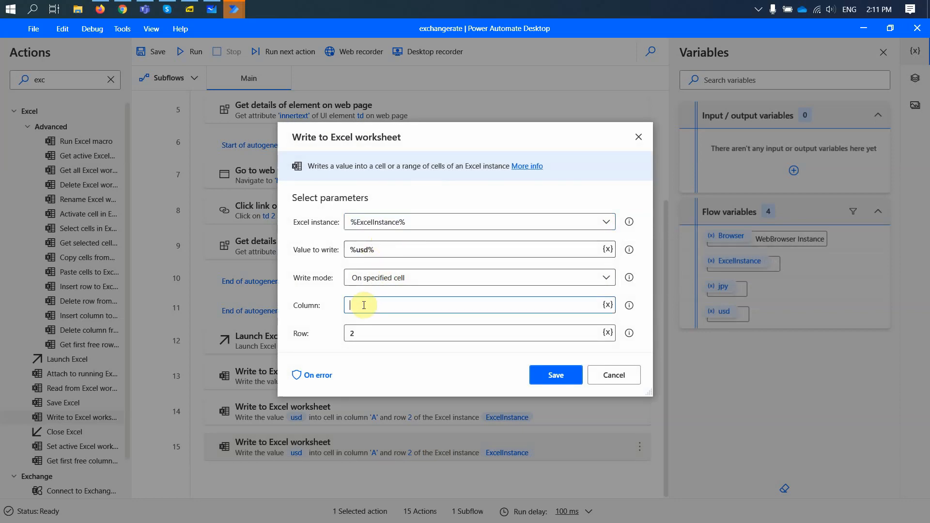
type("B")
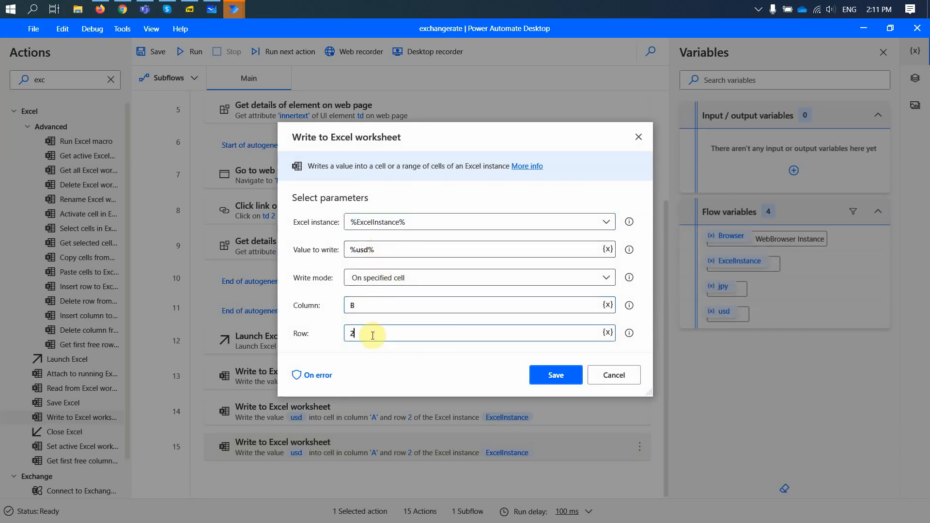
left_click(415, 249)
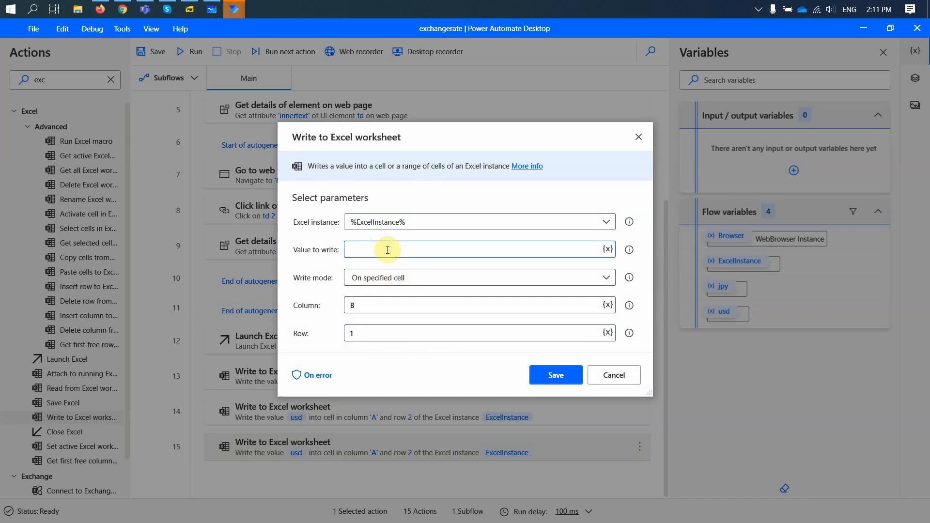
type("JPY")
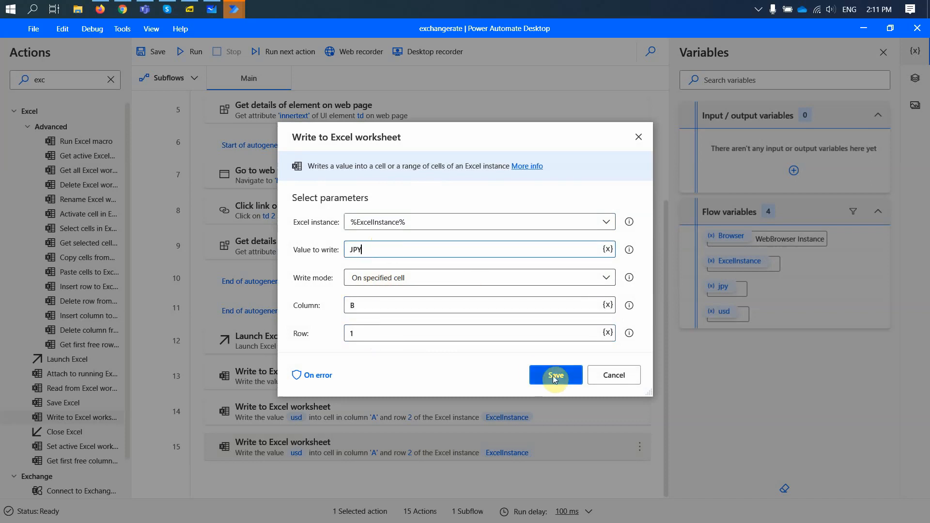
right_click(397, 447)
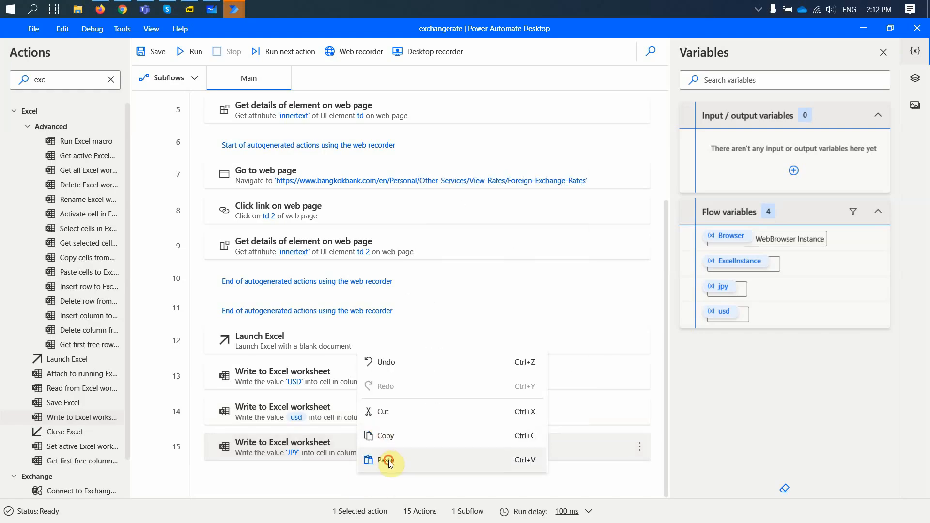
left_click(386, 461)
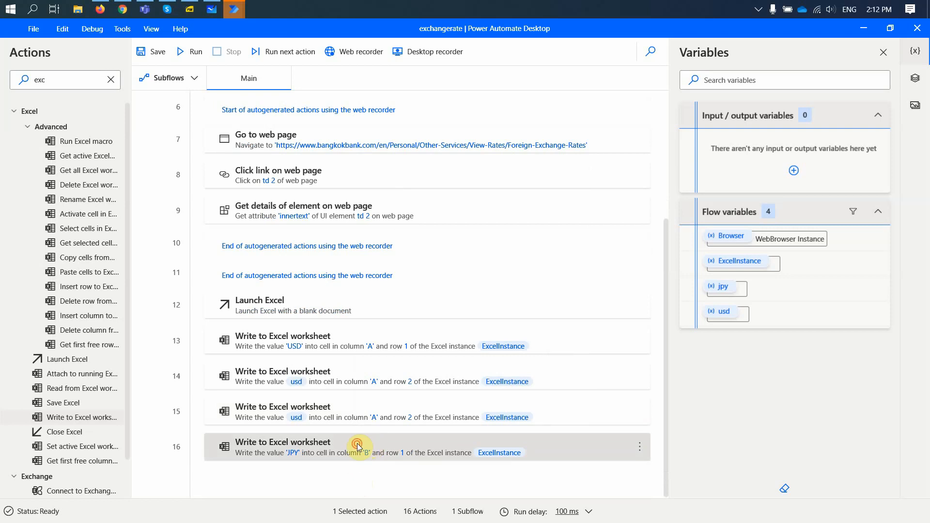
Set the newest write step's value to the %jpy% flow variable.
double_click(358, 446)
type("2")
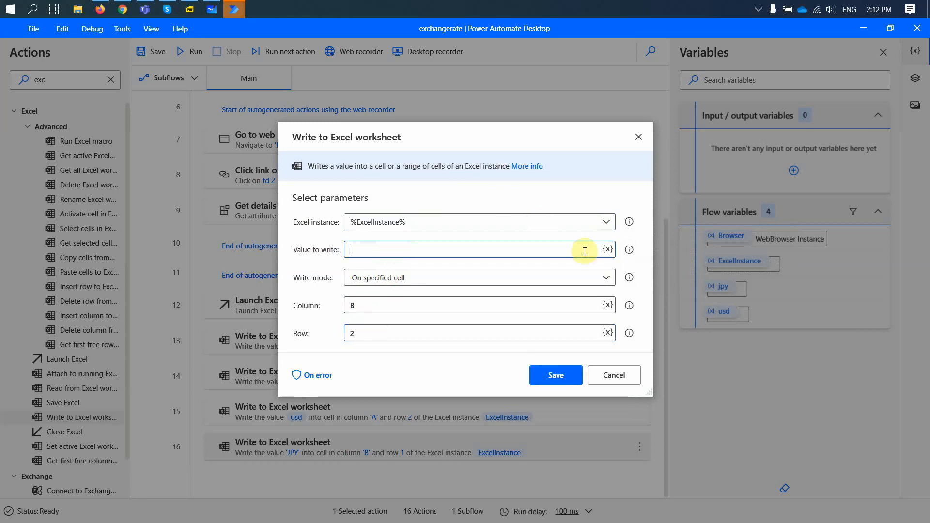
left_click(607, 249)
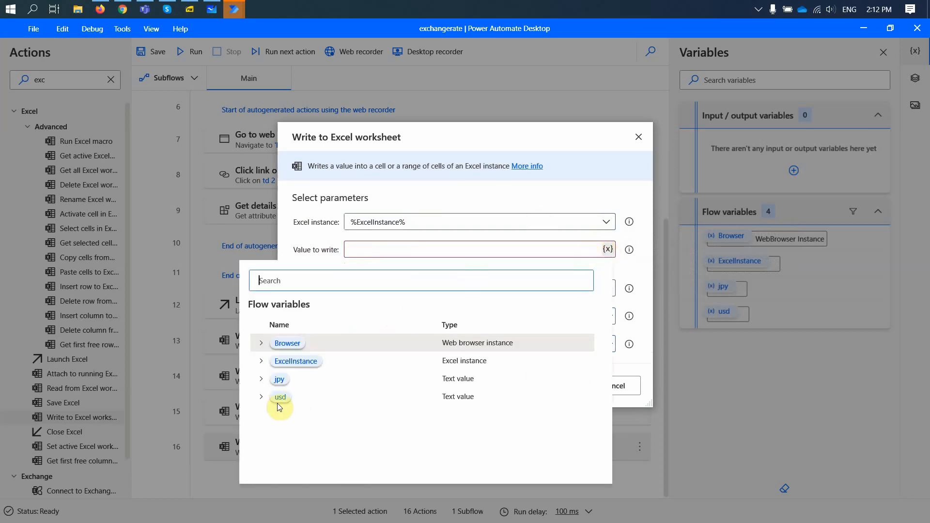
left_click(279, 379)
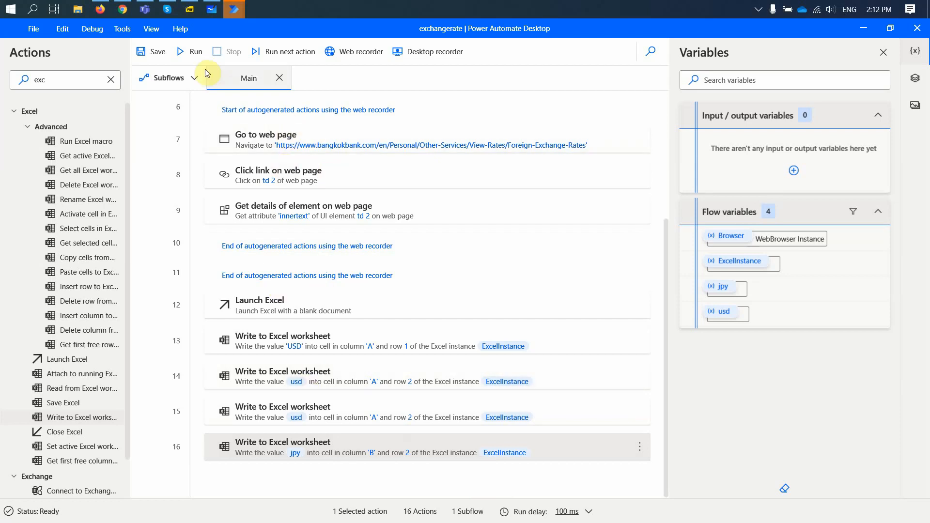
Save the exchangerate flow with its usd and jpy Excel write steps.
left_click(151, 52)
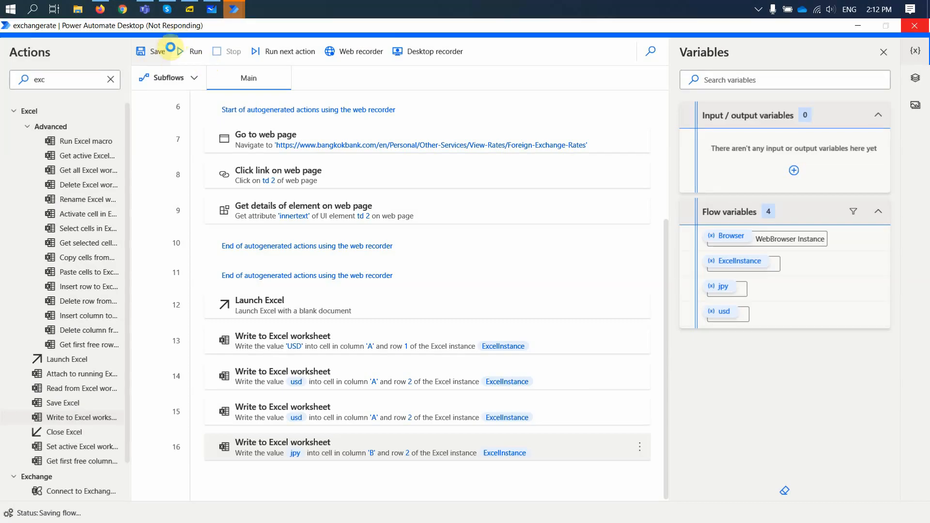
mouse_move(191, 51)
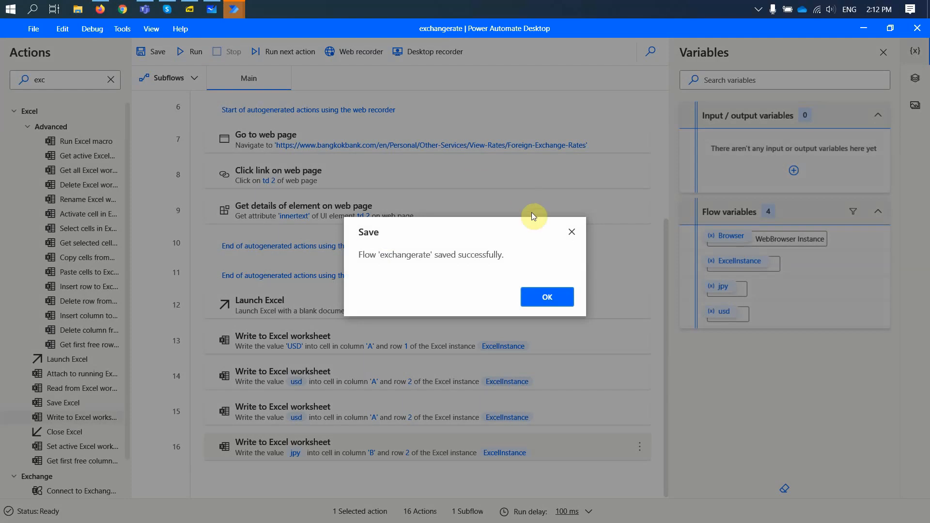
left_click(547, 296)
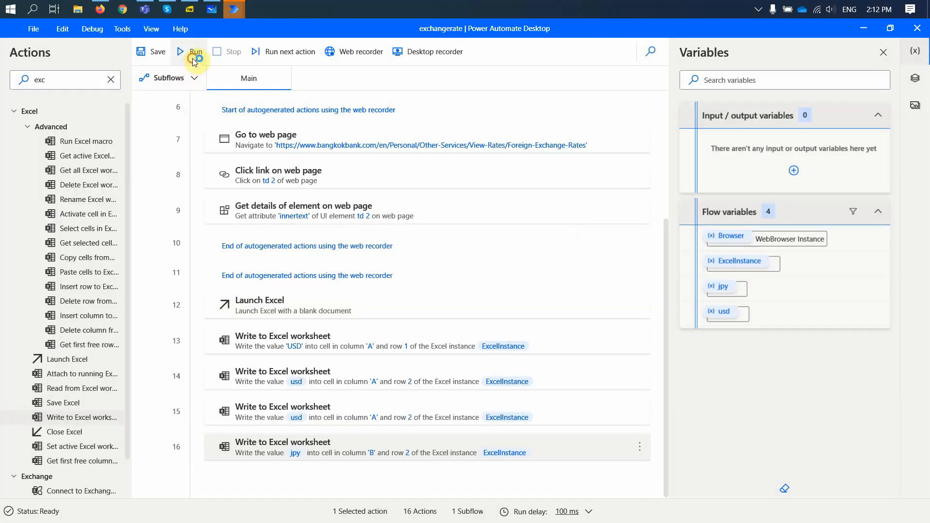
Run the flow, inspect cells A1 and B1 of the generated workbook, and close it.
left_click(192, 51)
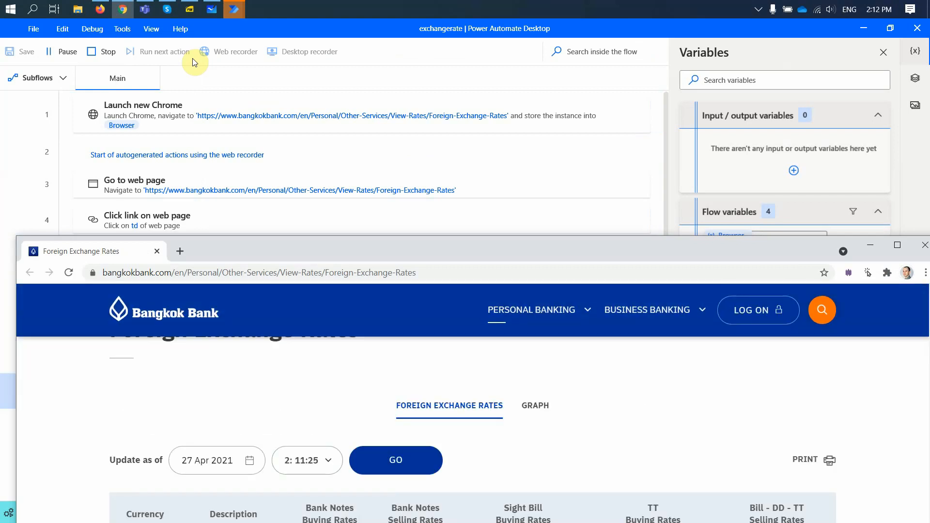
scroll("down", 3)
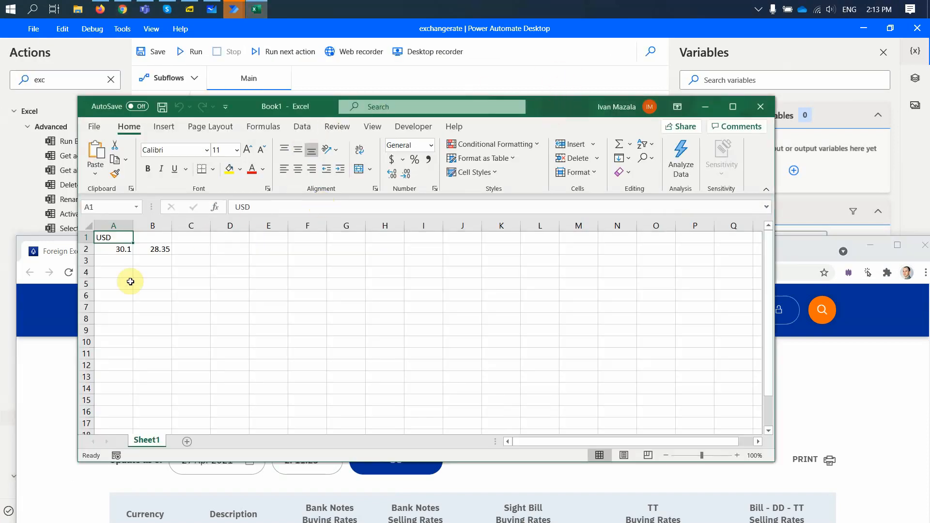
mouse_move(166, 287)
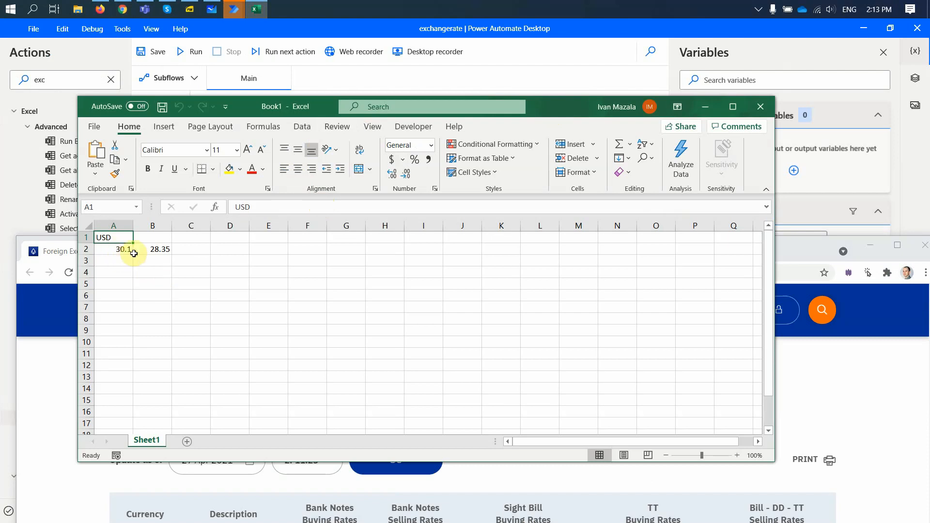
mouse_move(148, 236)
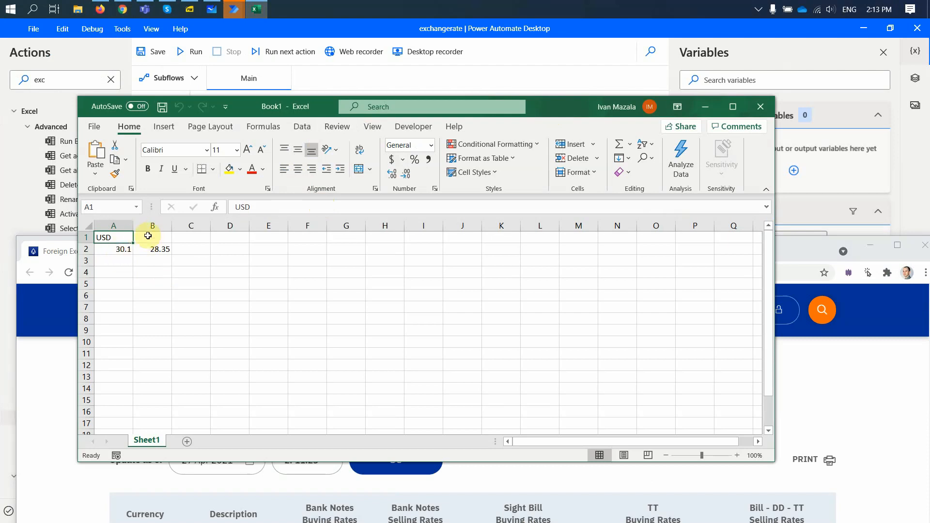
left_click(152, 237)
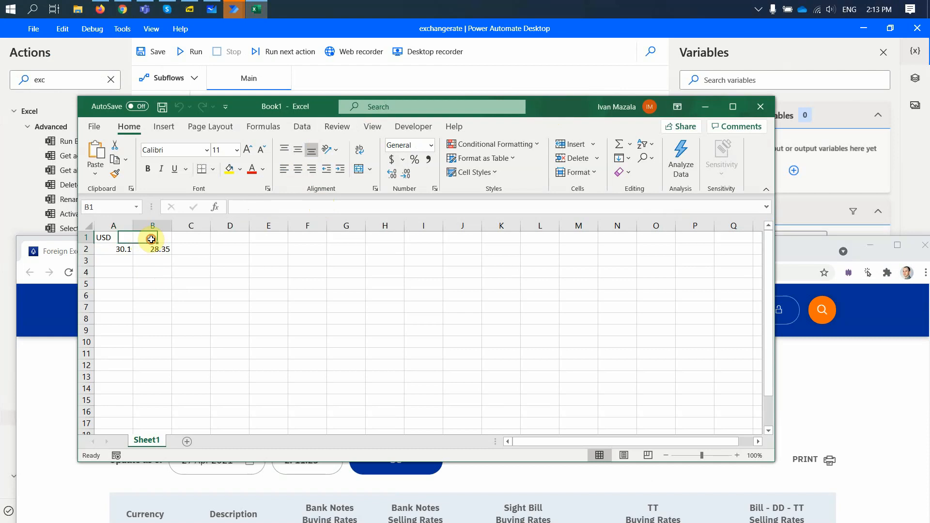
left_click(152, 237)
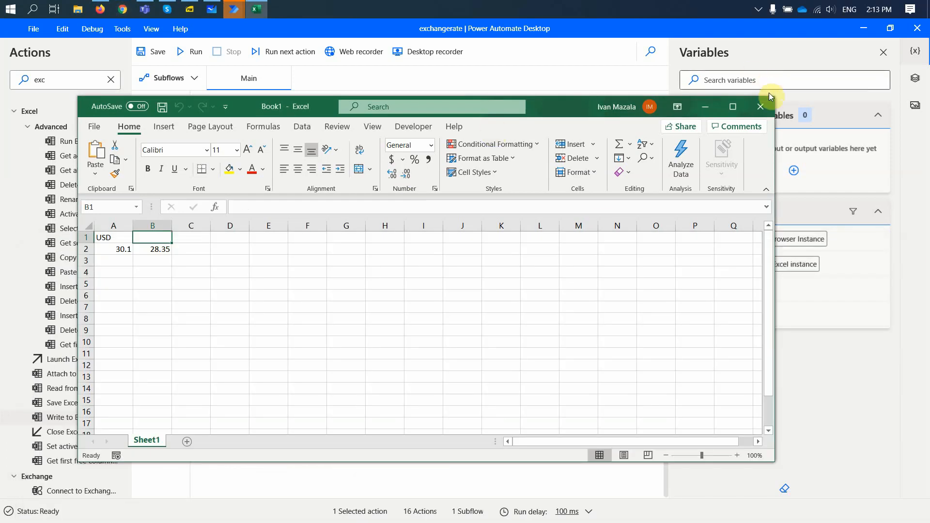
left_click(760, 106)
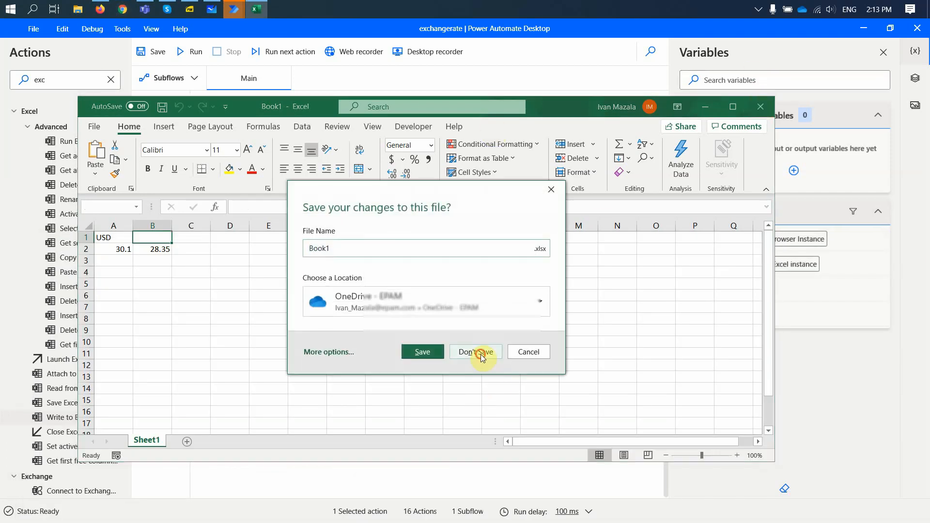
Discard the workbook, then make the third write step put 'JPY' in column B, row 1.
left_click(475, 352)
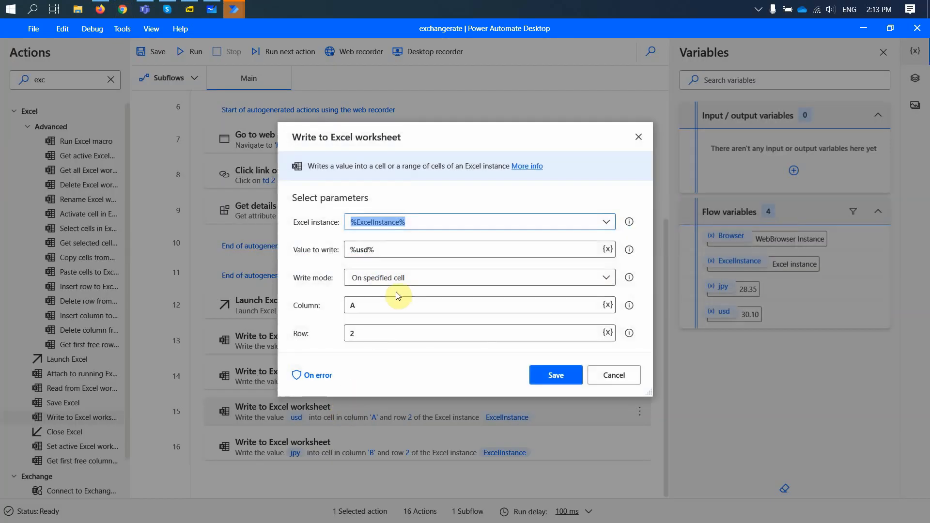
left_click(386, 249)
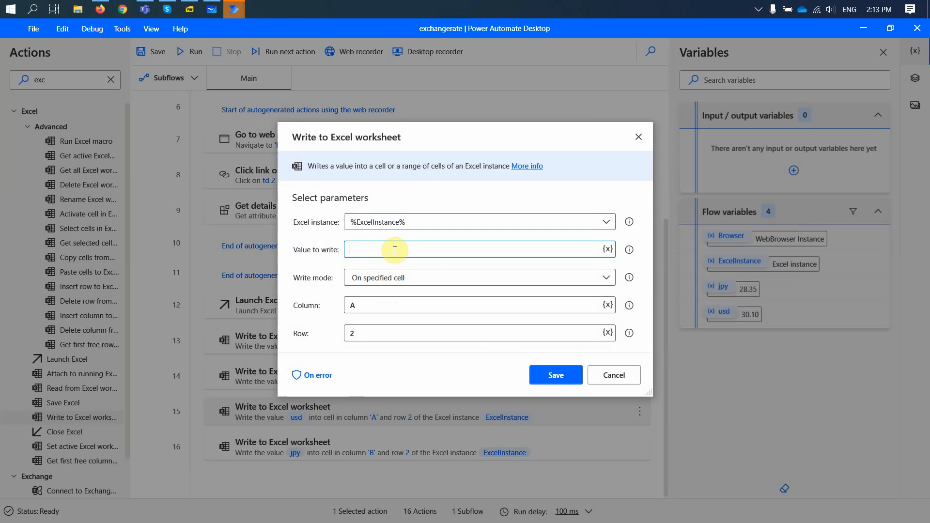
type("JPY")
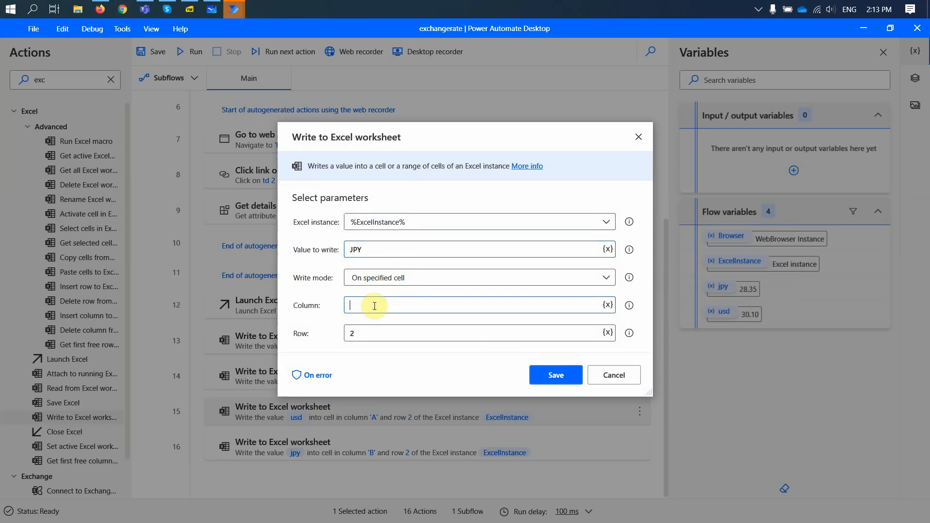
type("B")
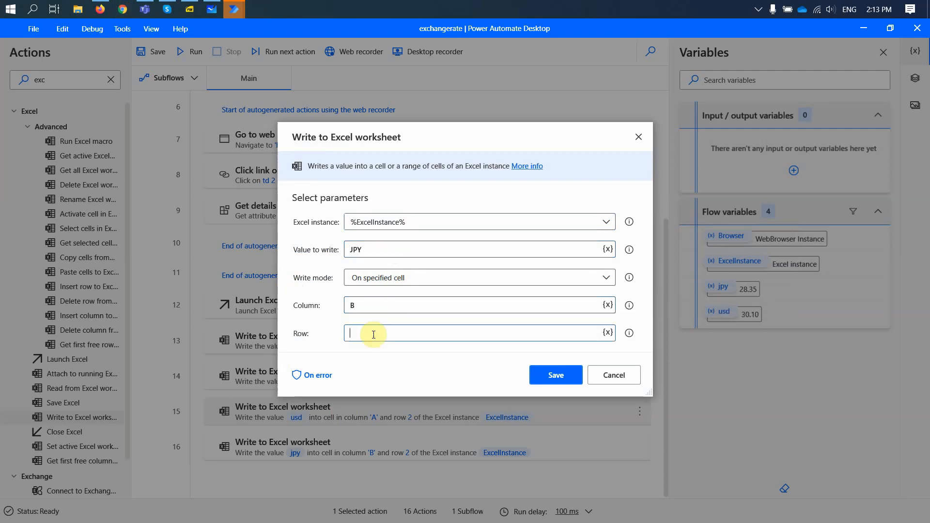
left_click(554, 374)
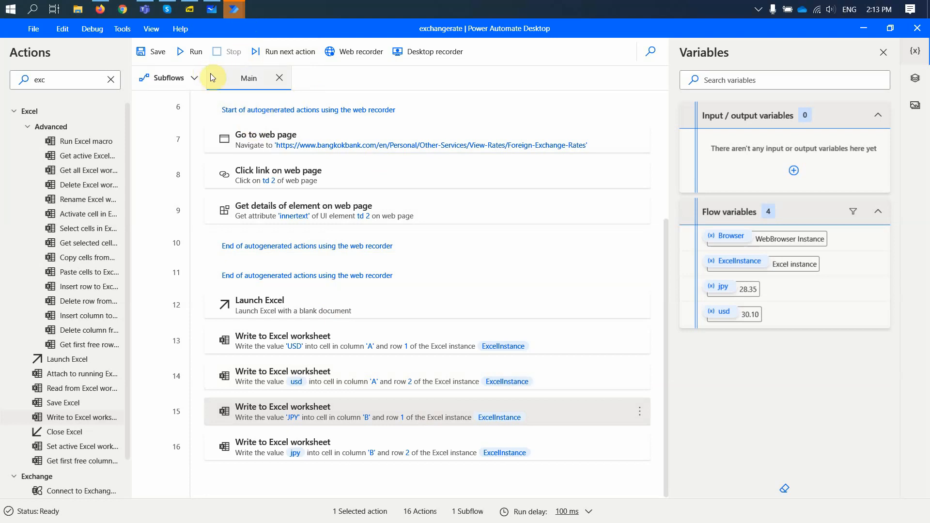
Save the exchangerate flow.
left_click(151, 51)
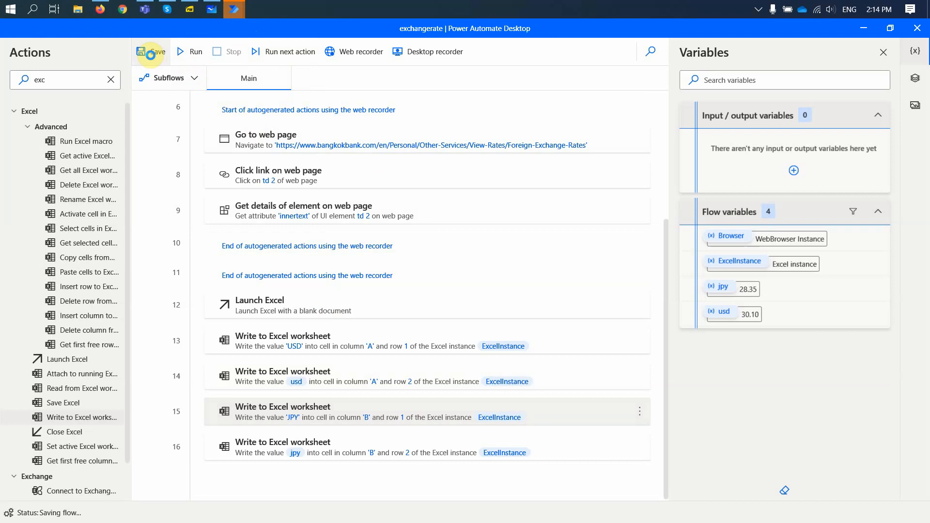
Save the flow, confirm the message, and run it again.
left_click(152, 51)
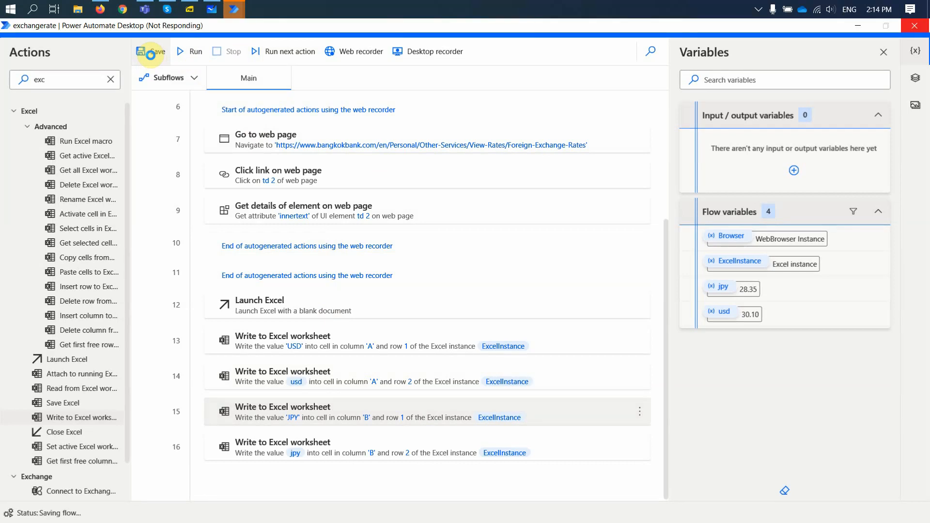
left_click(150, 51)
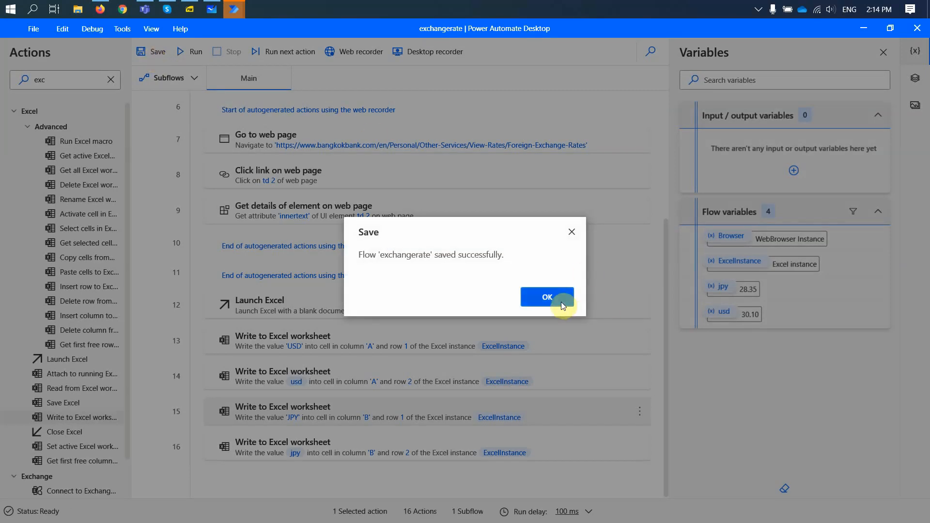
left_click(545, 297)
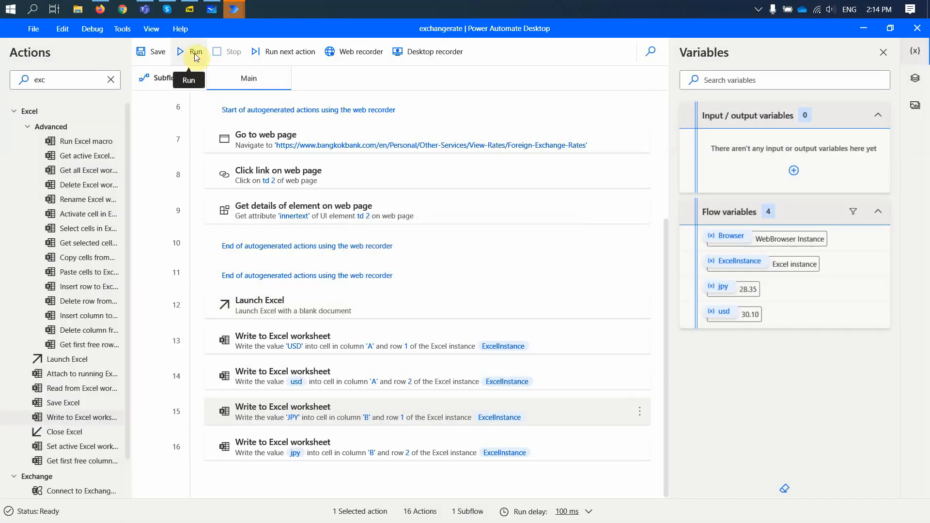
left_click(195, 52)
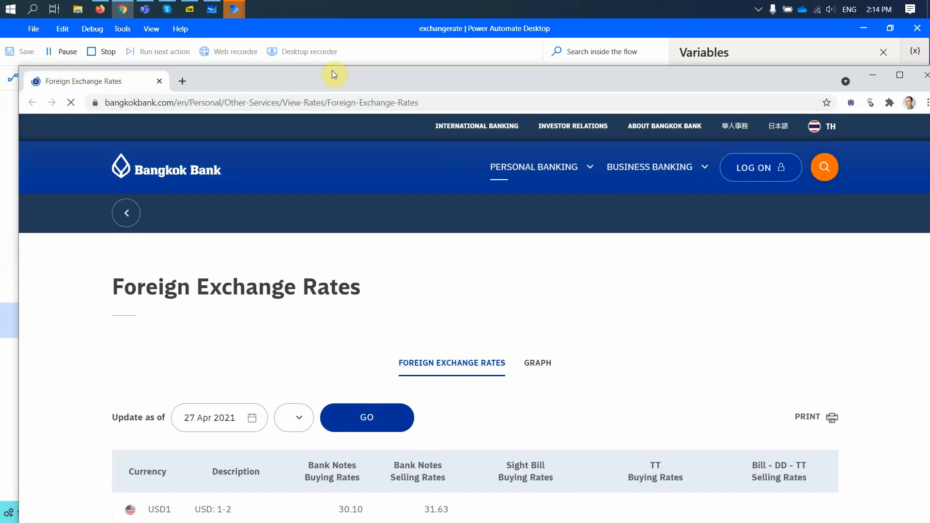
Check the USD/JPY worksheet result and close the workbook without saving.
scroll("down", 3)
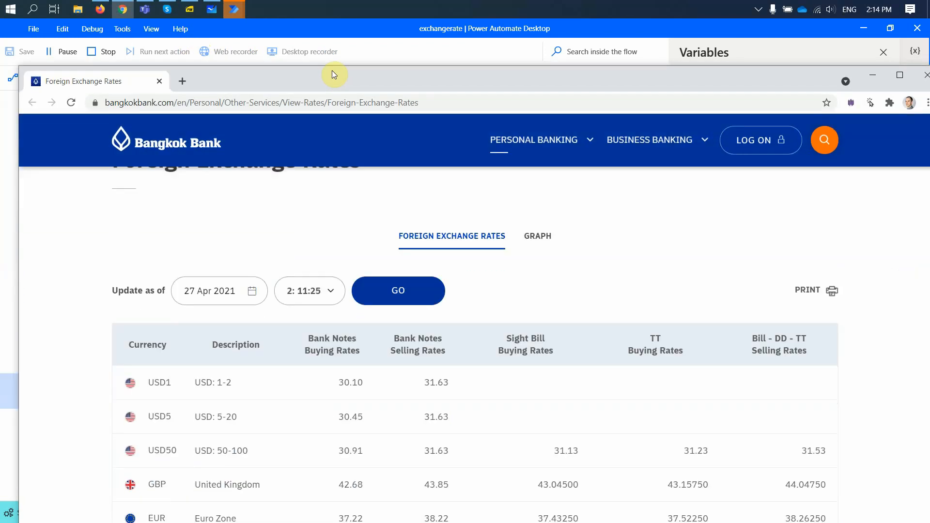
mouse_move(786, 59)
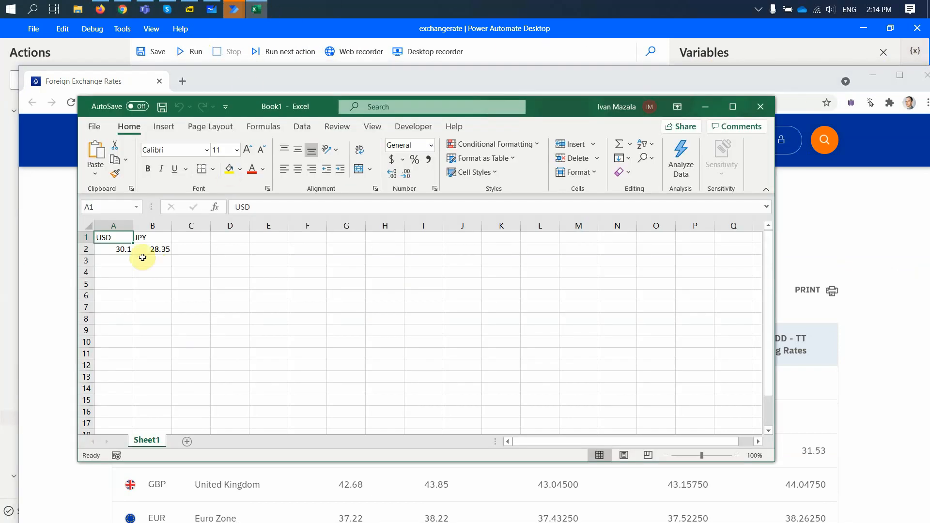
mouse_move(173, 242)
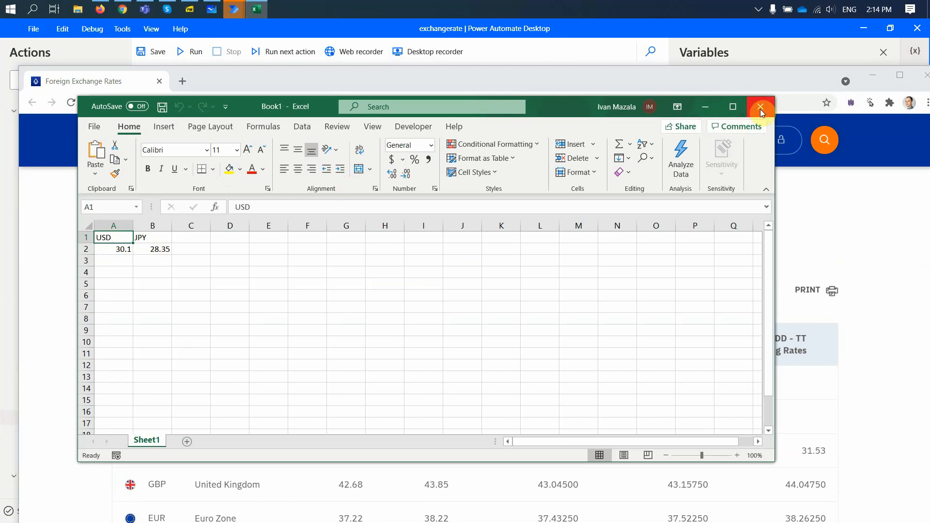
left_click(762, 106)
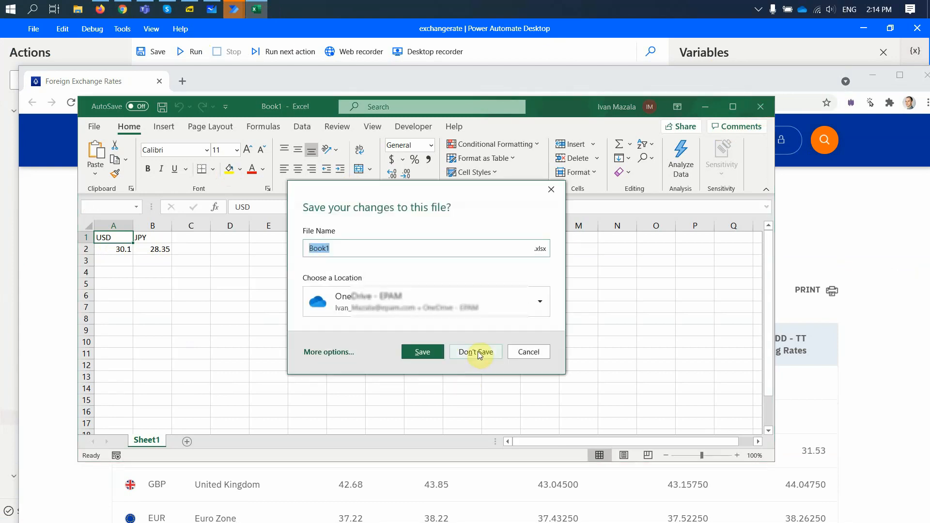
left_click(475, 351)
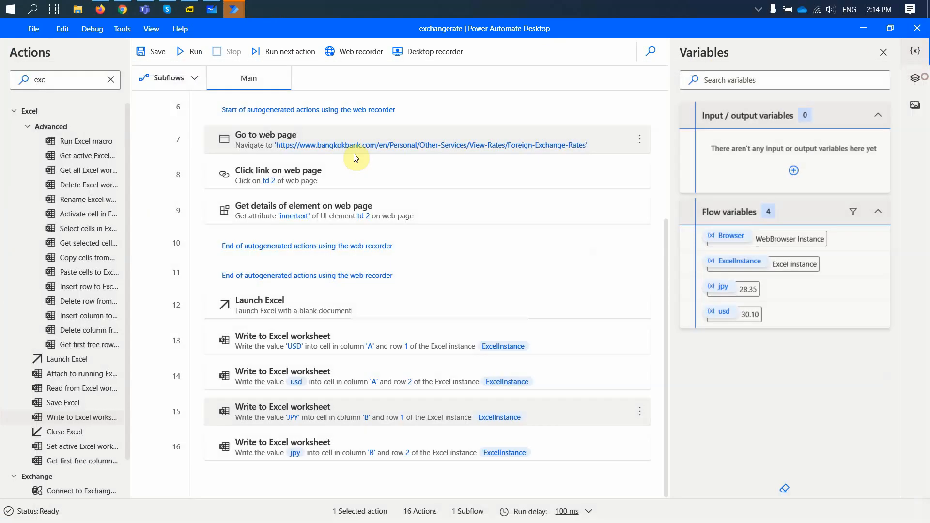
Review the use case steps in Whiteboard and return to the flow designer.
left_click(211, 9)
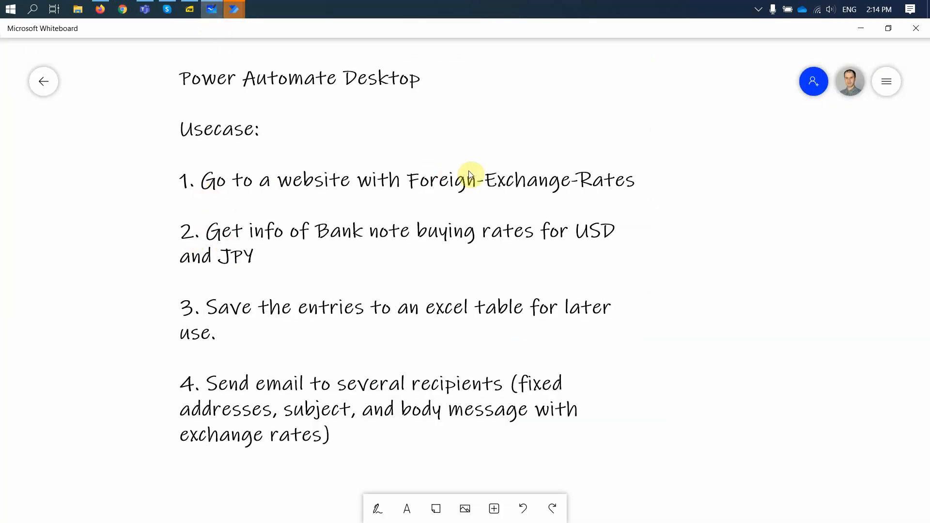
mouse_move(448, 234)
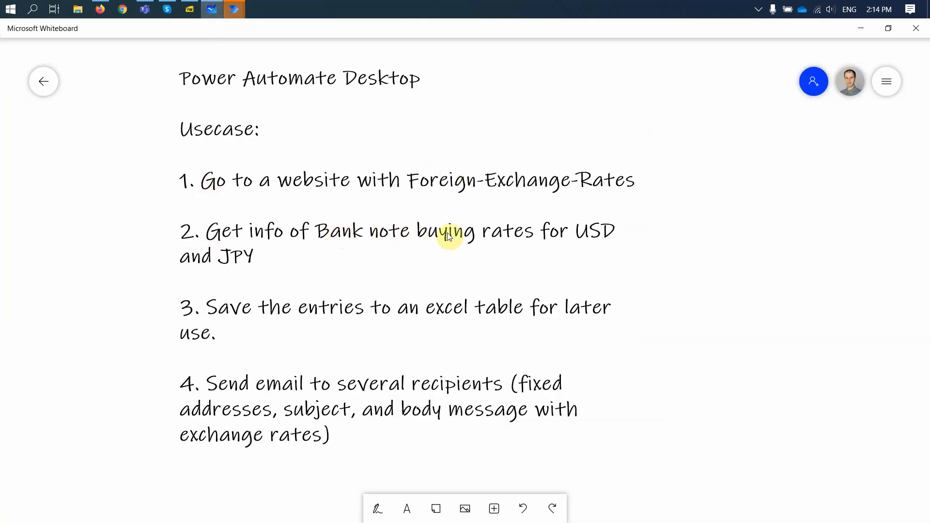
mouse_move(229, 232)
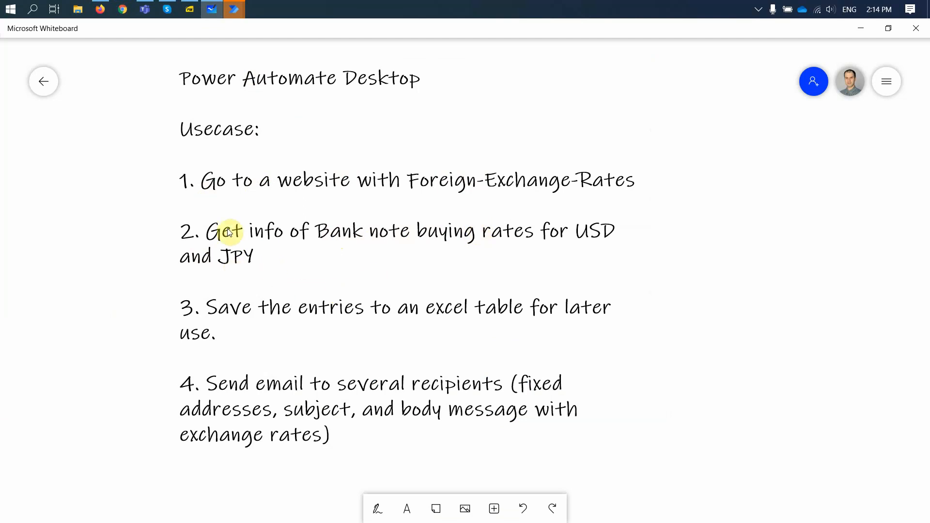
mouse_move(498, 308)
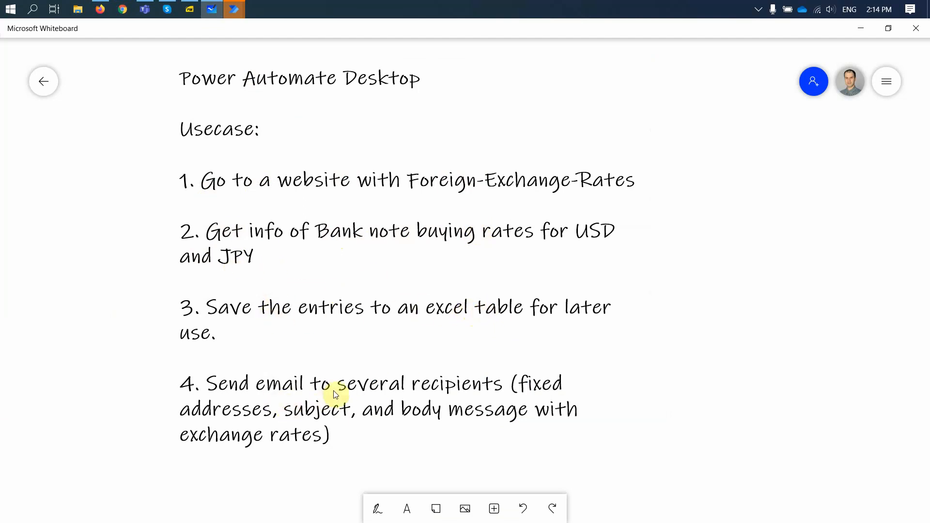
mouse_move(361, 333)
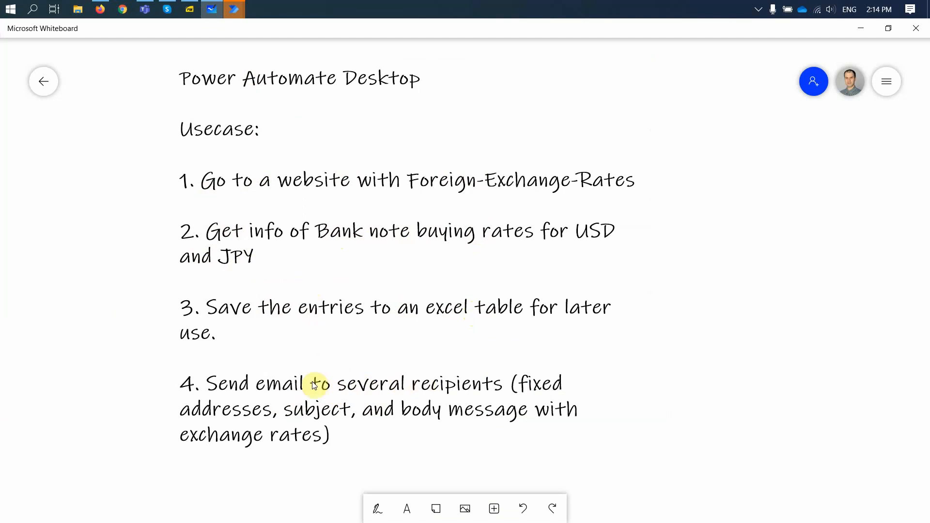
mouse_move(363, 353)
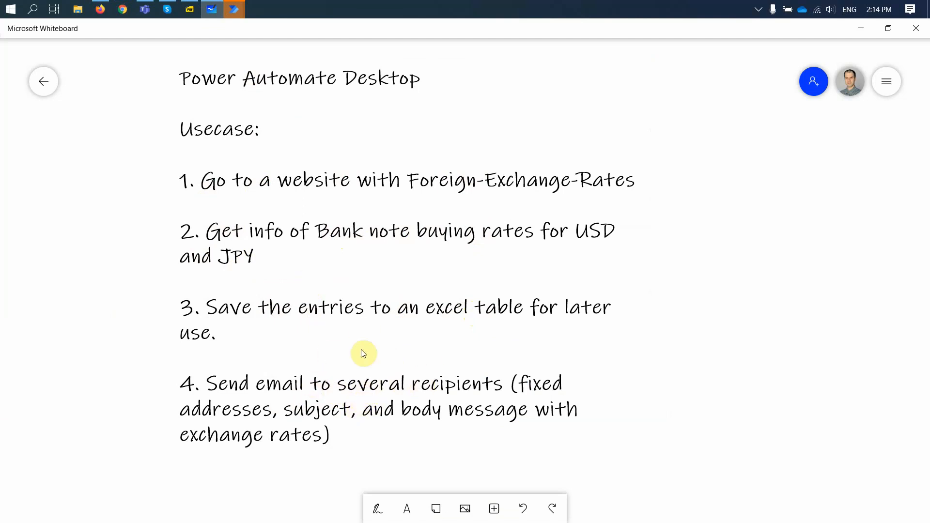
mouse_move(308, 261)
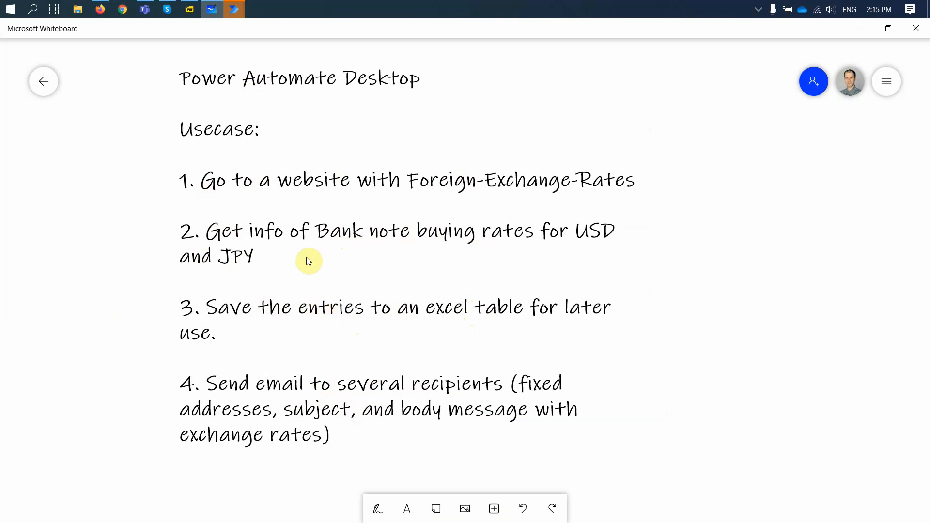
mouse_move(245, 329)
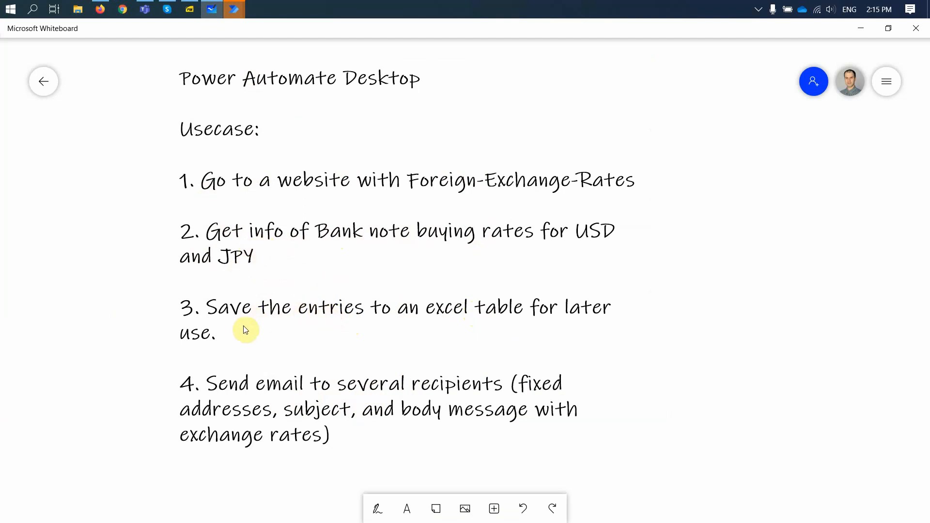
mouse_move(287, 321)
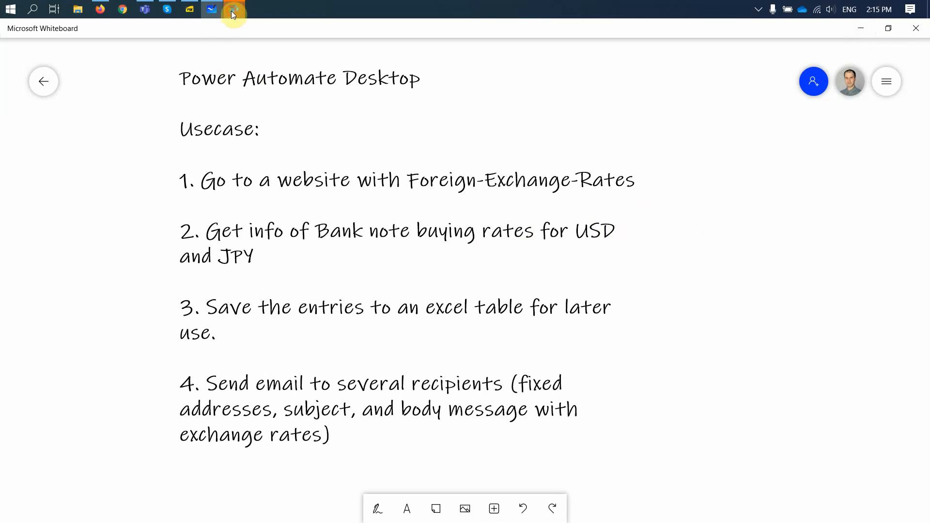
left_click(233, 9)
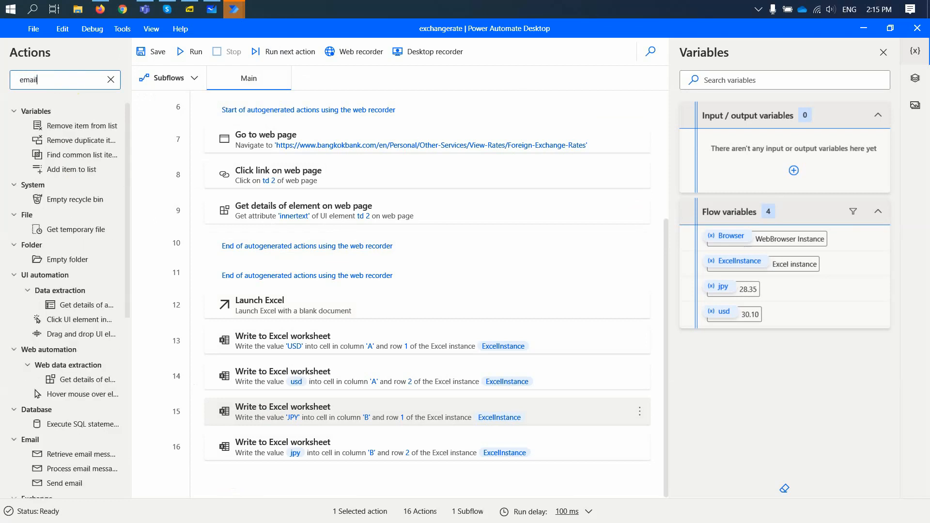
Narrow the Actions pane to the Email, Exchange and Outlook groups with Send email.
left_click(65, 80)
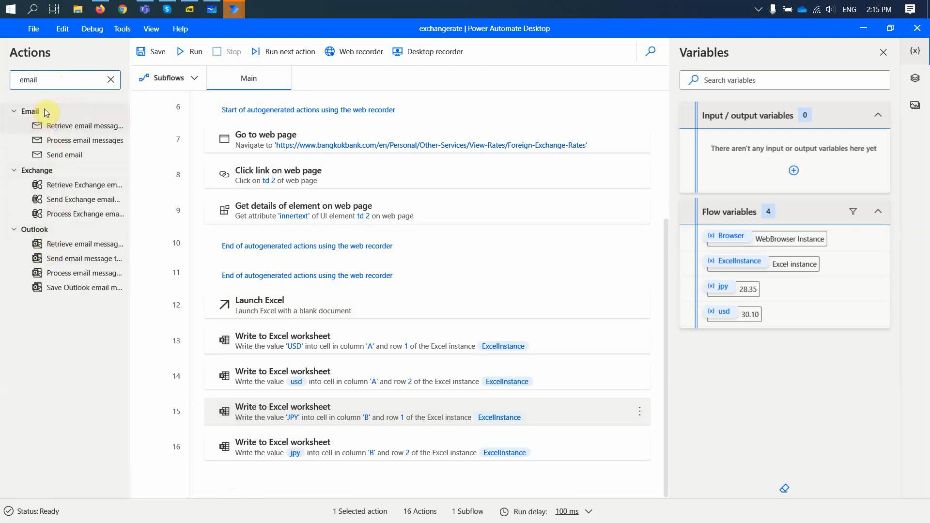
mouse_move(53, 258)
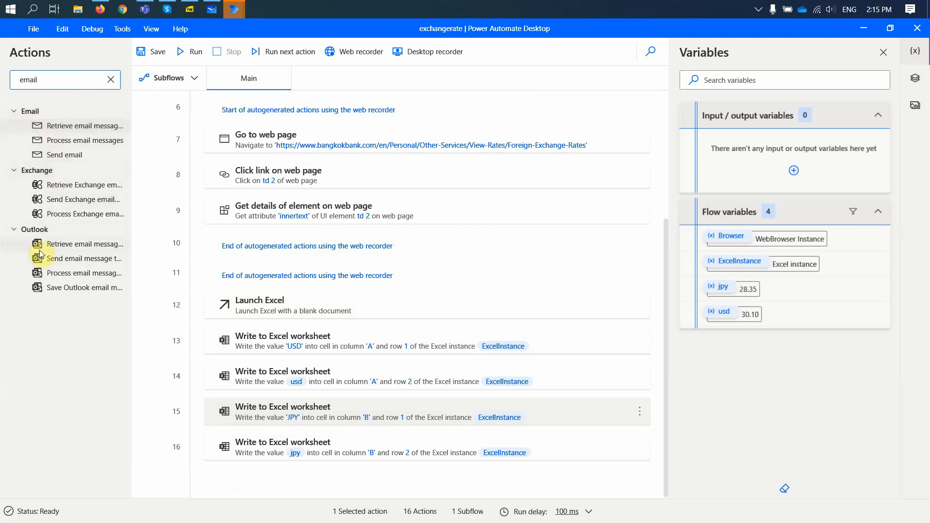
mouse_move(67, 314)
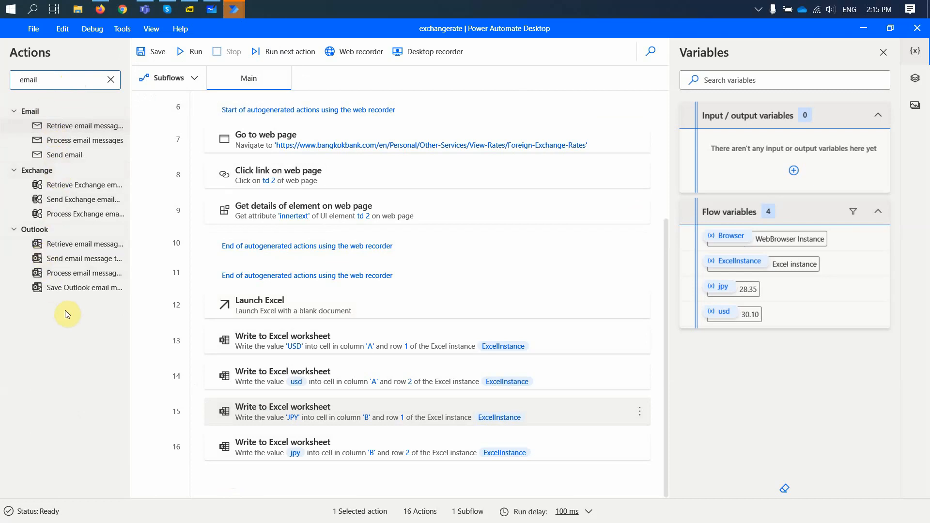
mouse_move(45, 168)
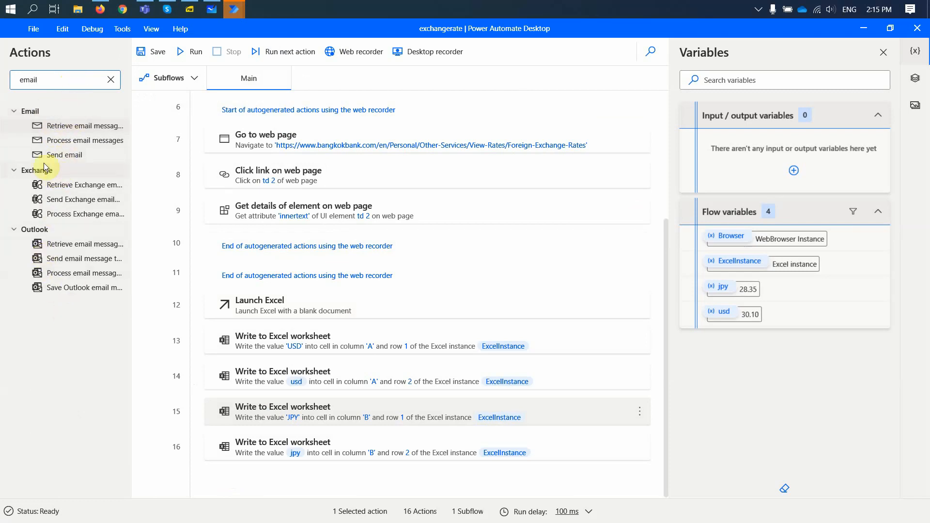
mouse_move(71, 261)
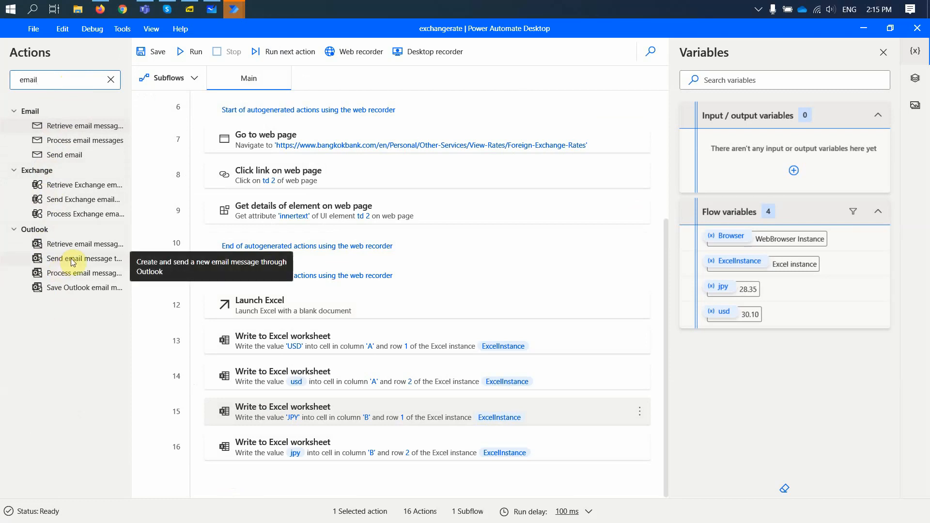
mouse_move(75, 185)
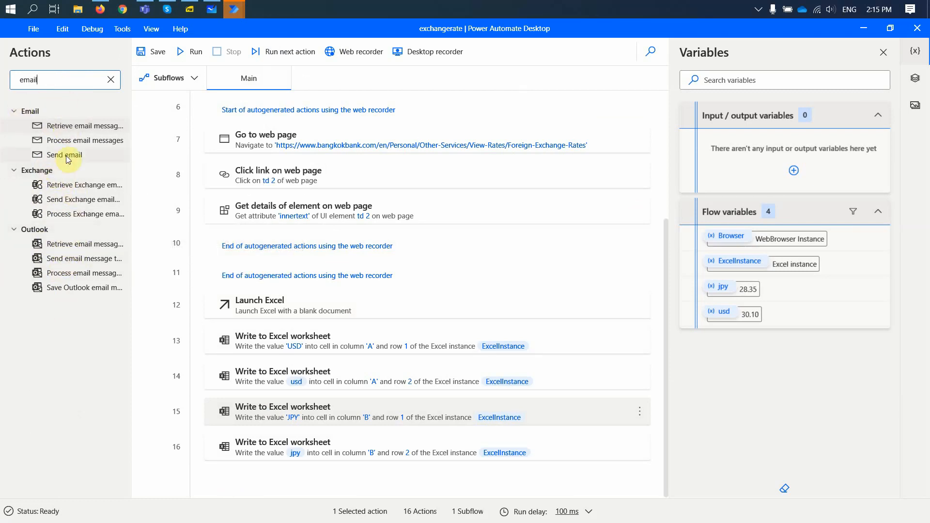
mouse_move(64, 155)
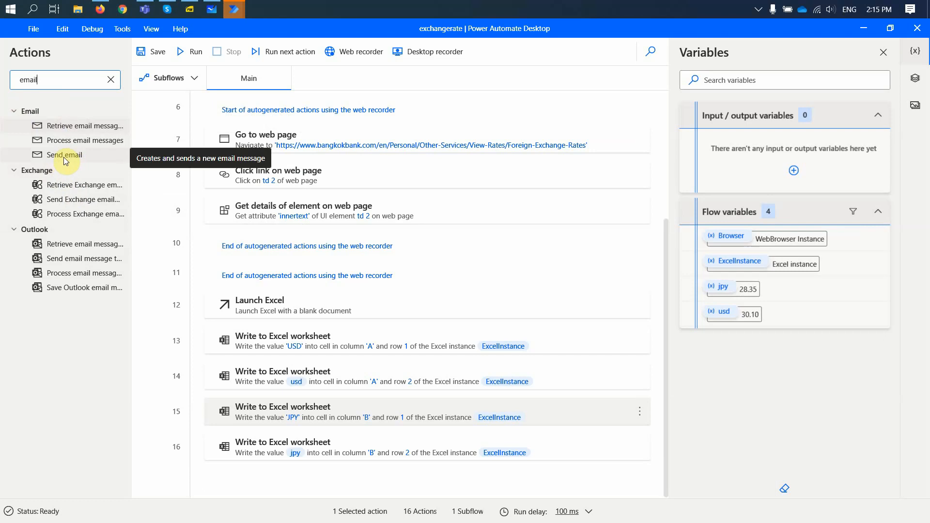
Add a Send email action whose body reads 'JPY rate today is %jpy%' and 'USD rate today is %usd%'.
left_click_drag(65, 155, 243, 477)
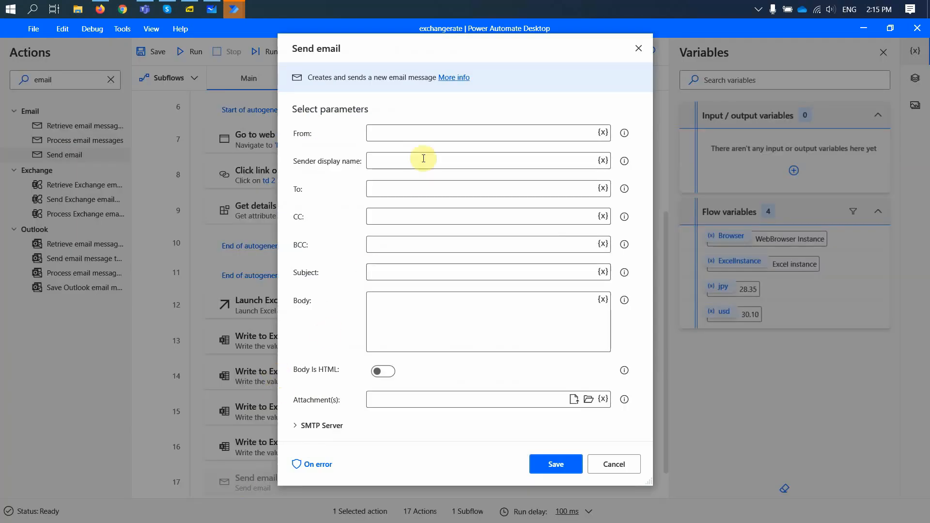
mouse_move(408, 133)
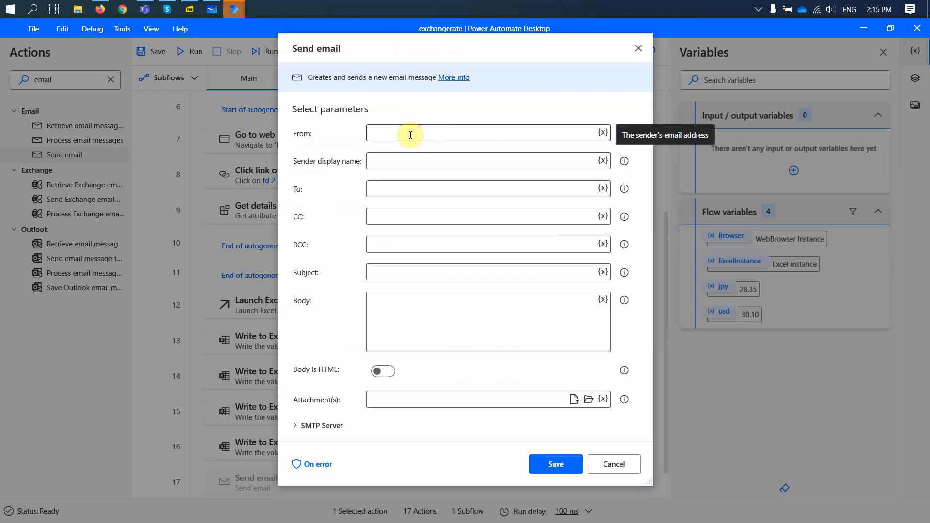
mouse_move(394, 161)
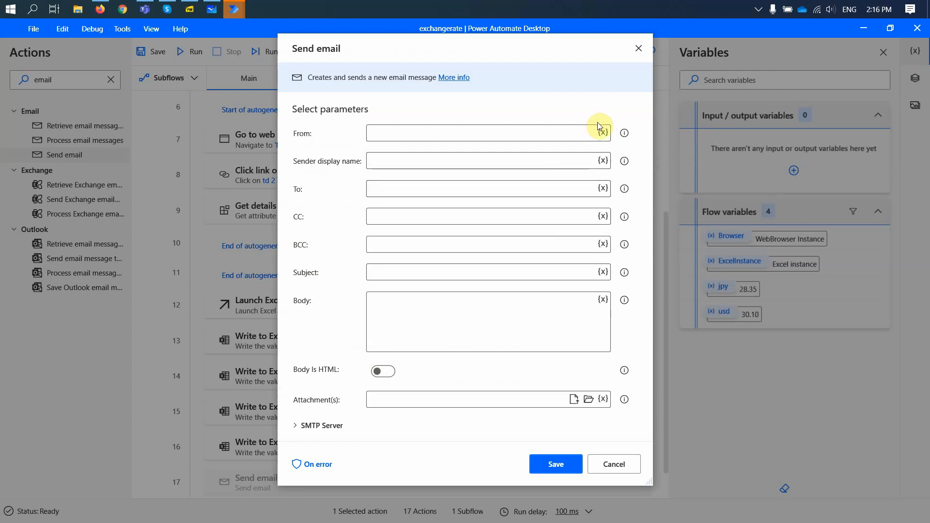
mouse_move(601, 180)
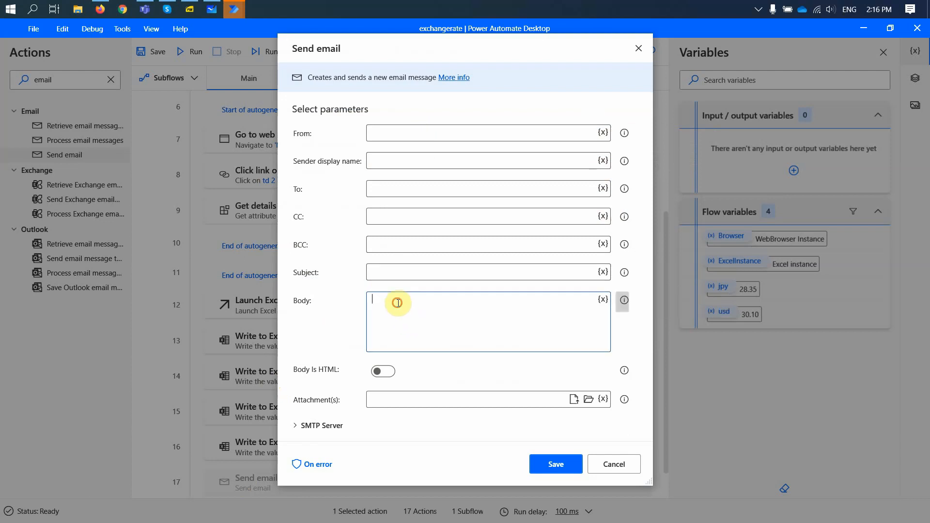
left_click(604, 300)
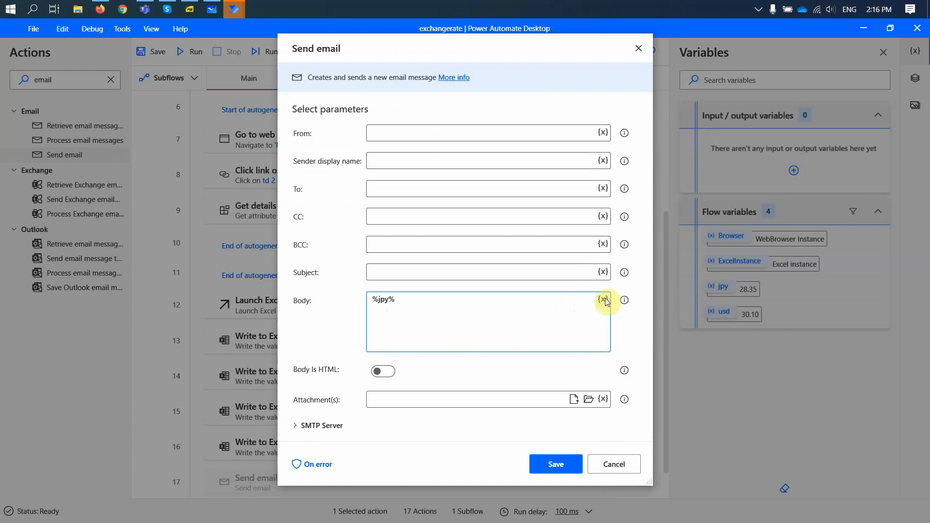
left_click(603, 299)
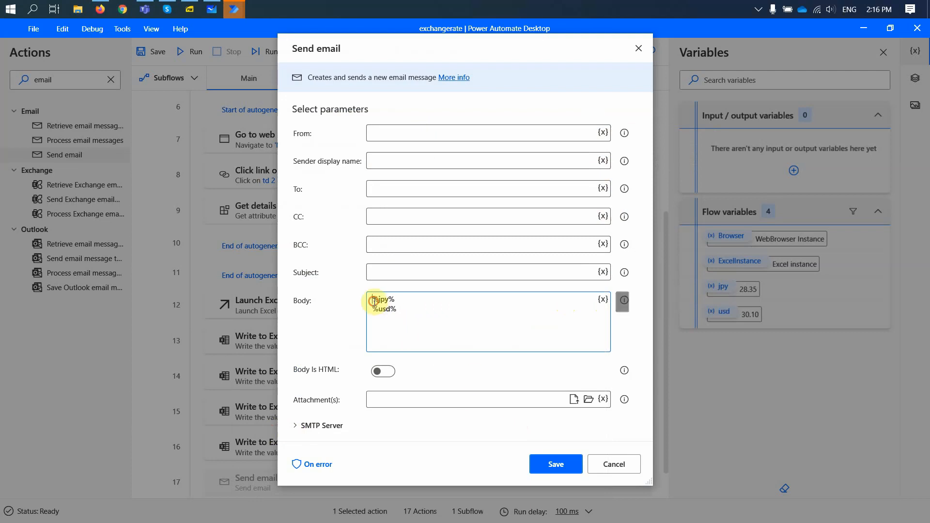
type("JPY")
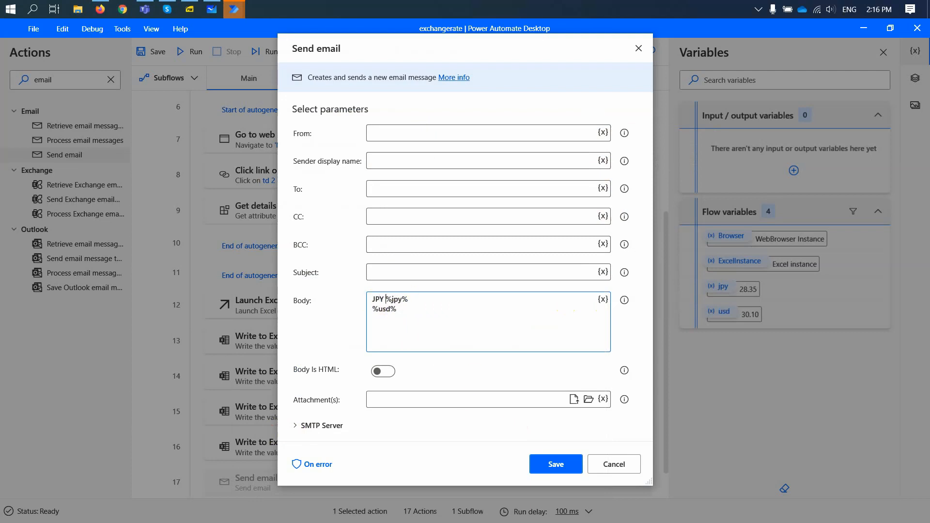
type("rate today is")
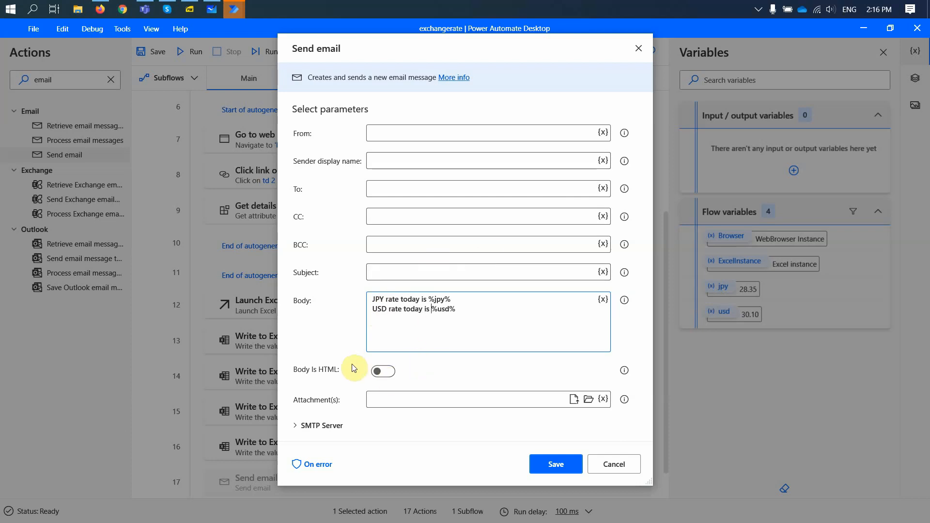
mouse_move(459, 397)
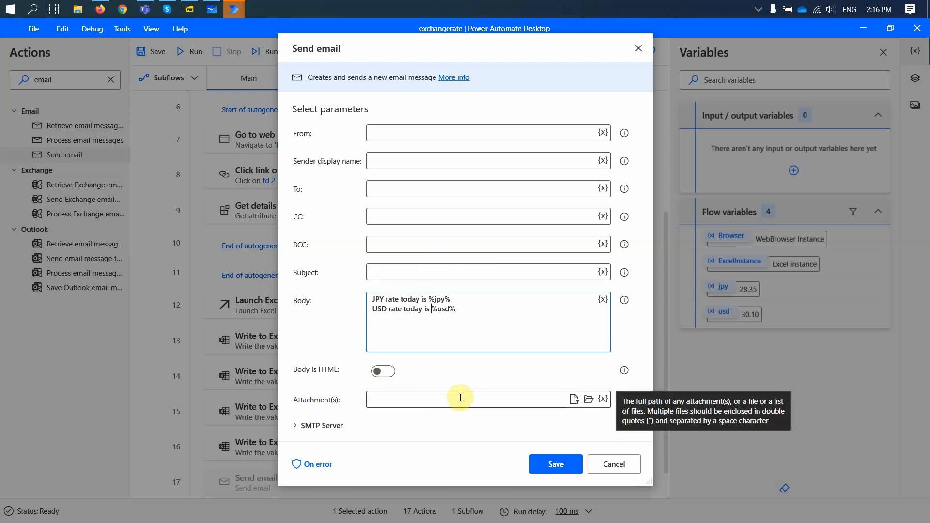
mouse_move(296, 429)
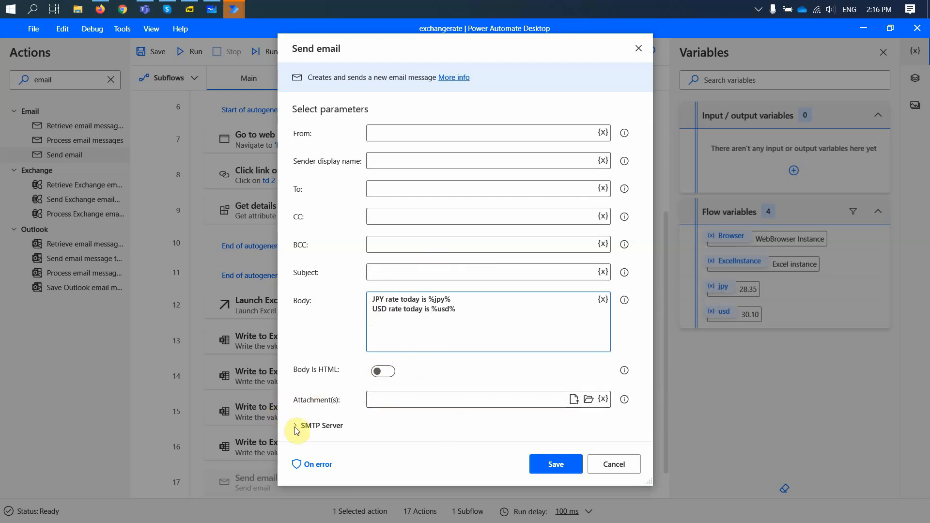
Set the SMTP server to smtp.office.com, port 587, with SSL and server authentication enabled.
left_click(295, 425)
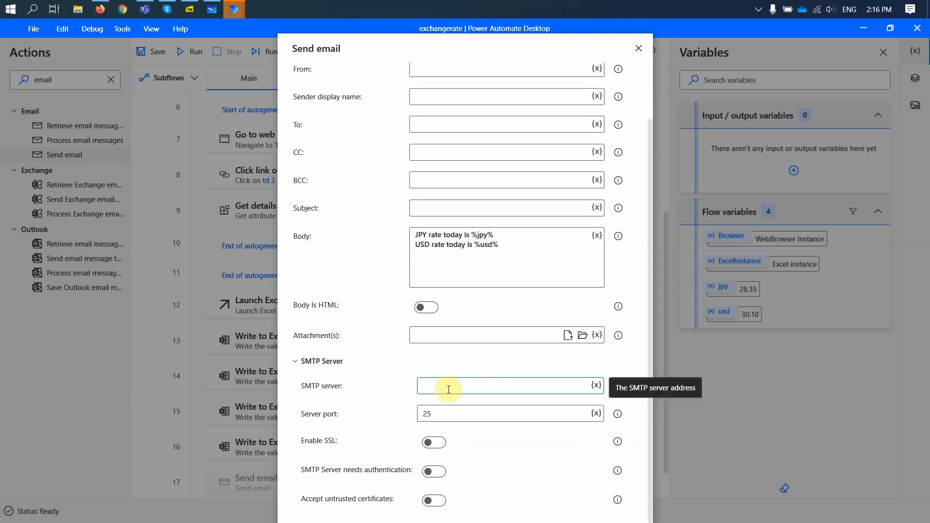
mouse_move(435, 414)
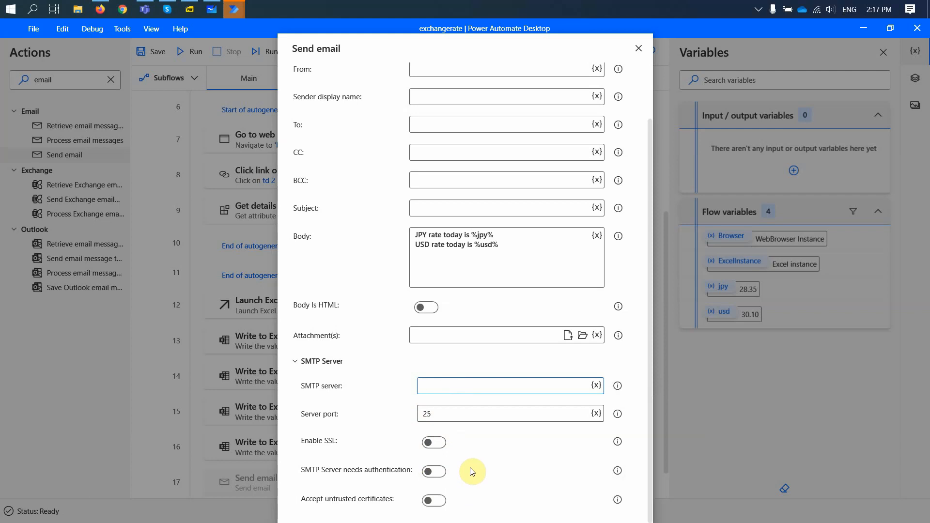
type("smtp.office.com")
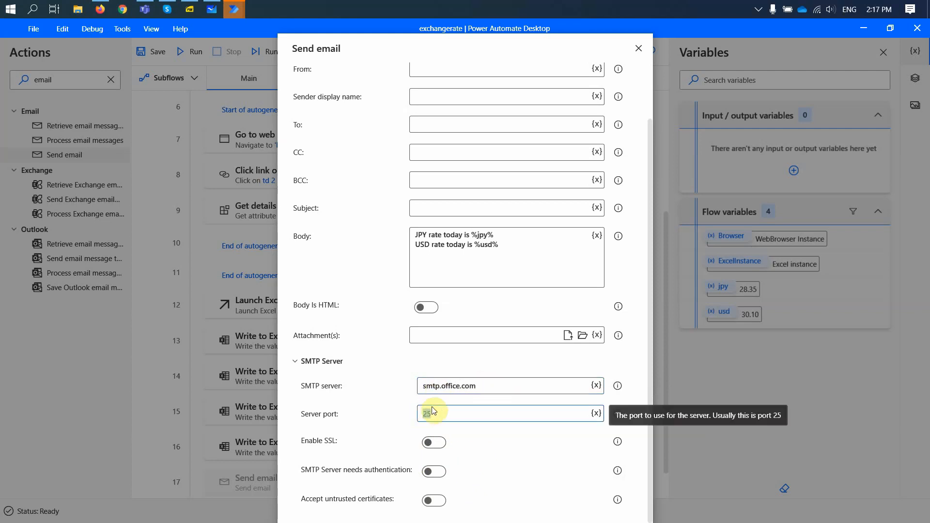
type("587")
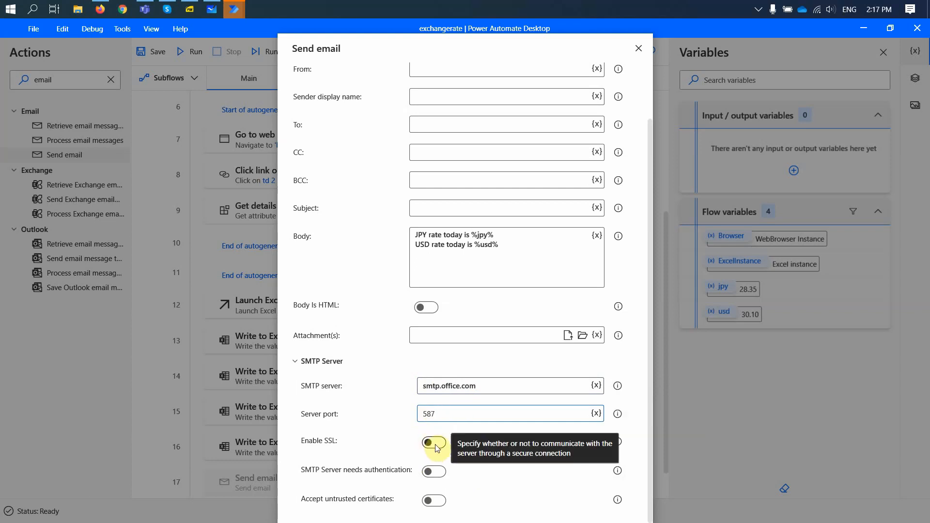
left_click(434, 443)
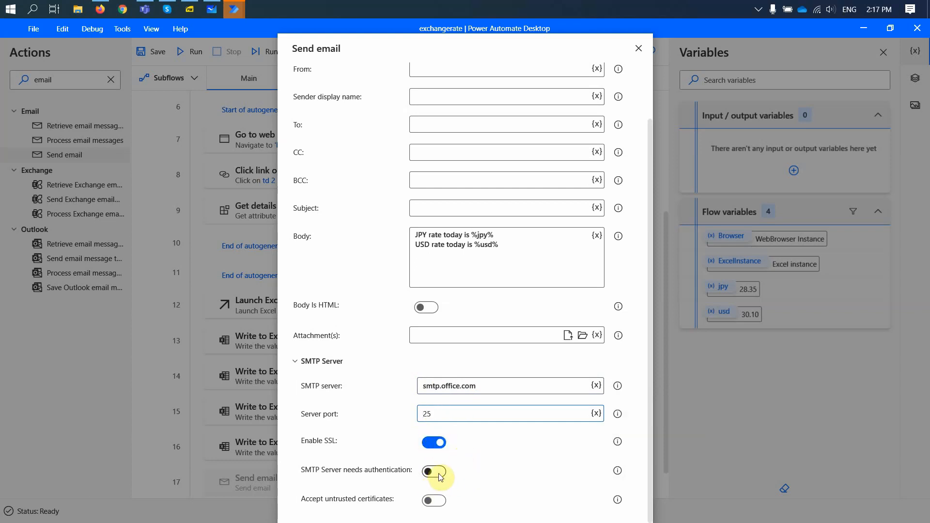
left_click(434, 473)
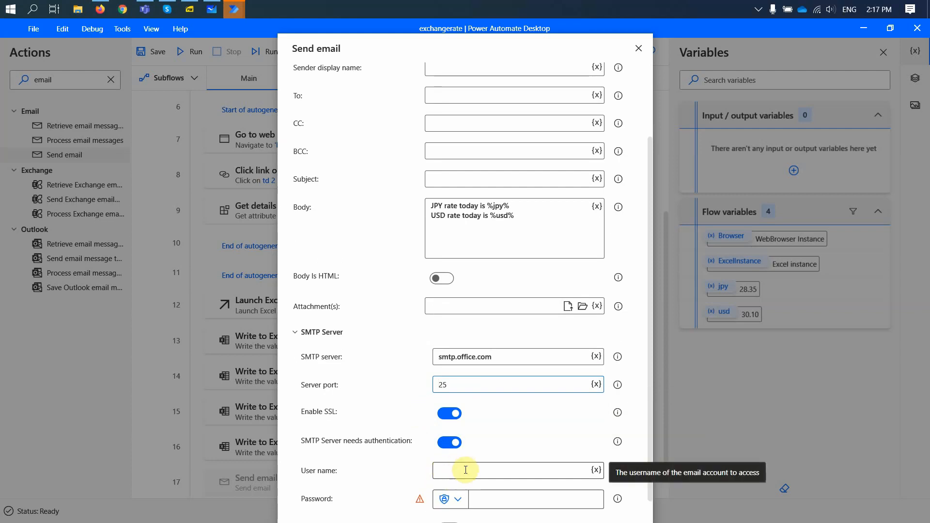
mouse_move(481, 496)
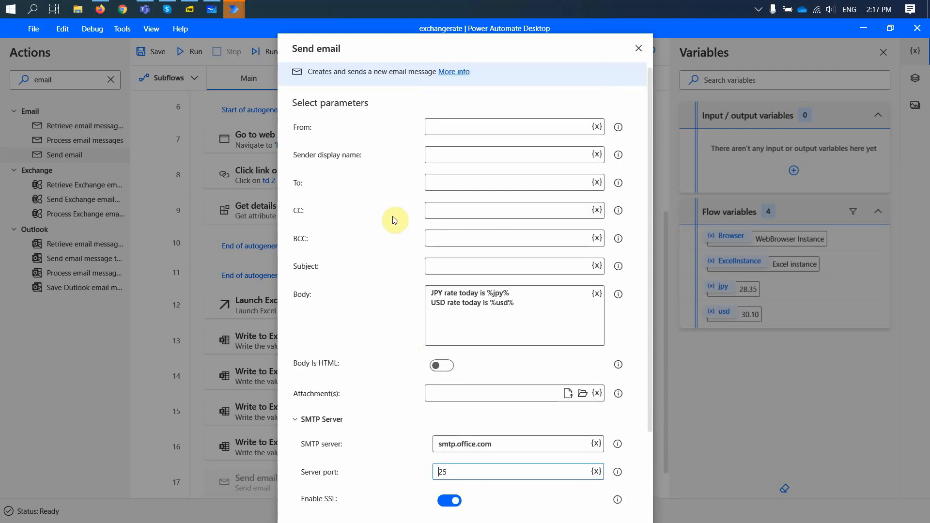
scroll("down", 3)
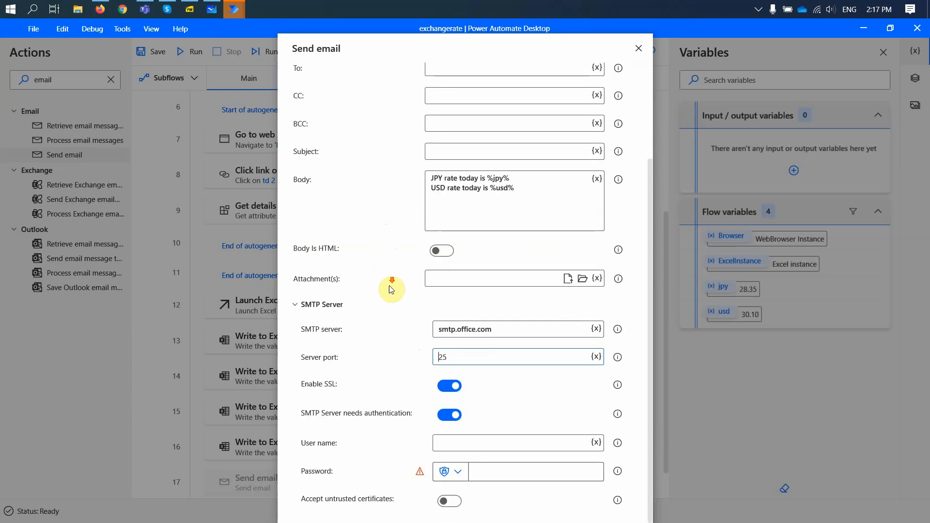
mouse_move(415, 405)
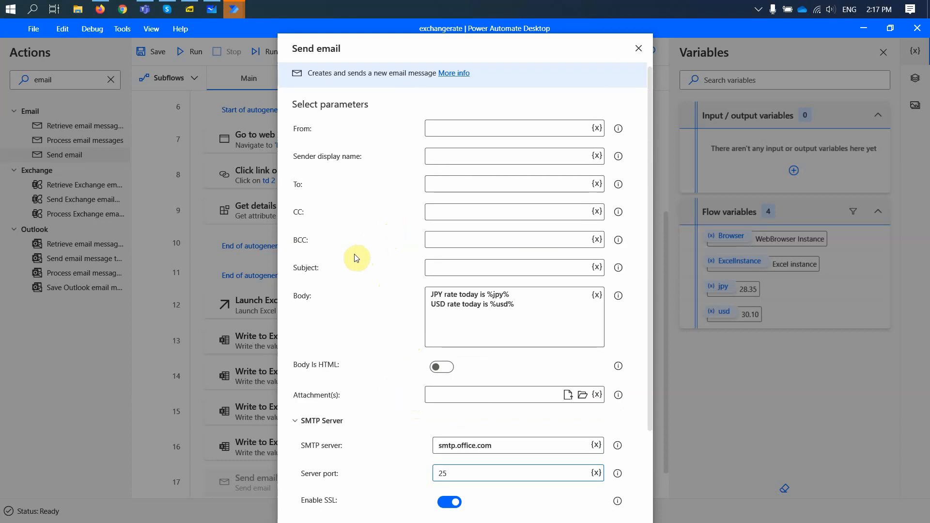
mouse_move(378, 212)
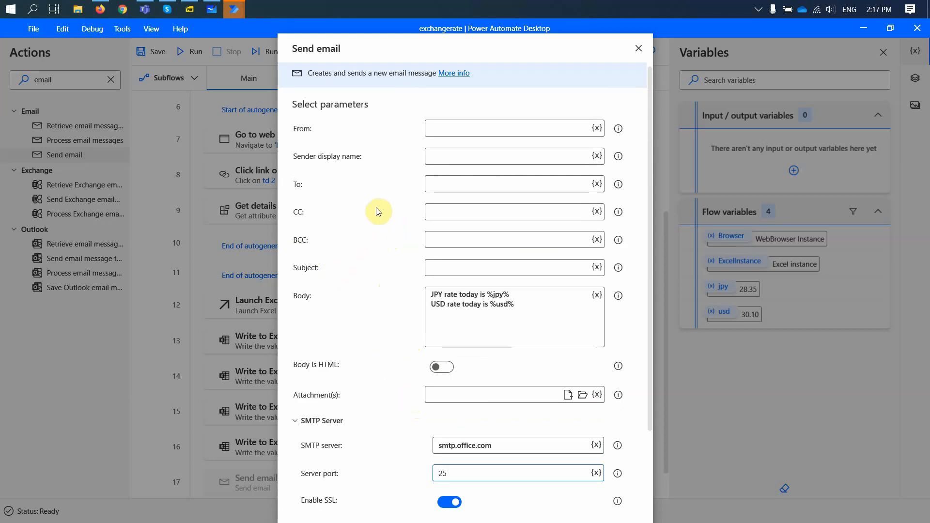
mouse_move(416, 165)
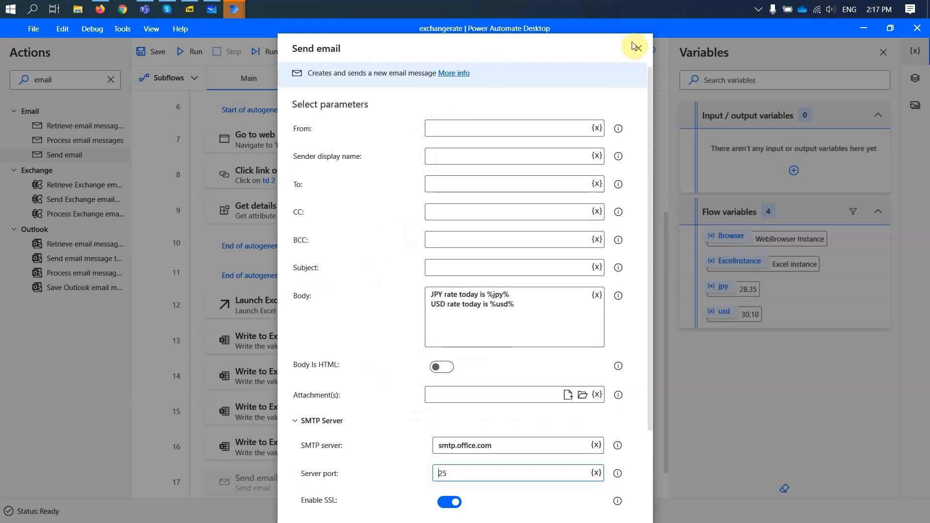
Discard the unfinished Send email action, leaving the flow at 16 actions.
left_click(635, 49)
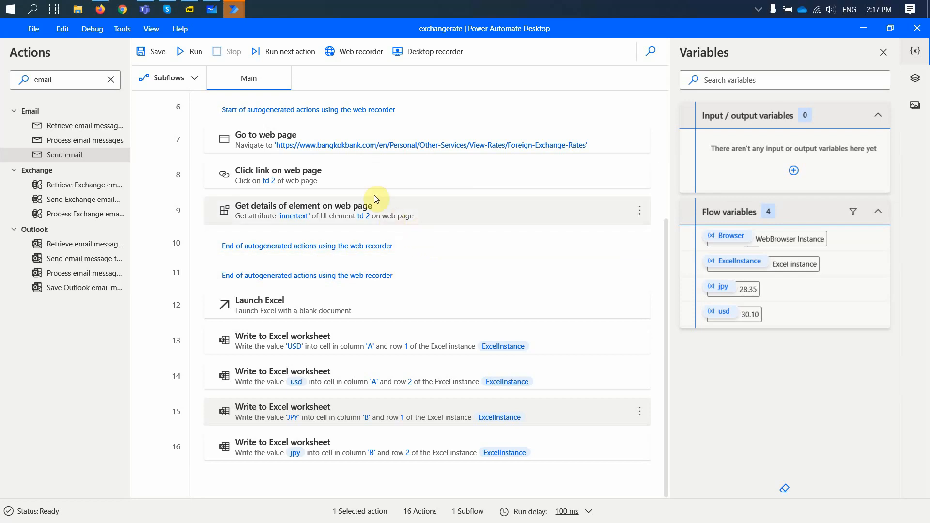
mouse_move(354, 51)
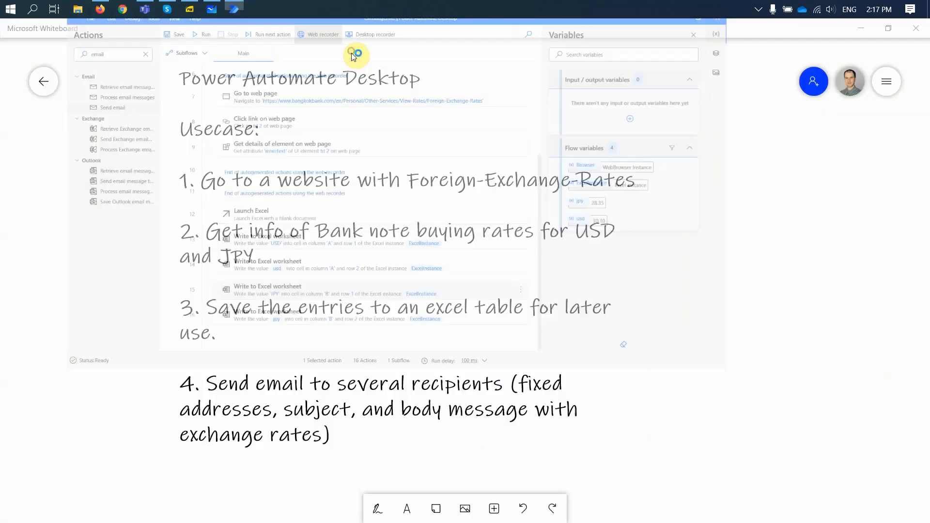
Start a Web recorder session in Chrome and begin capturing web actions.
left_click(318, 34)
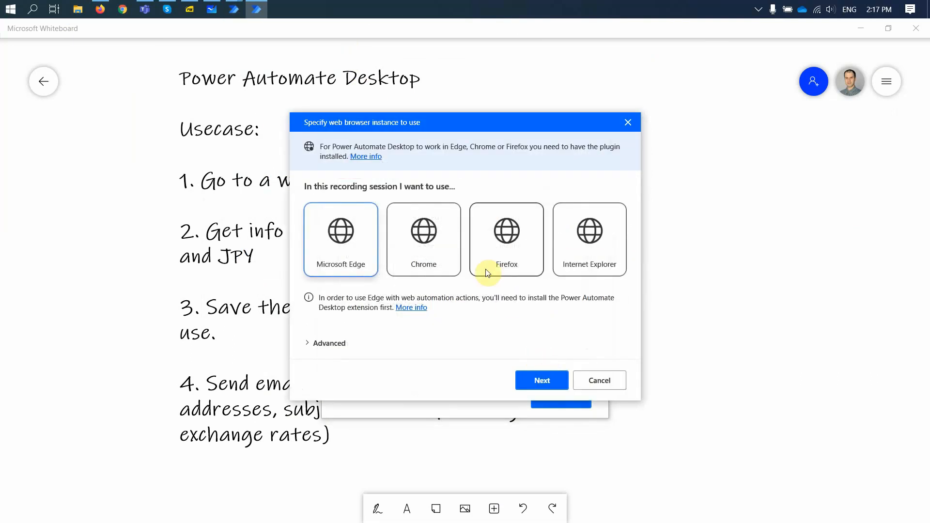
left_click(423, 239)
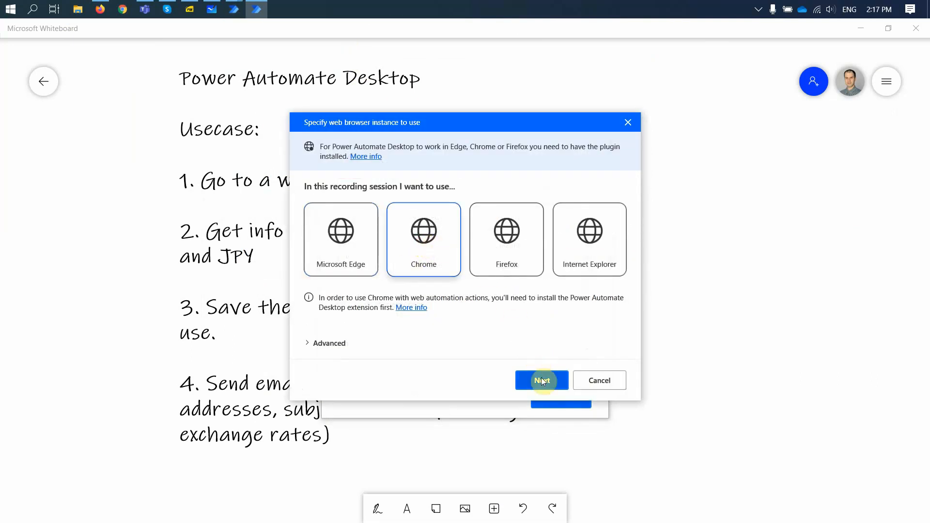
left_click(541, 379)
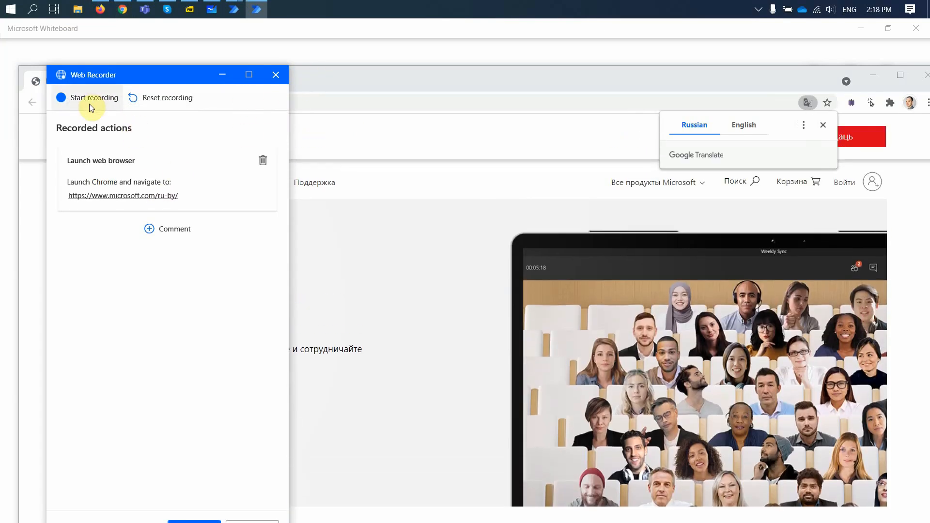
left_click(86, 96)
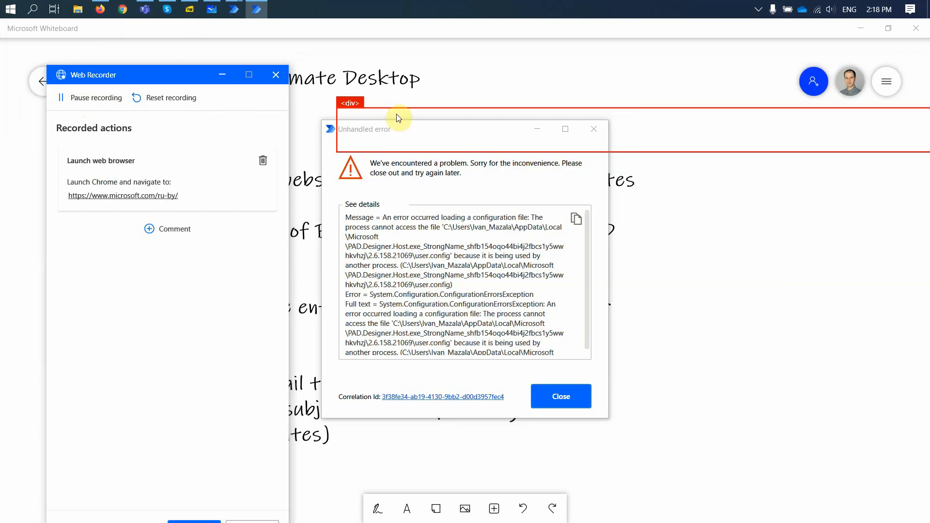
mouse_move(274, 75)
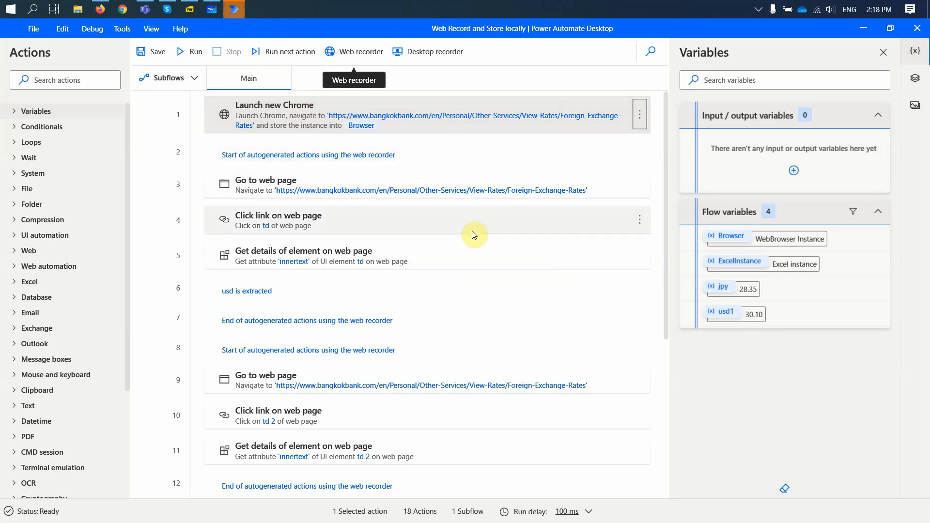
mouse_move(438, 337)
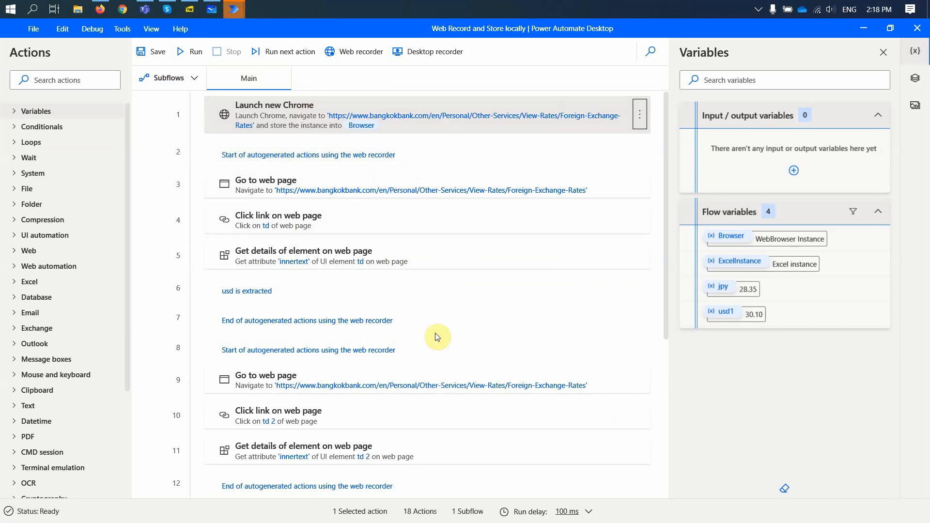